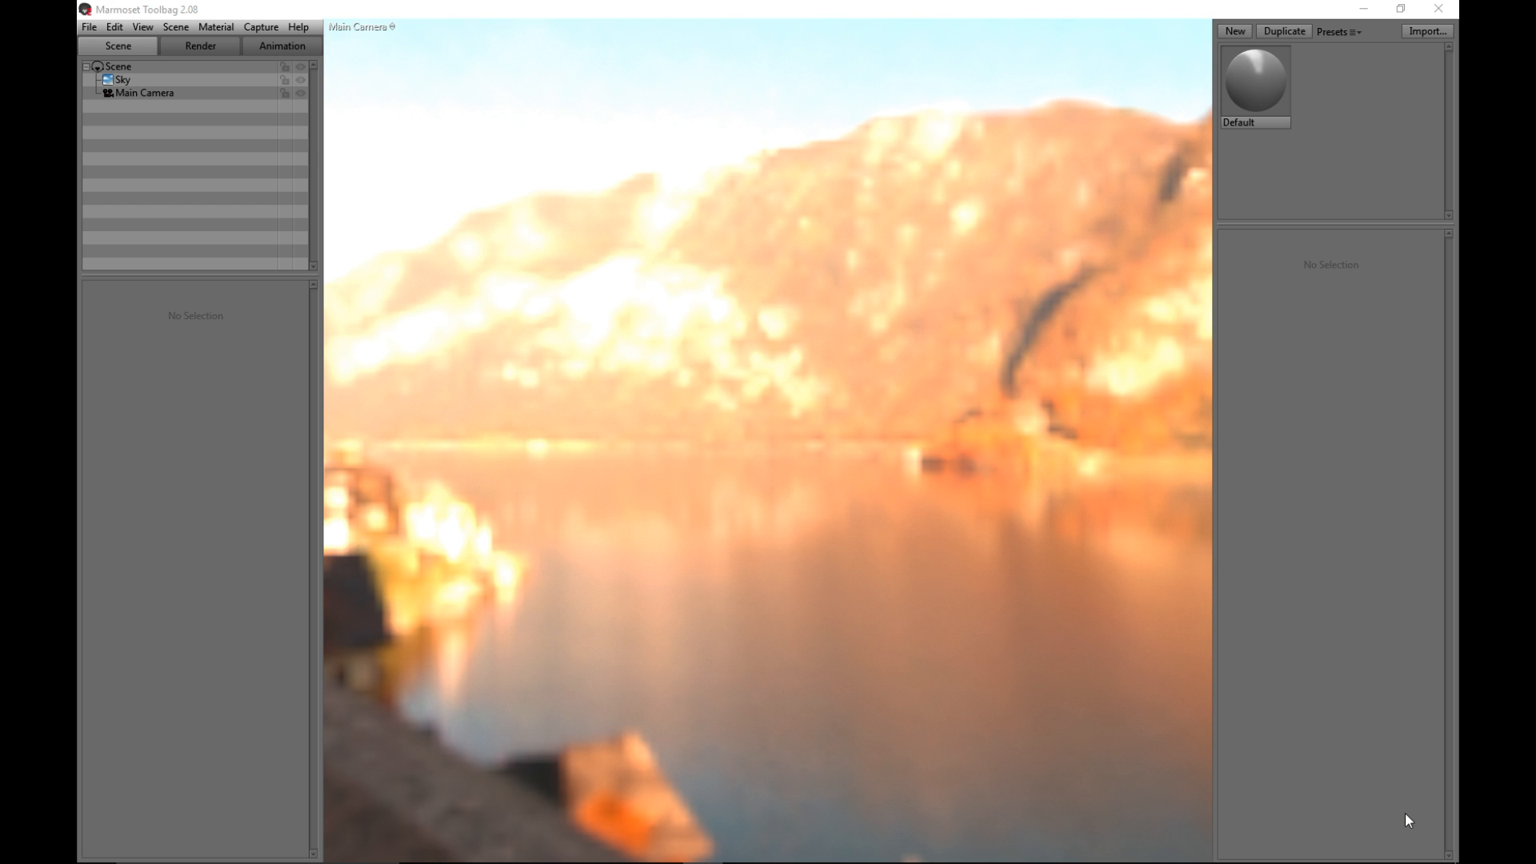
mouse_move(1330, 829)
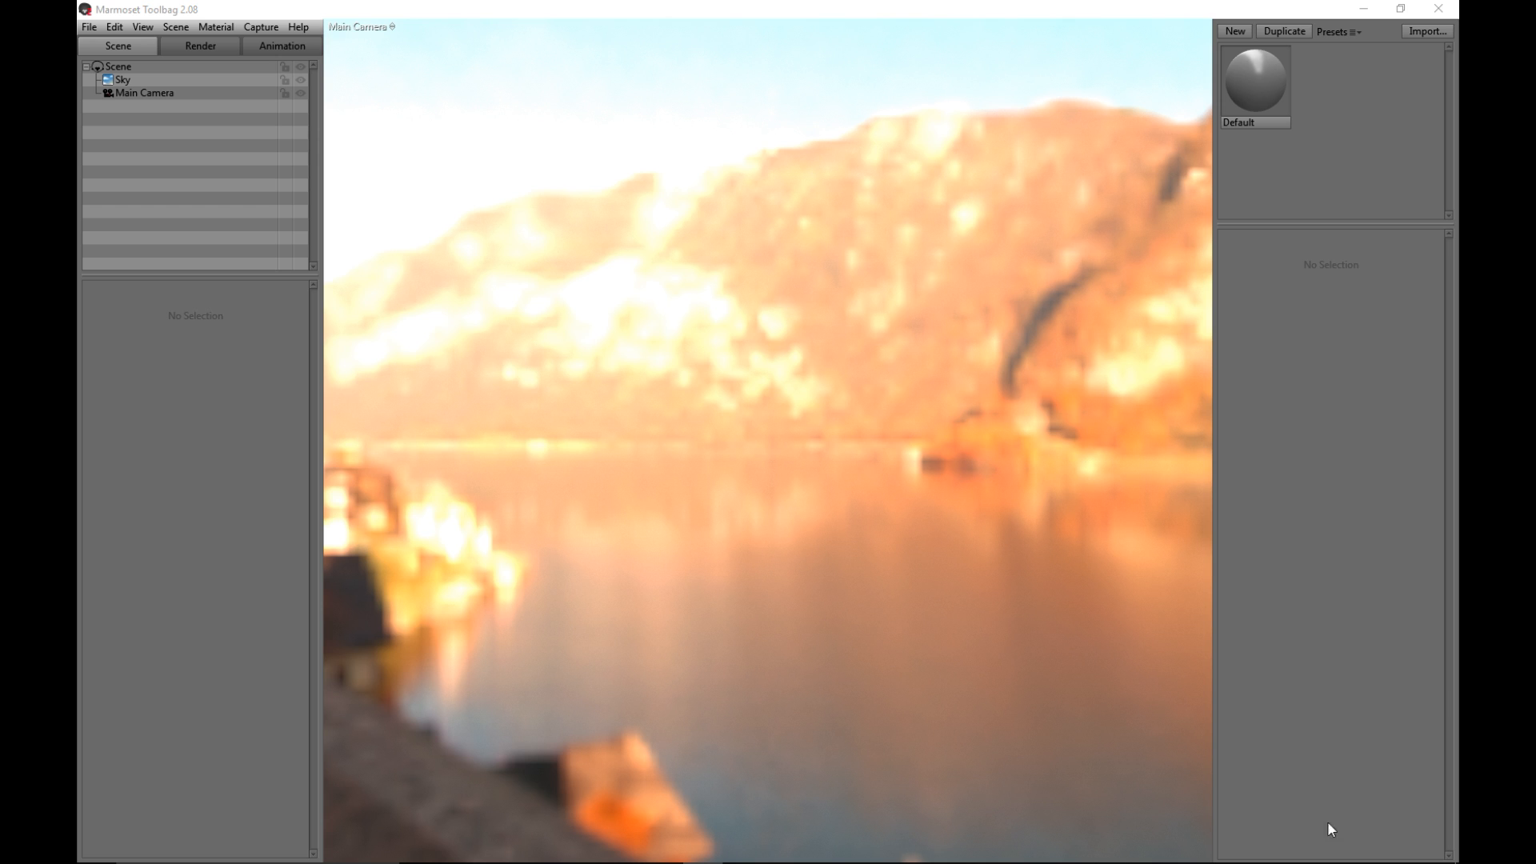
mouse_move(662, 312)
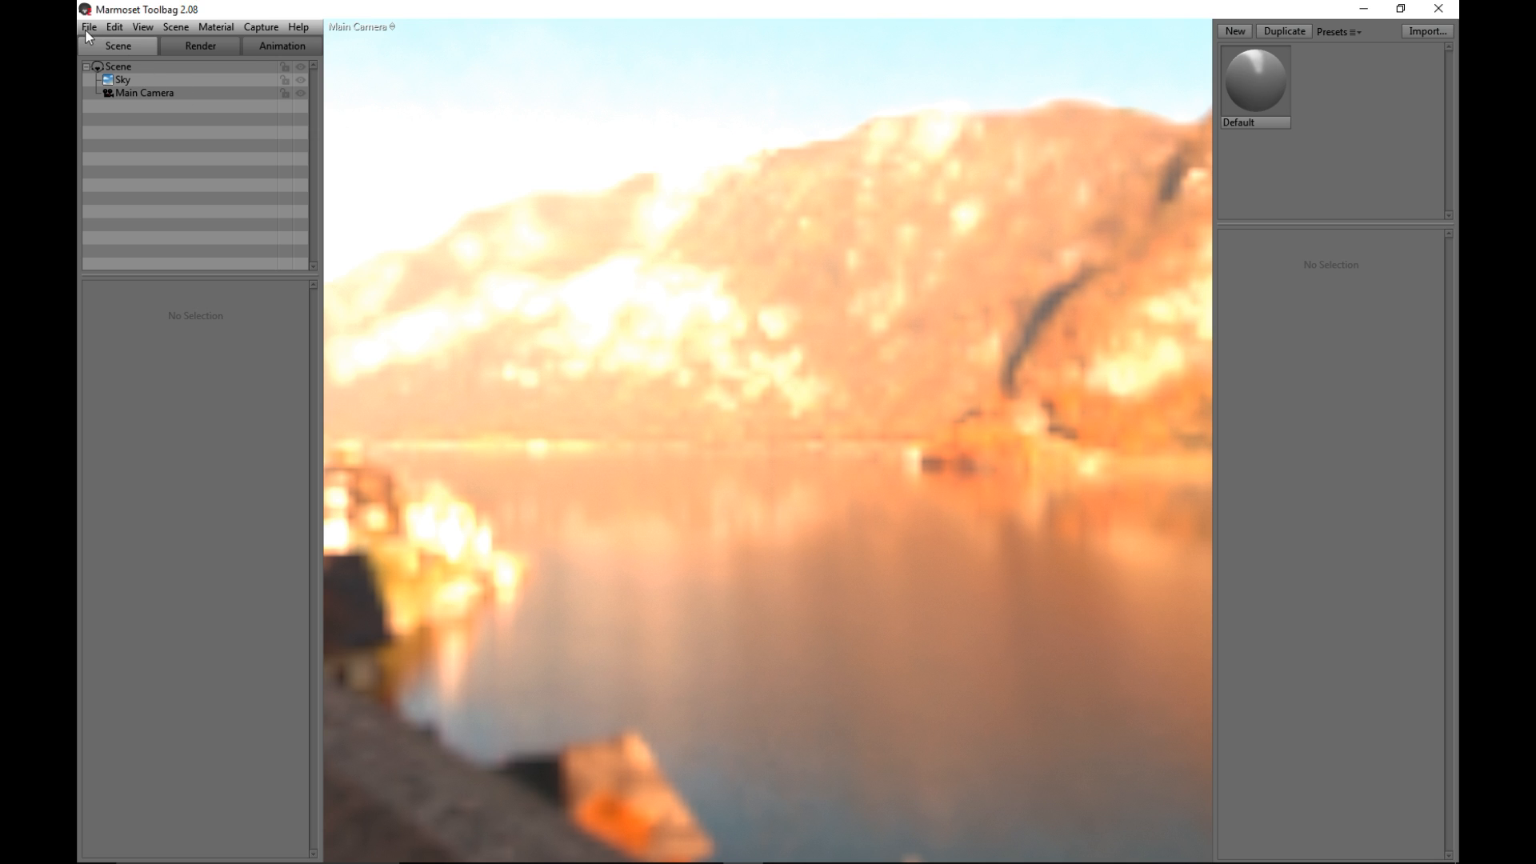
Import the LPDyna.obj low-poly plunger model from the TNT folder into the scene.
left_click(88, 27)
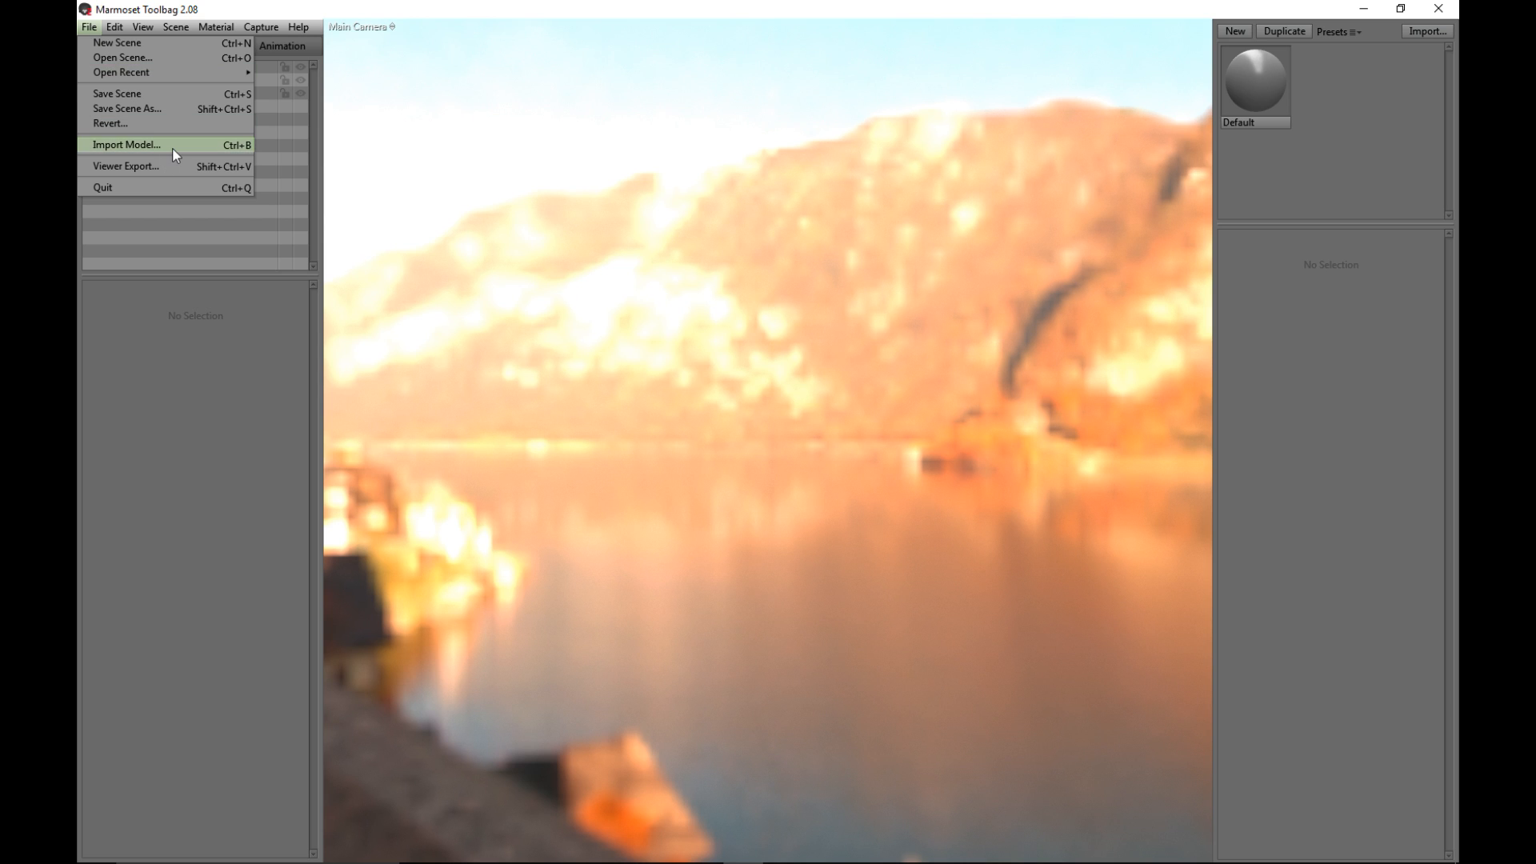
left_click(126, 144)
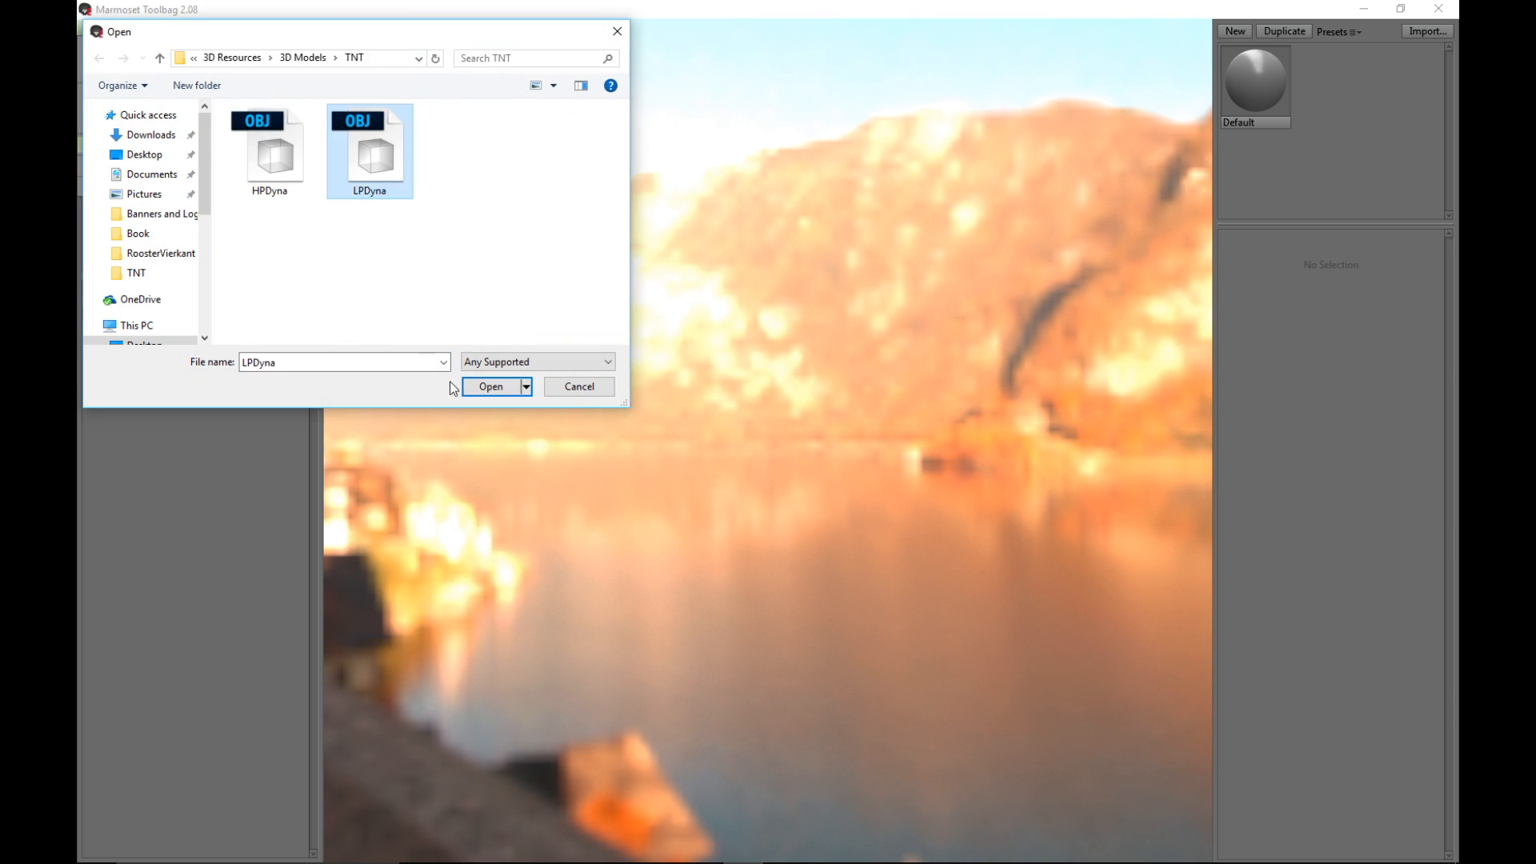
left_click(491, 386)
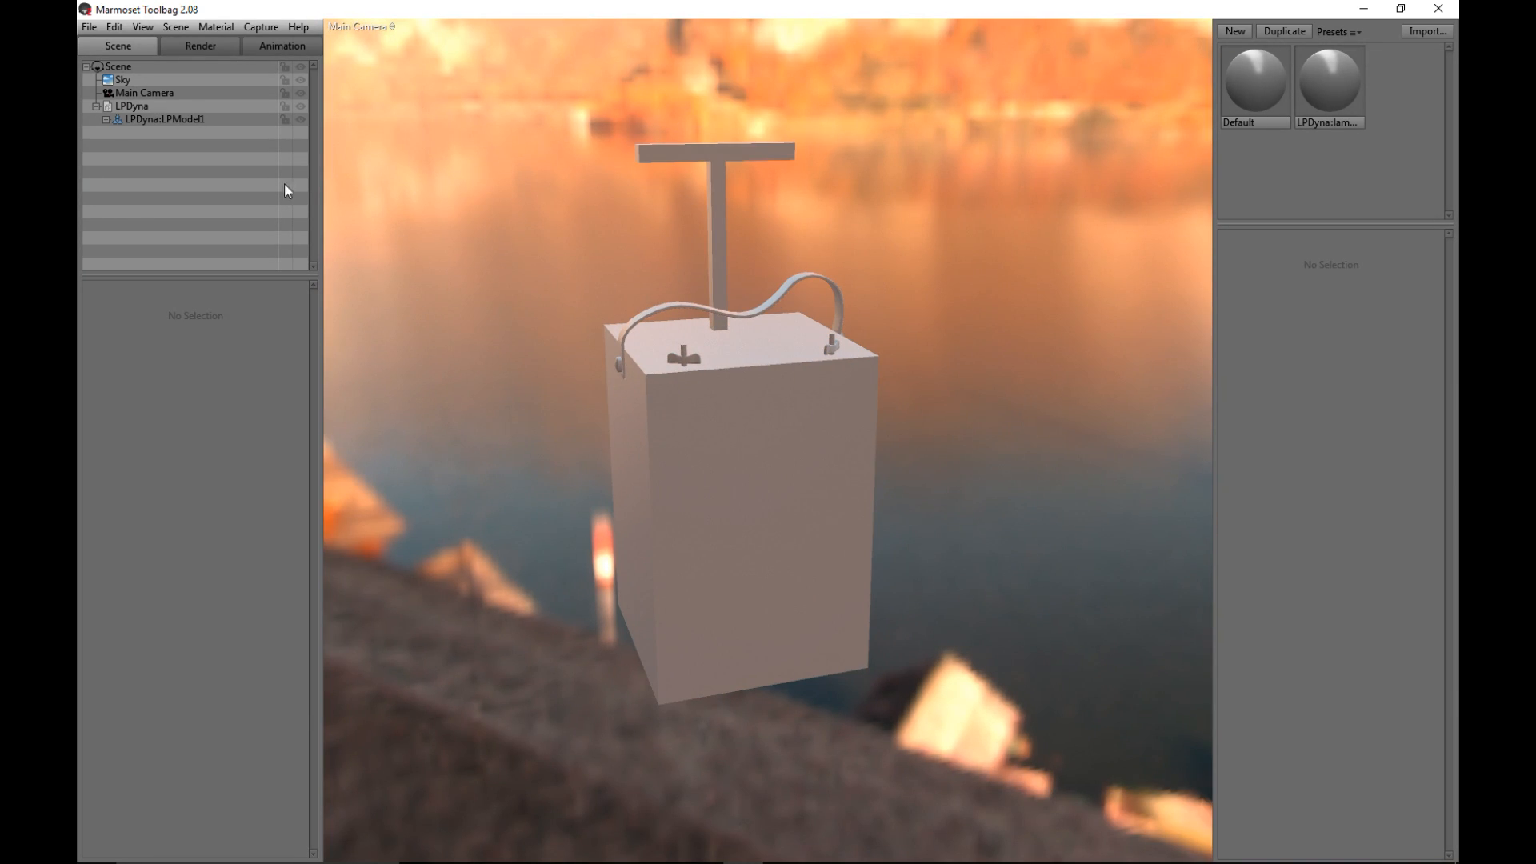
Switch the Sky preset from the lakeside to the leafy park environment and inspect the model.
left_click(122, 80)
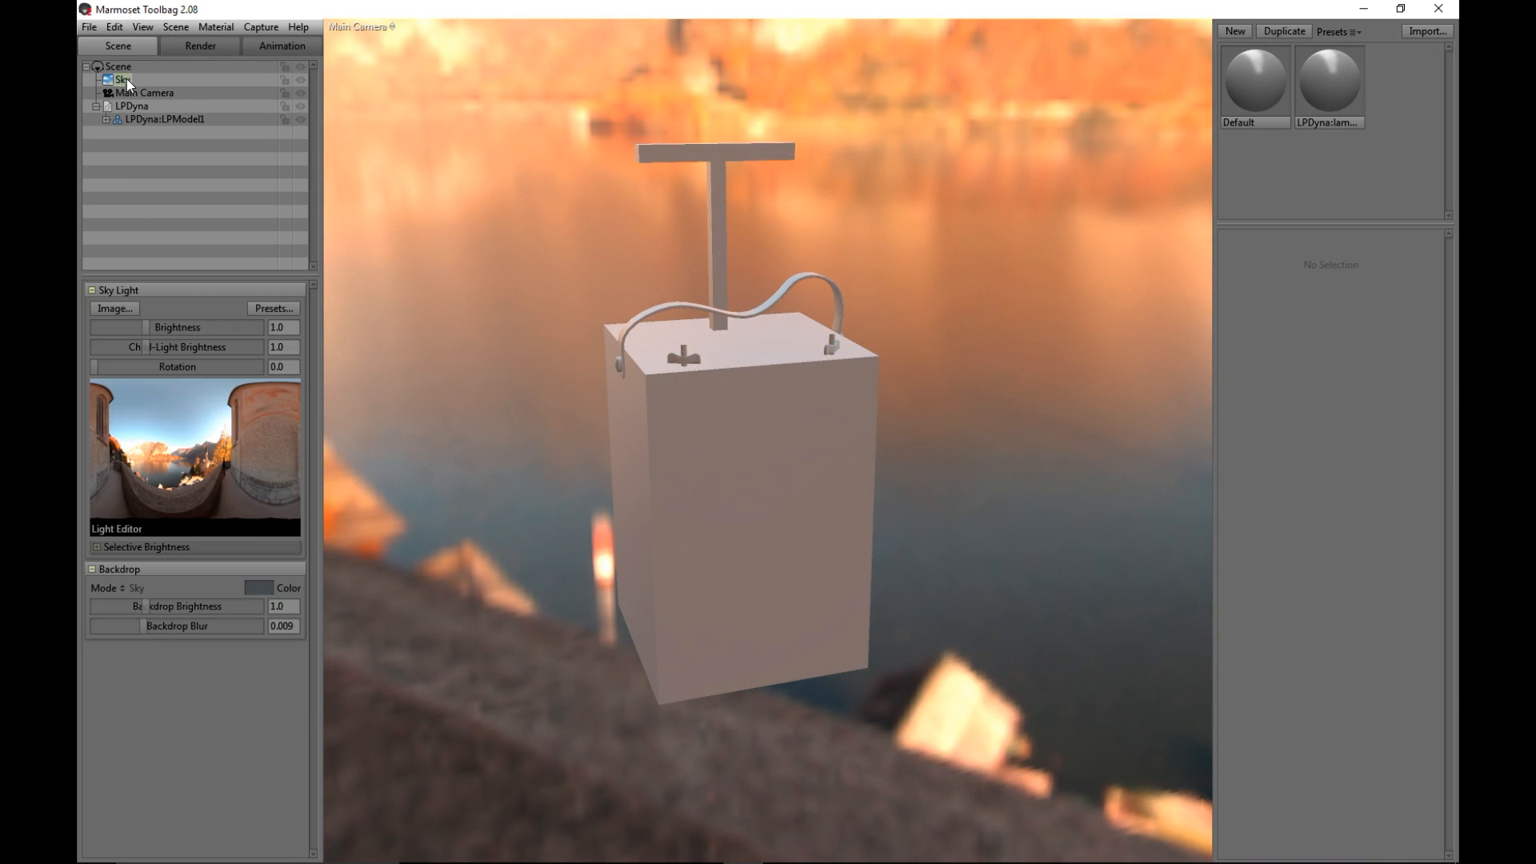
left_click(113, 307)
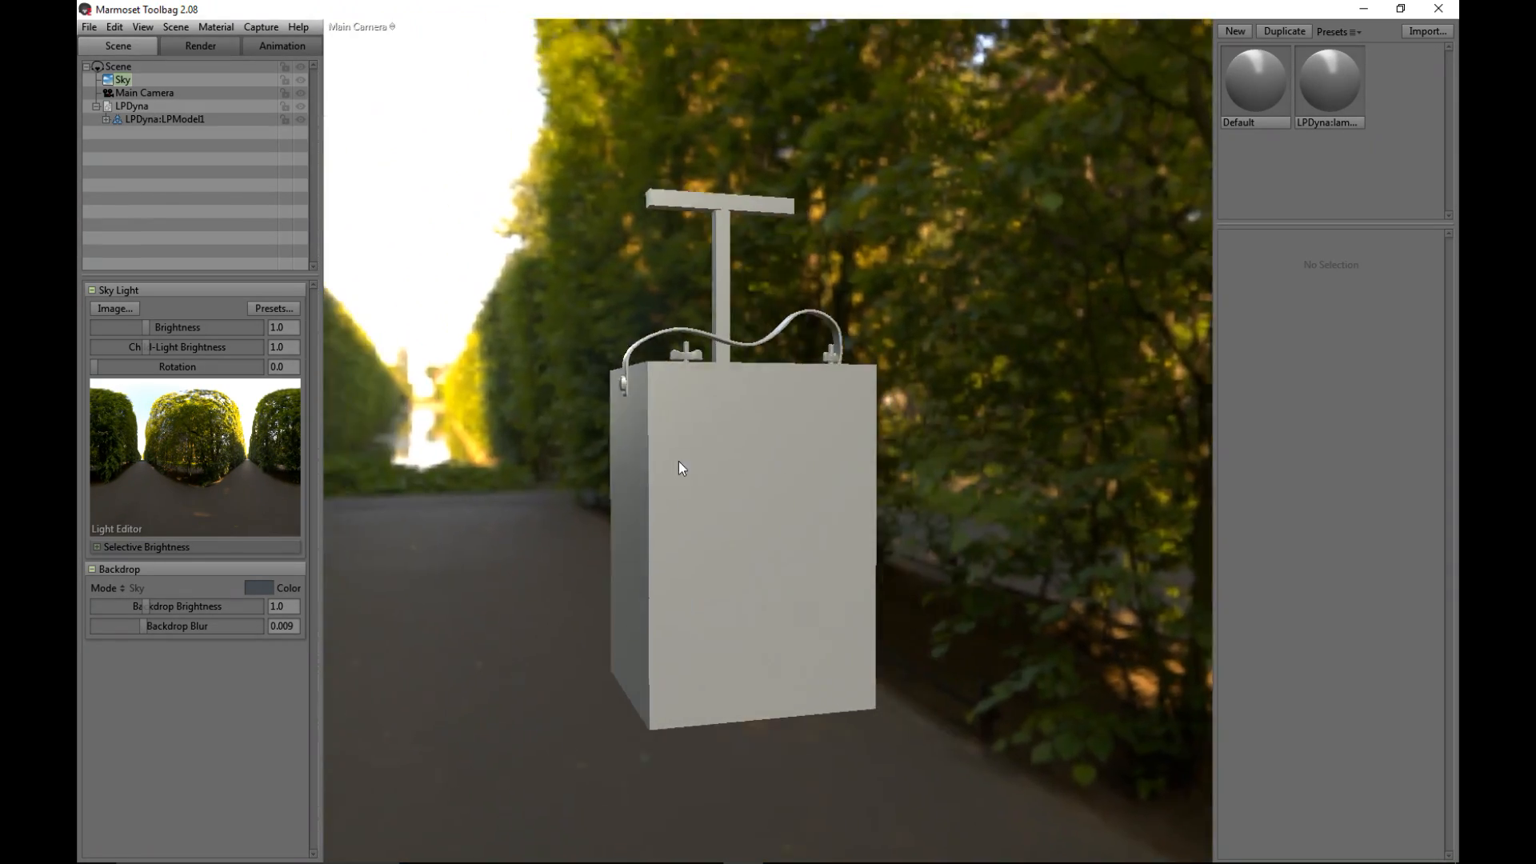
left_click_drag(681, 468, 765, 571)
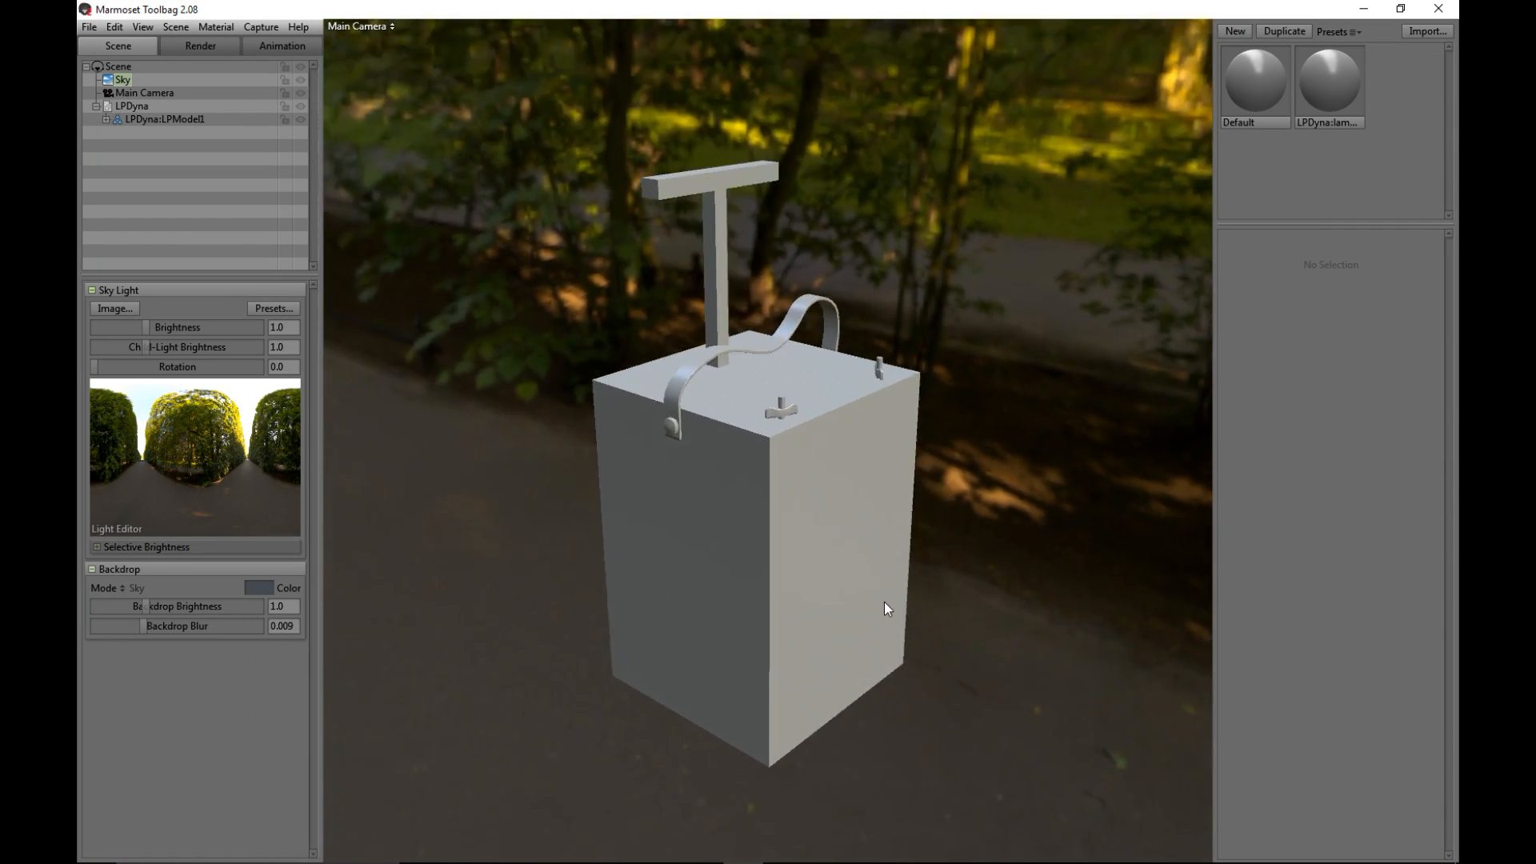
left_click_drag(885, 607, 1024, 485)
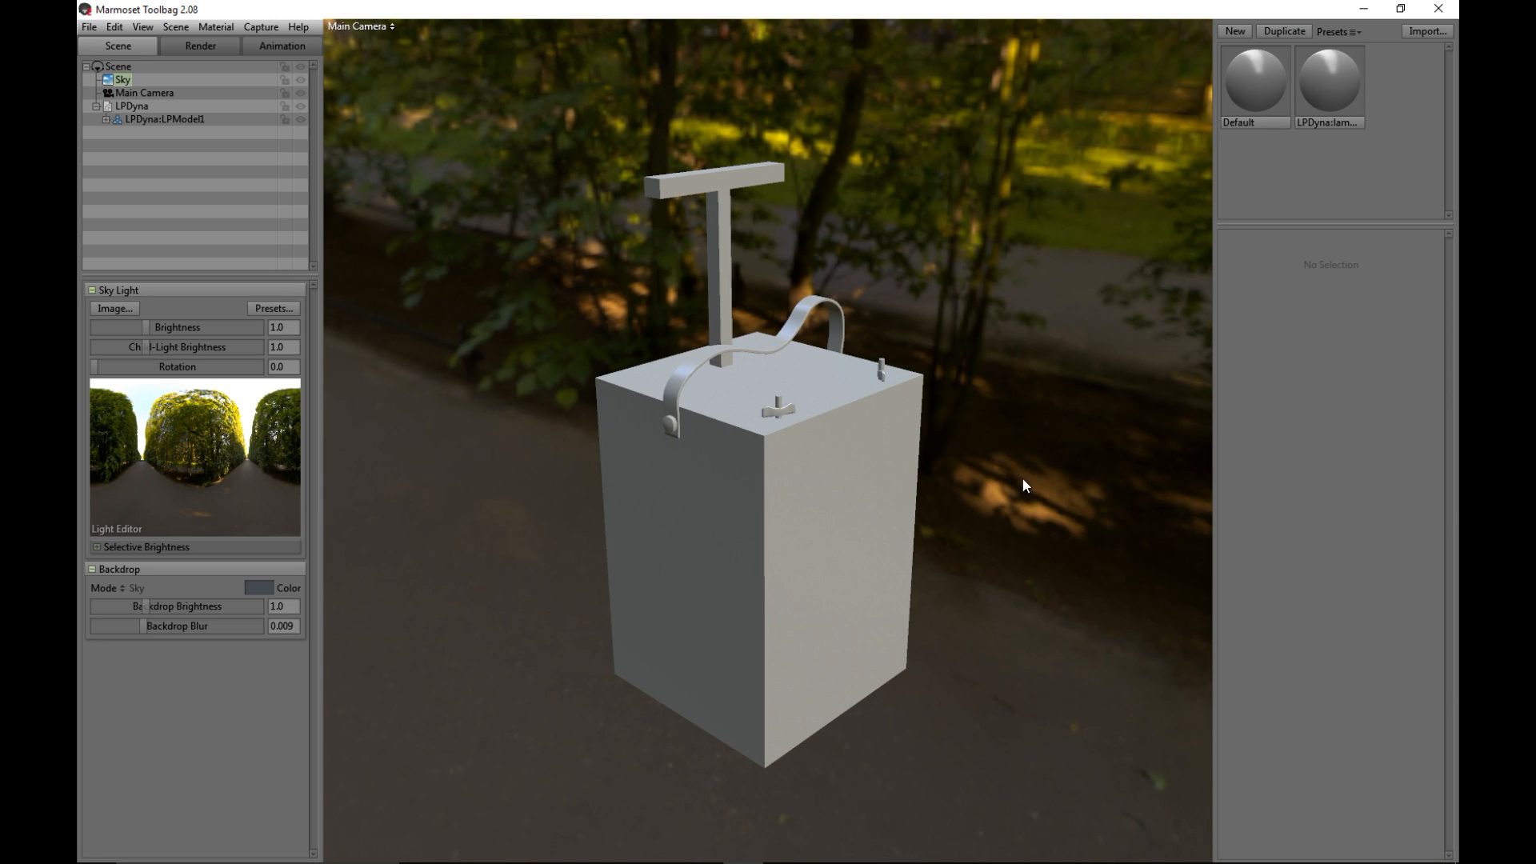
mouse_move(1015, 99)
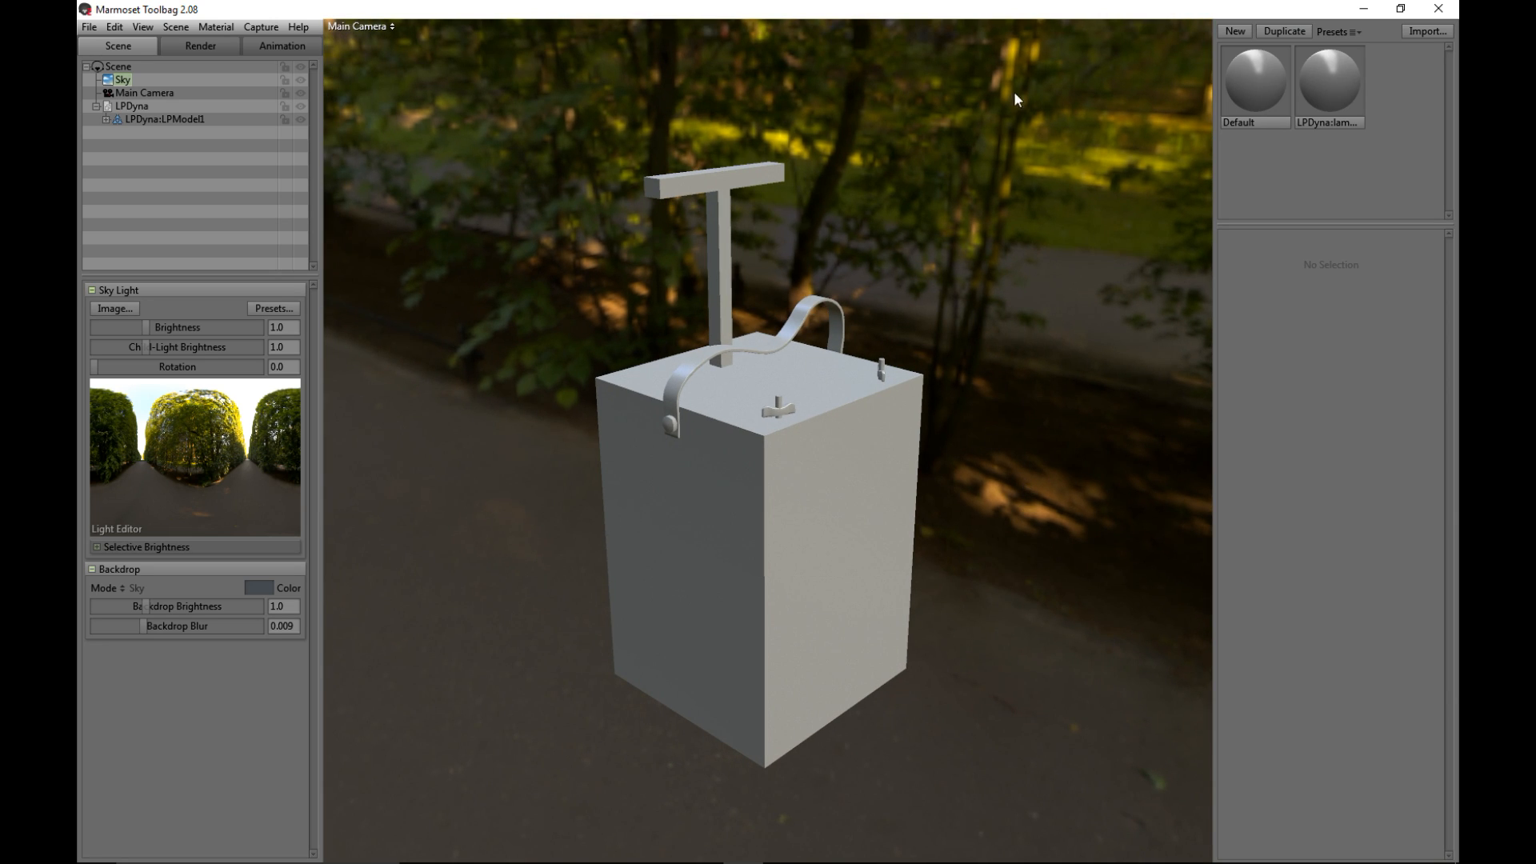
Select the Default material and show its Presets list of metals and Quixel surfaces.
left_click(1253, 80)
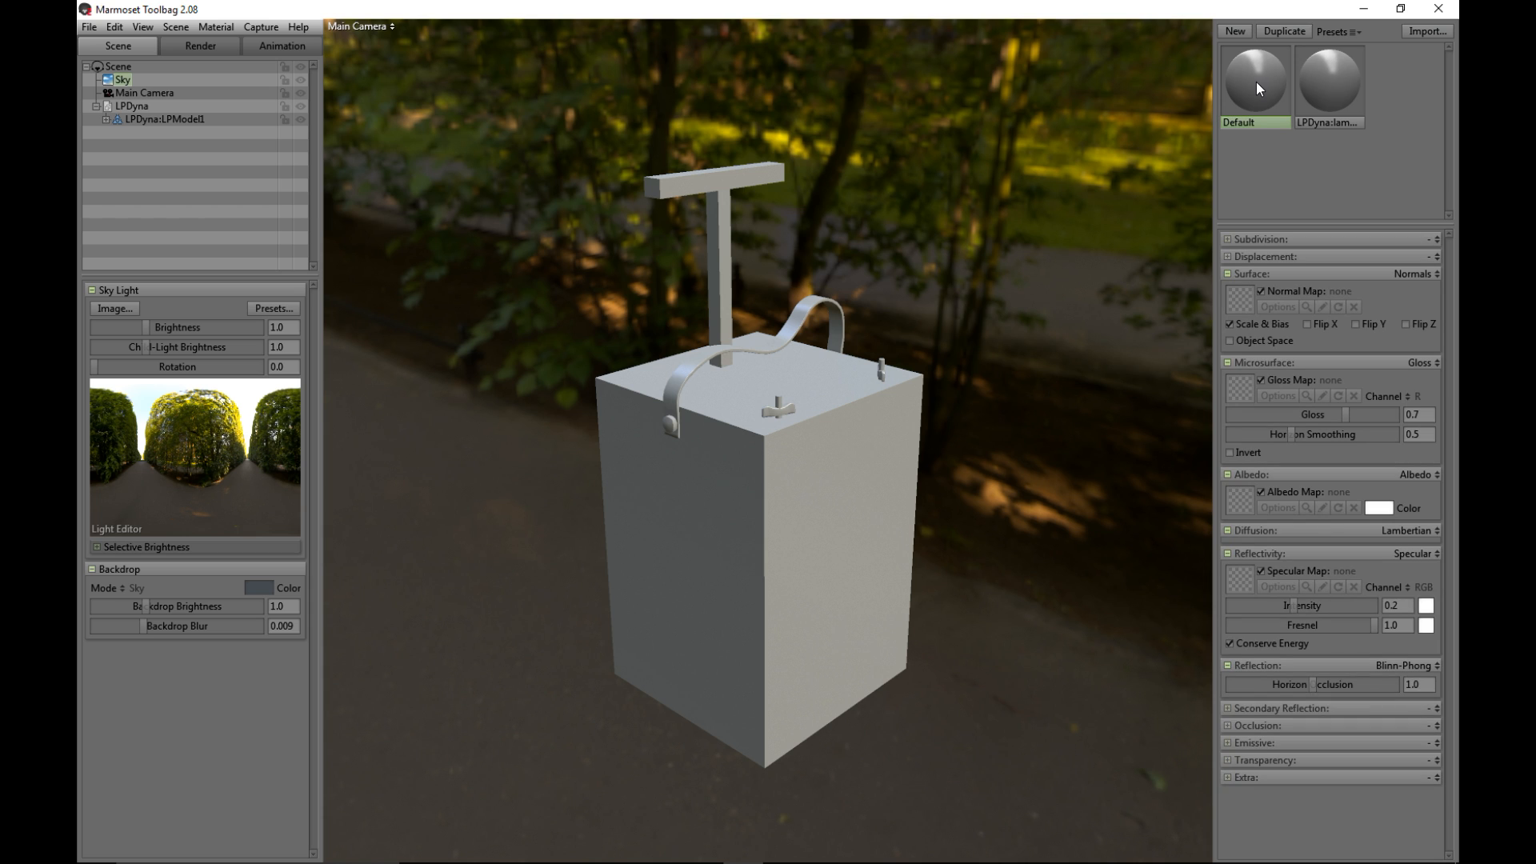
left_click(1336, 30)
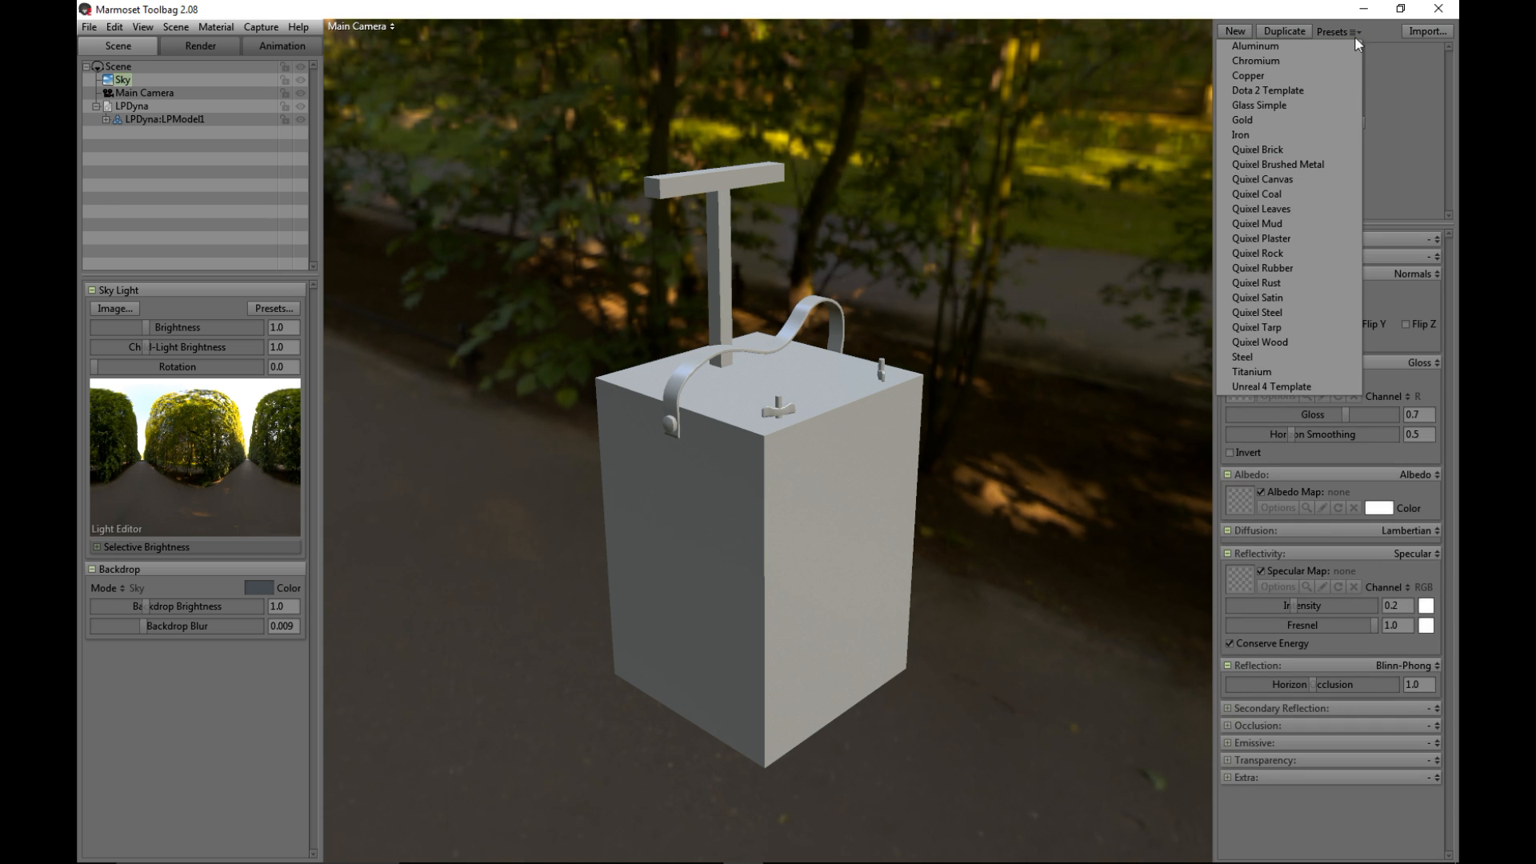
mouse_move(1287, 385)
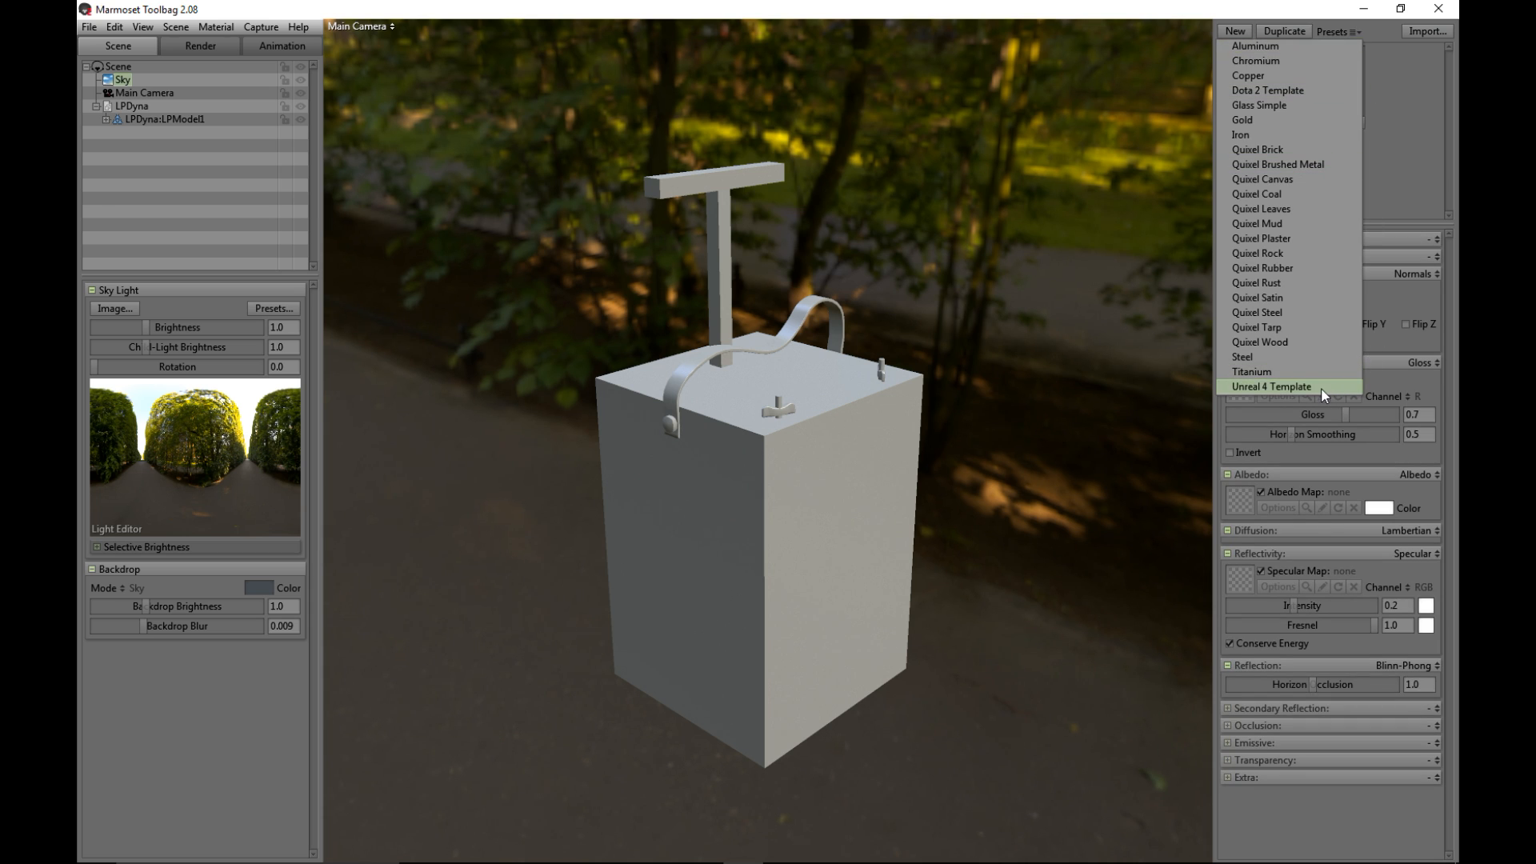
mouse_move(1325, 396)
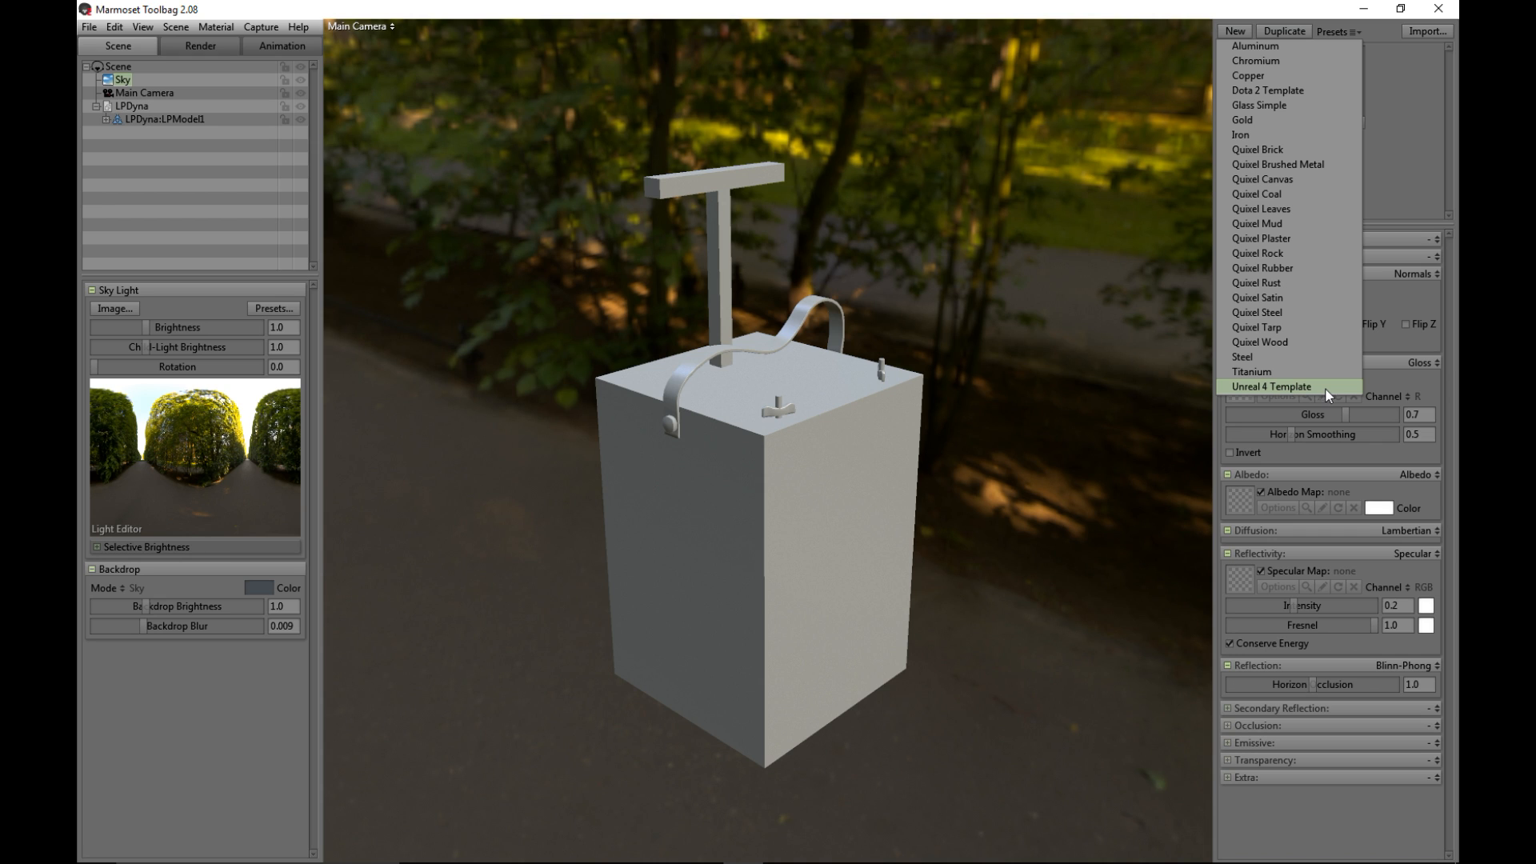
mouse_move(1263, 396)
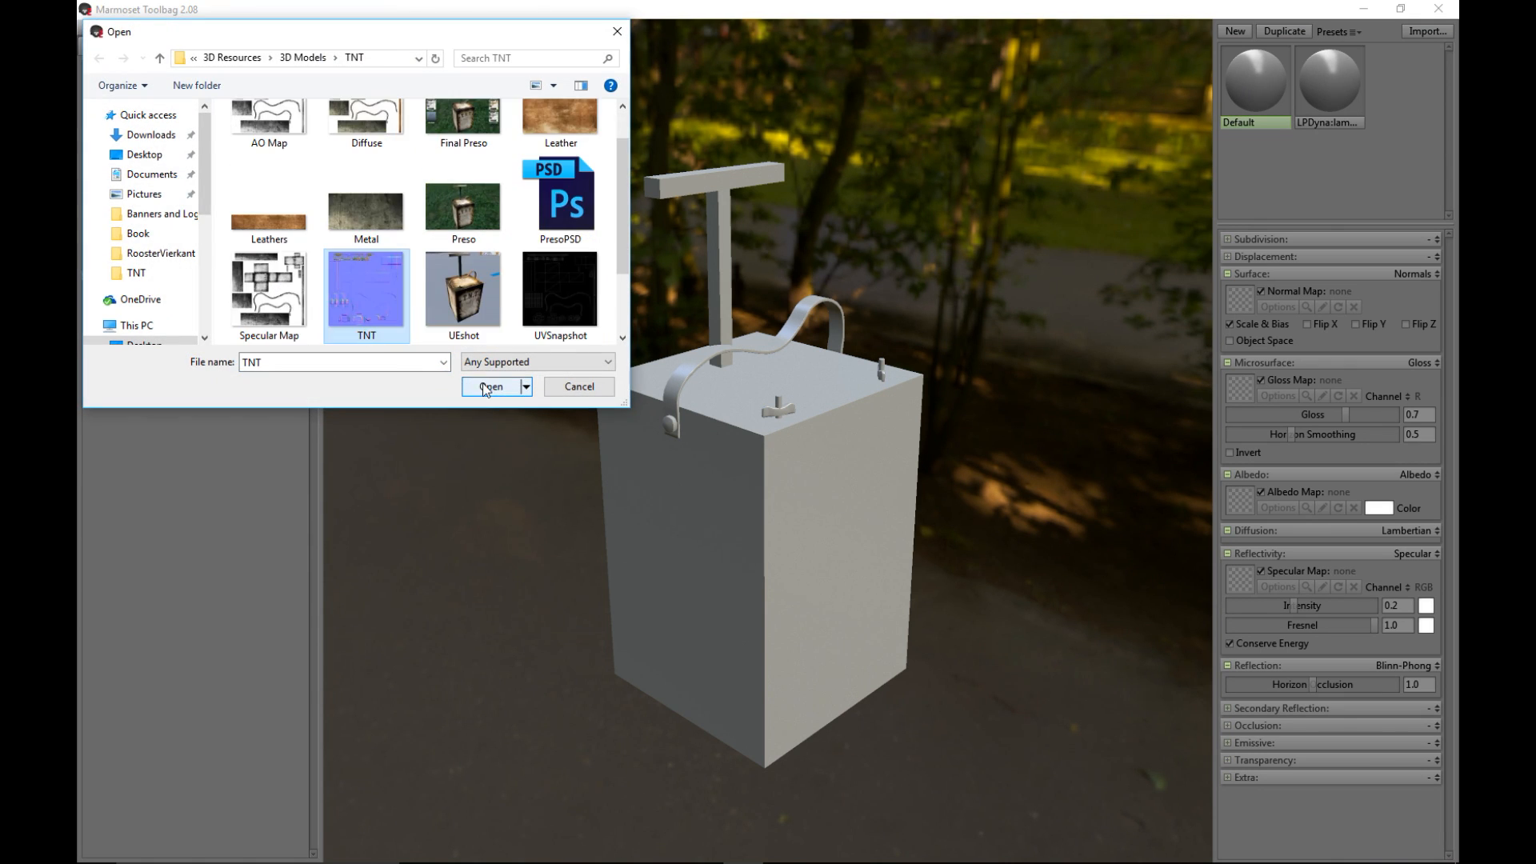
Load TNT as the normal map, Diffuse as albedo and Specular Map as specular.
left_click(492, 386)
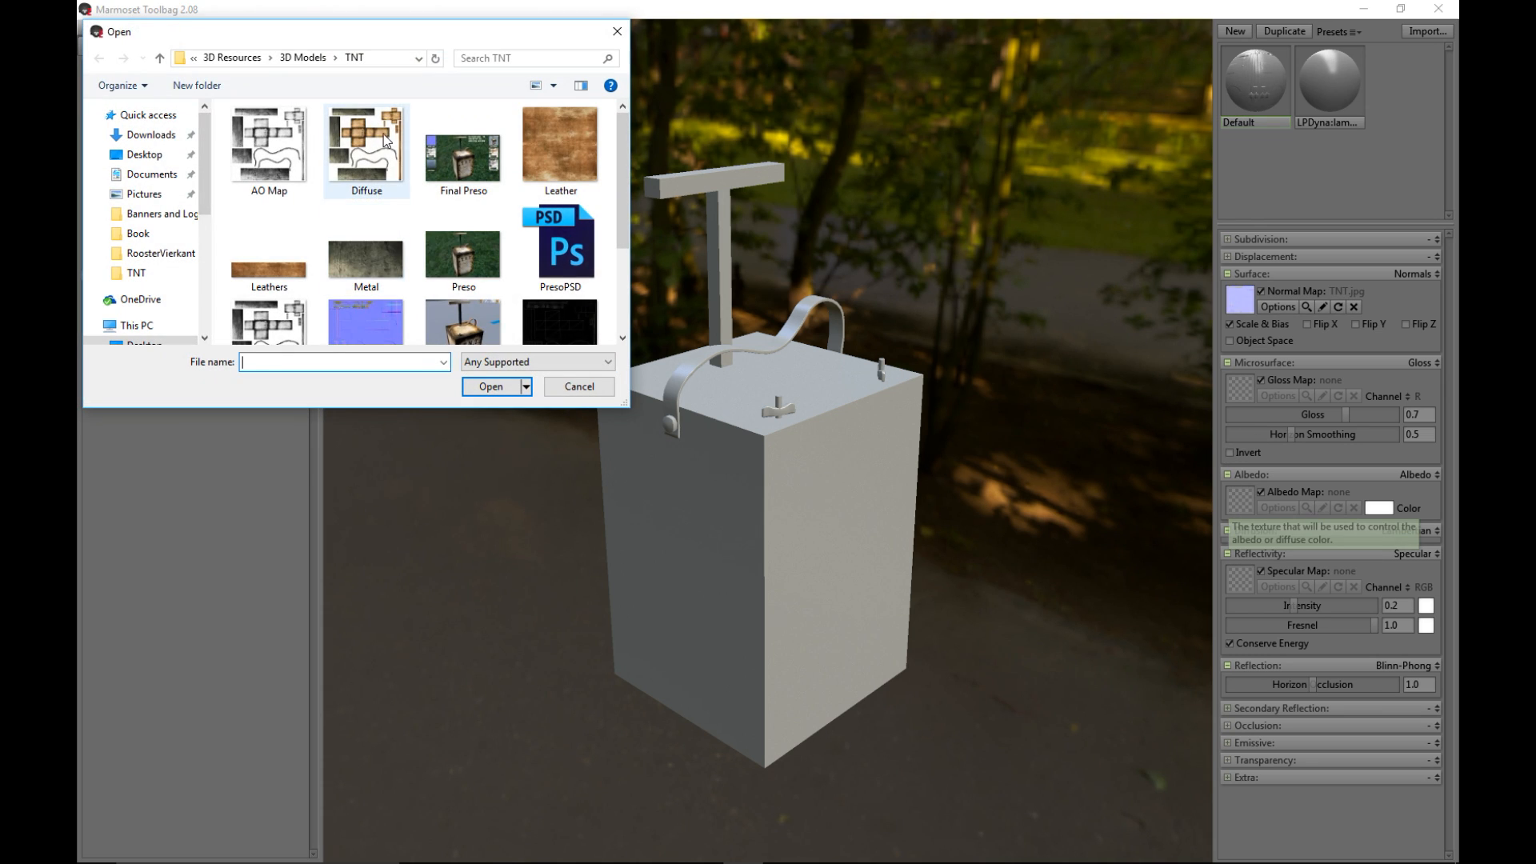
double_click(365, 144)
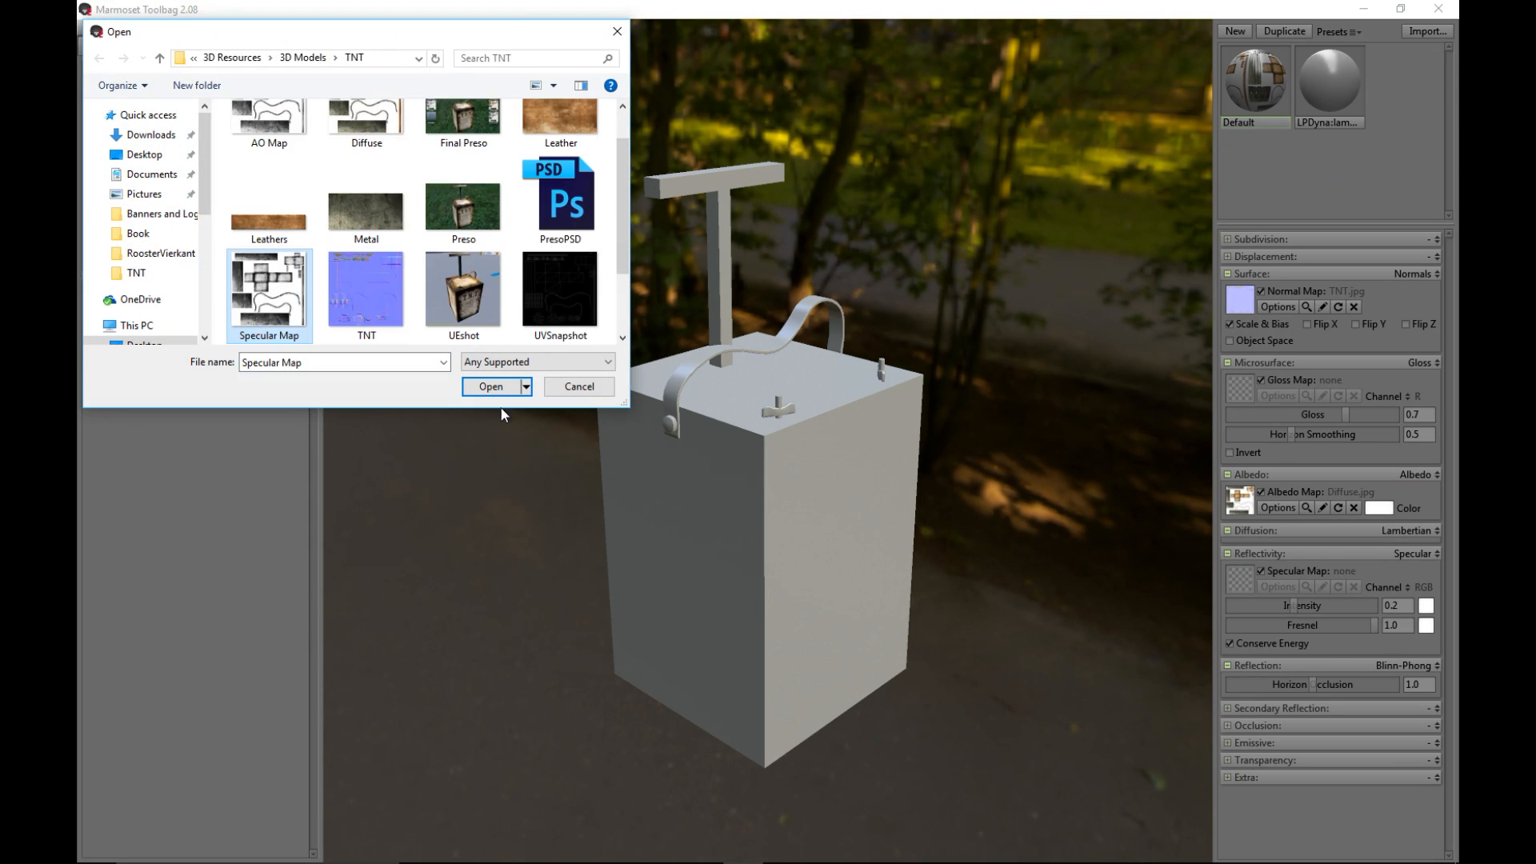
left_click(490, 385)
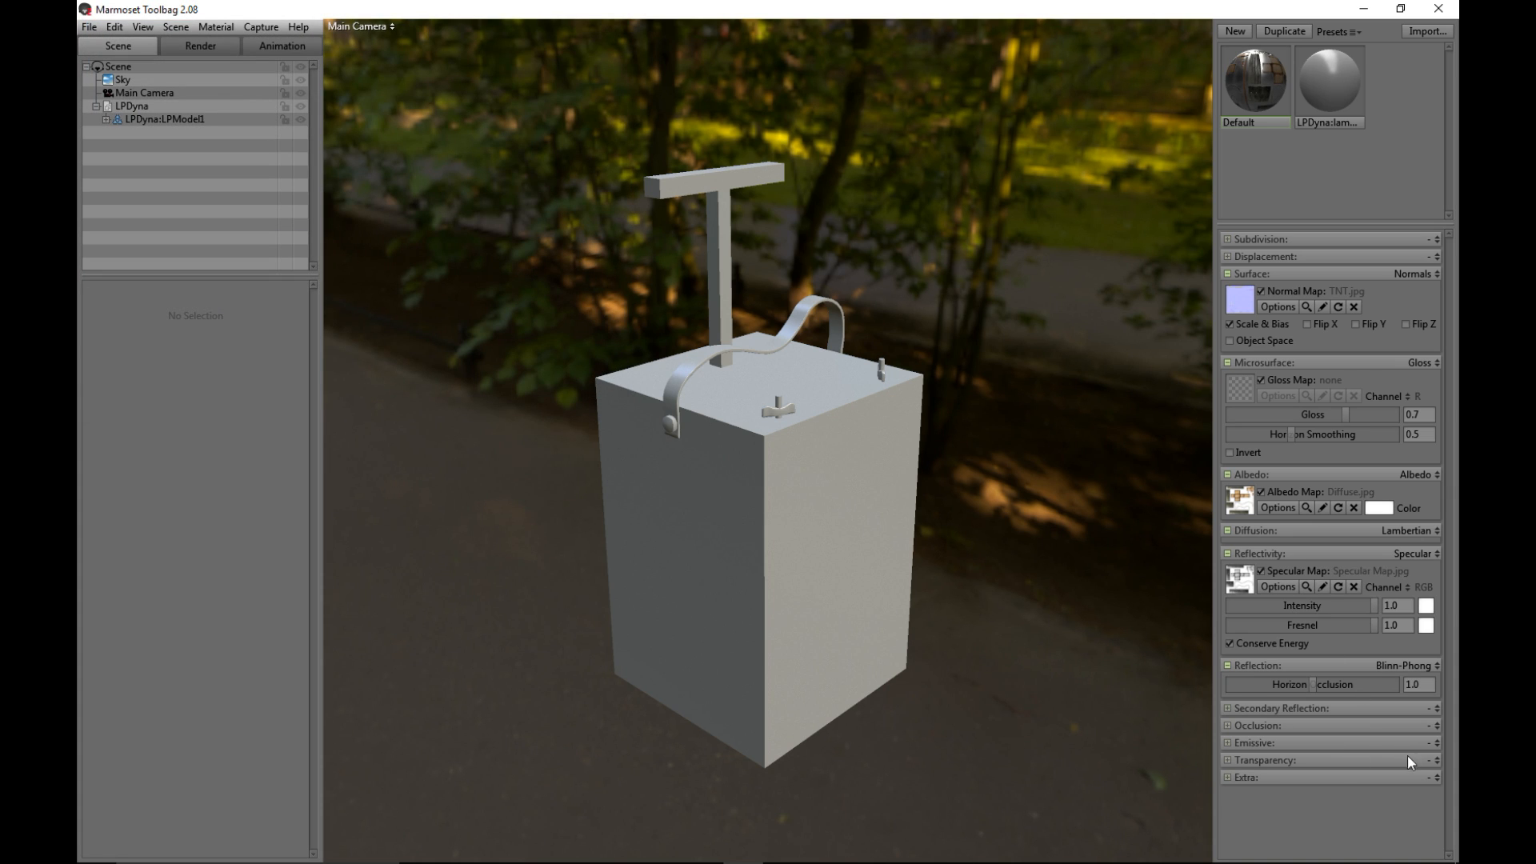
Enable the Occlusion module and load the AO Map as its occlusion texture.
left_click(1431, 725)
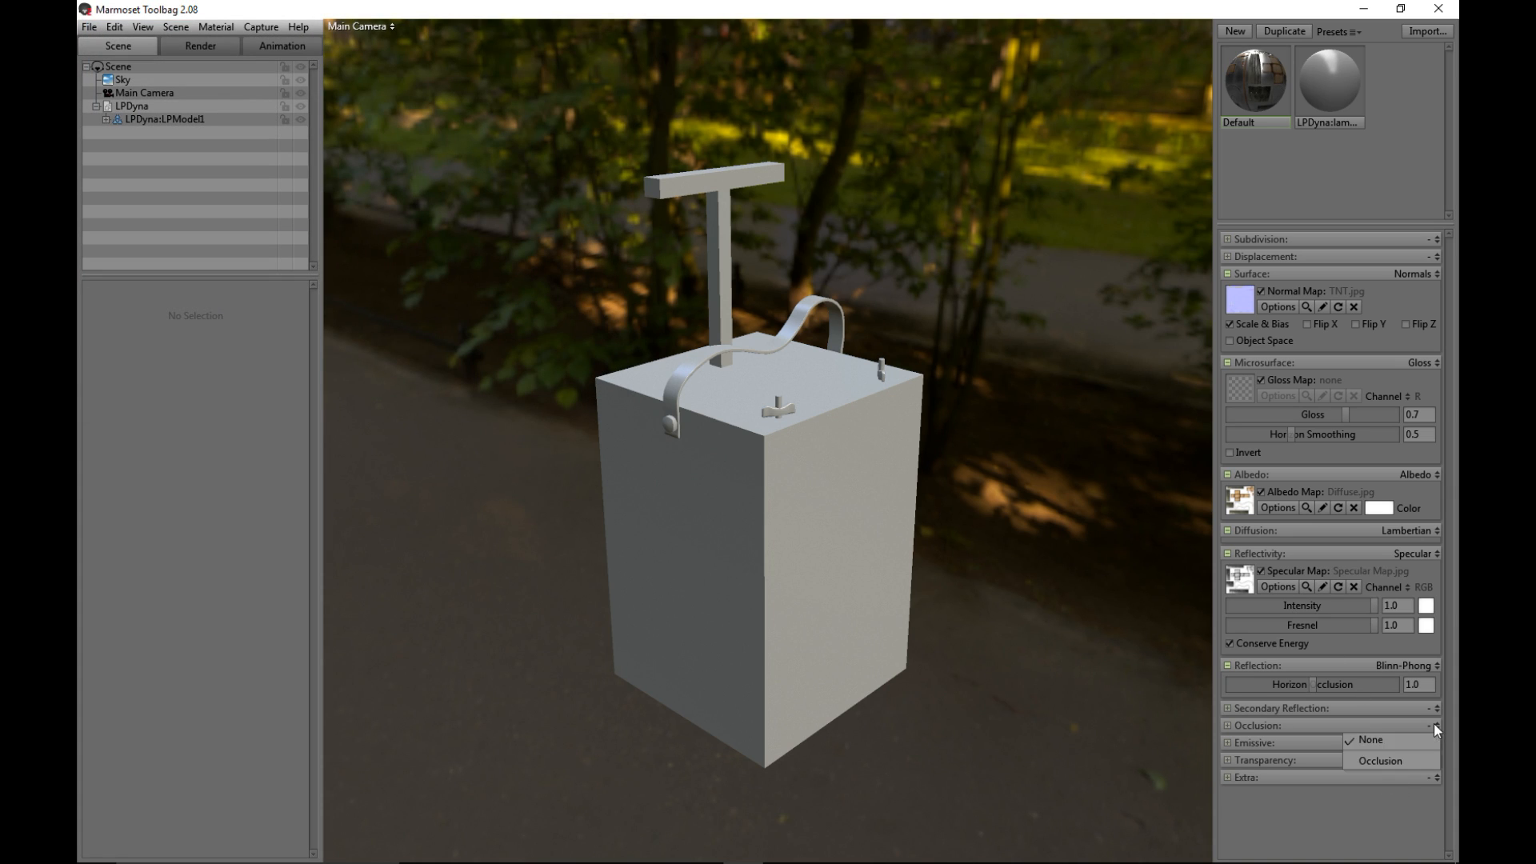
left_click(1390, 759)
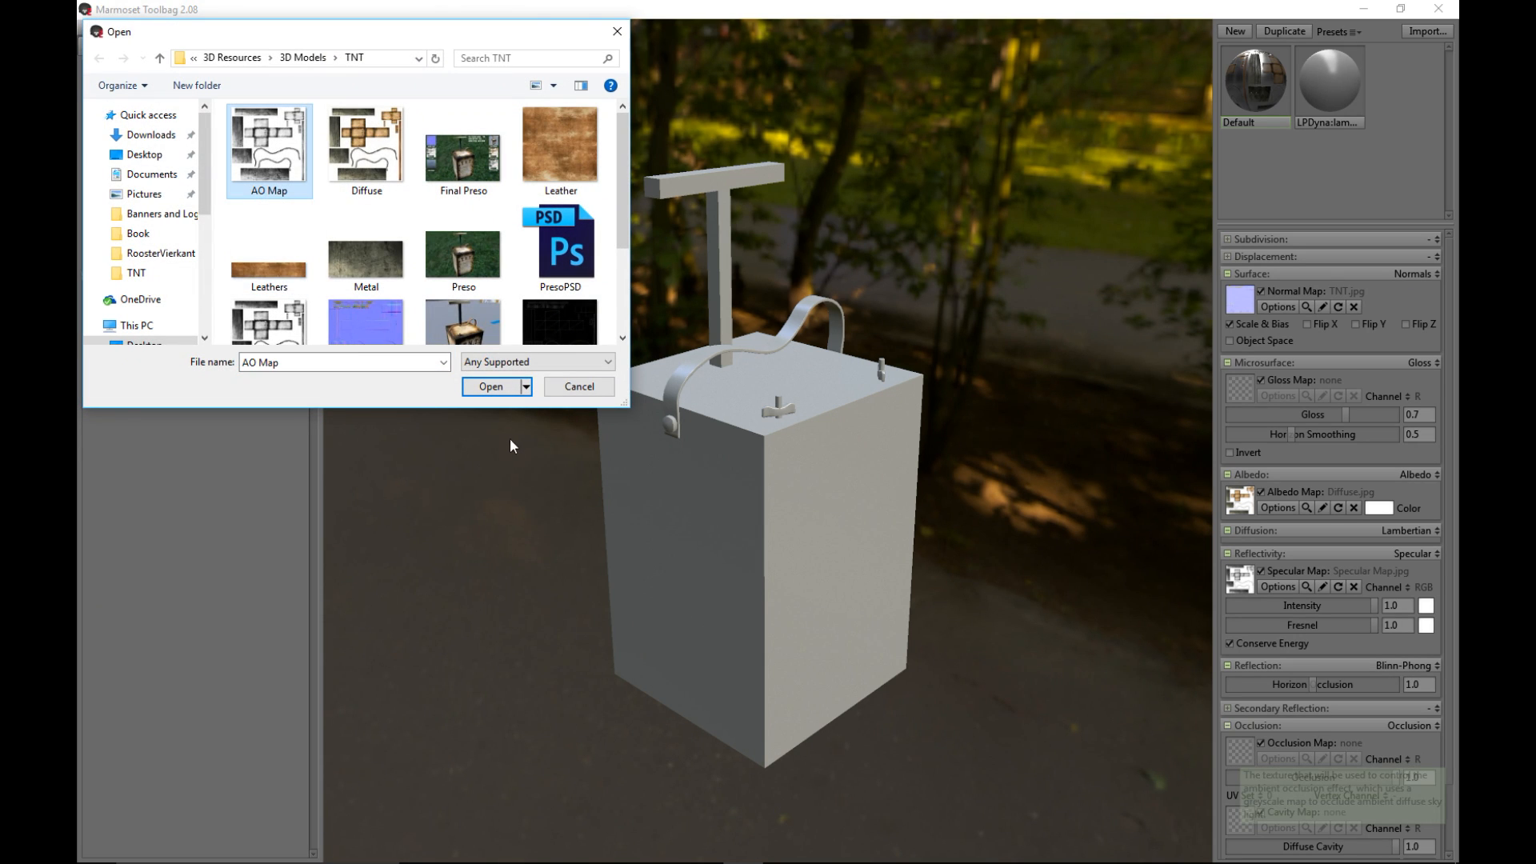
left_click(490, 385)
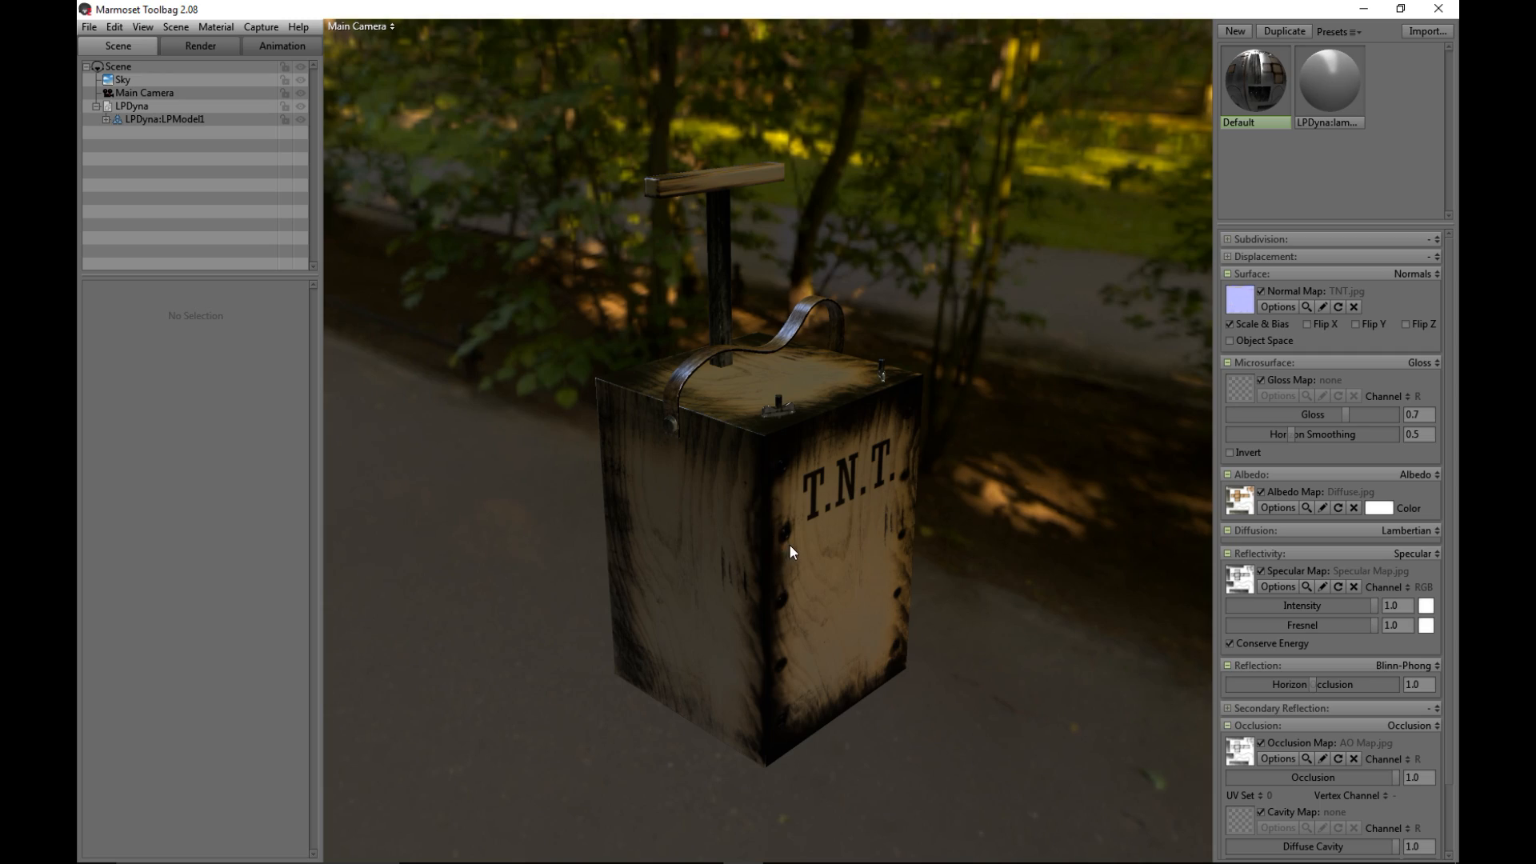
Lower the crate's specular Reflectivity Intensity to about 0.01 for a matte wood look.
left_click_drag(791, 551, 728, 362)
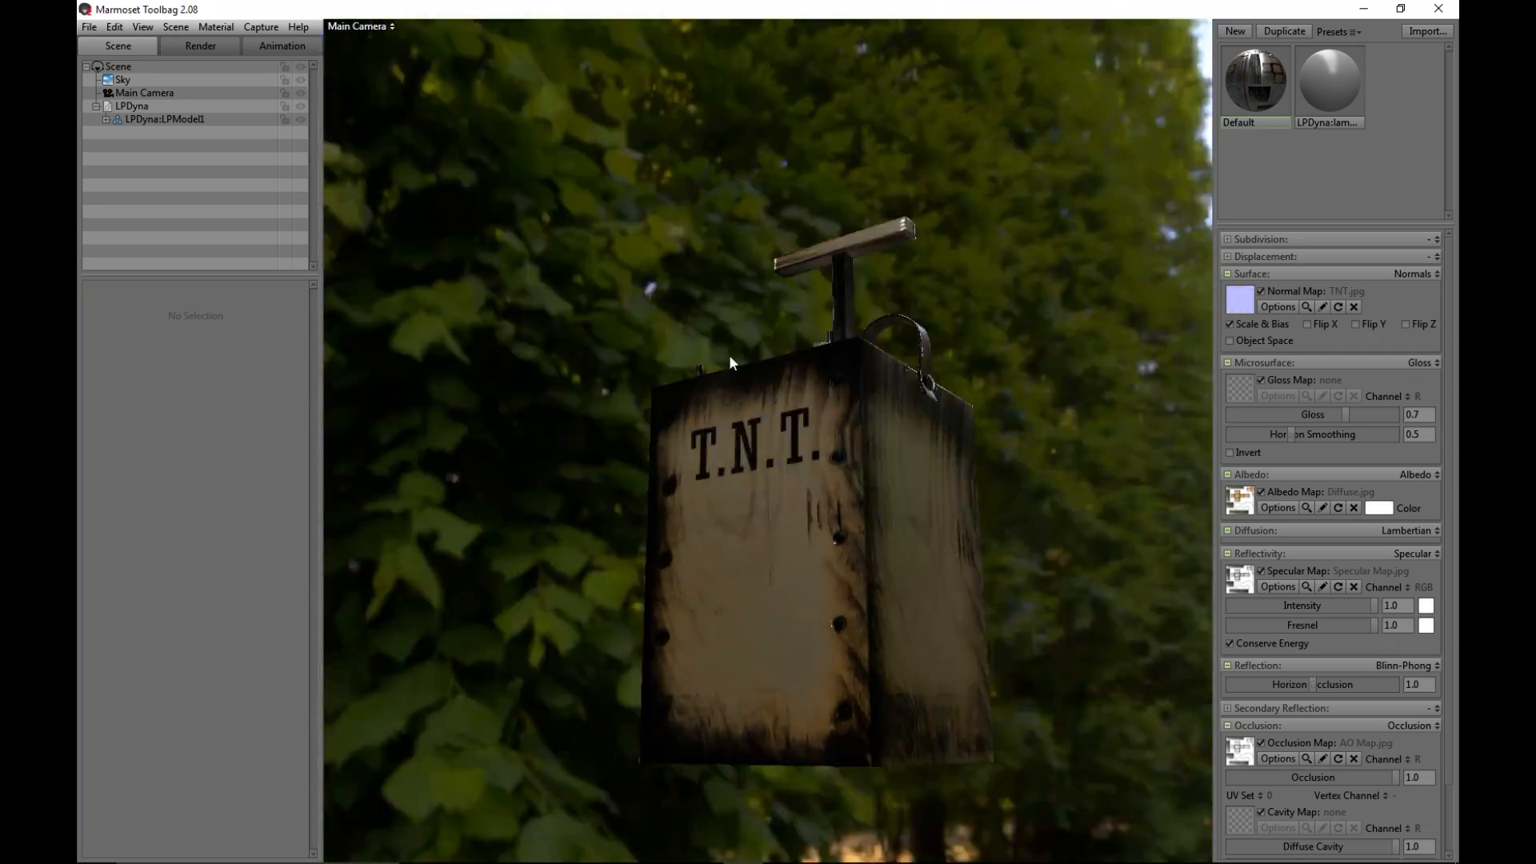
left_click_drag(730, 363, 803, 433)
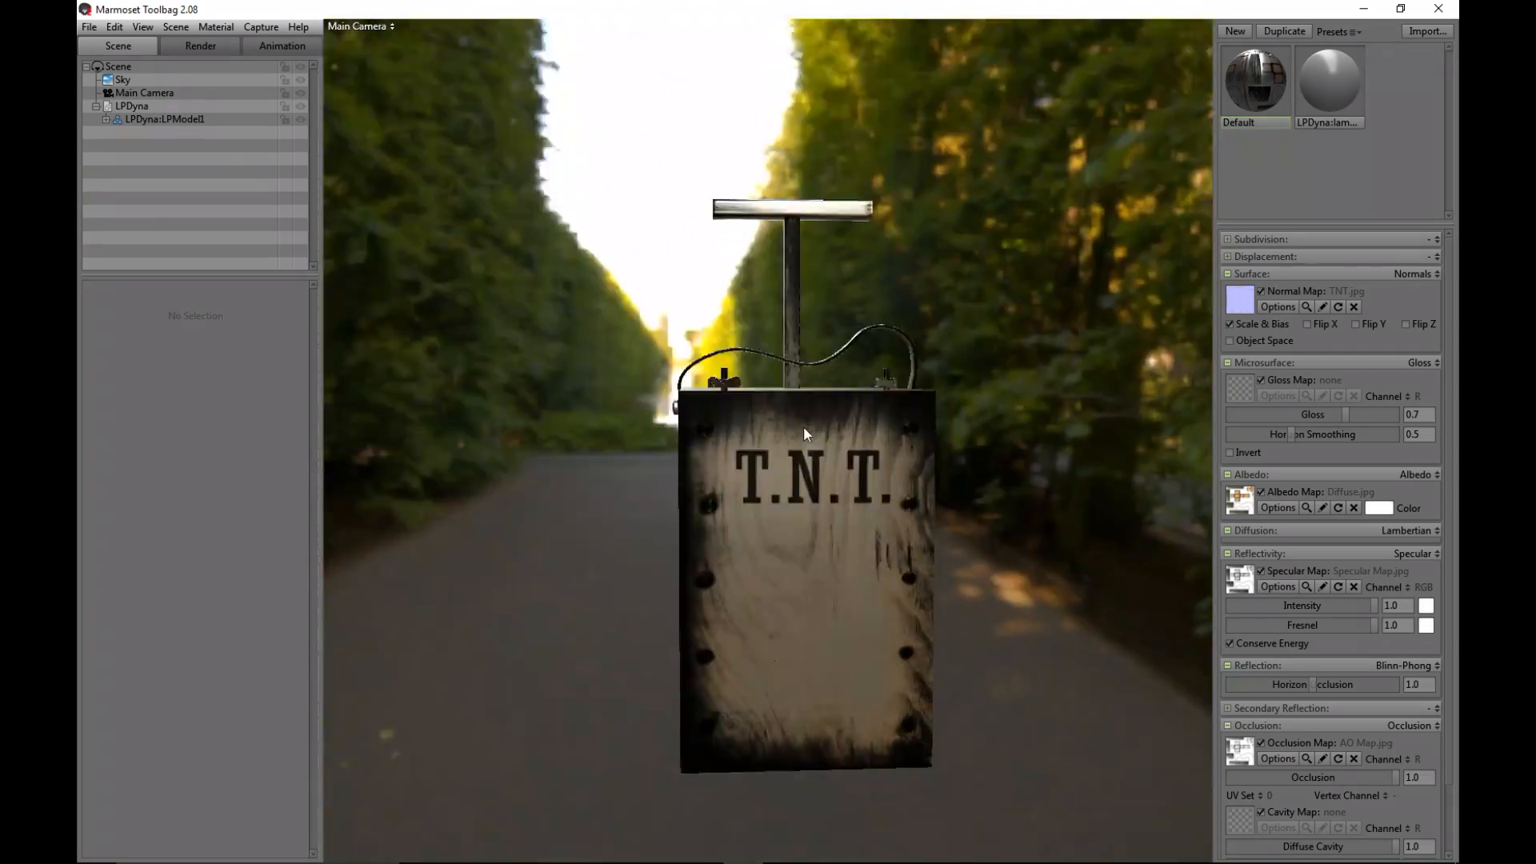
left_click_drag(803, 435, 881, 531)
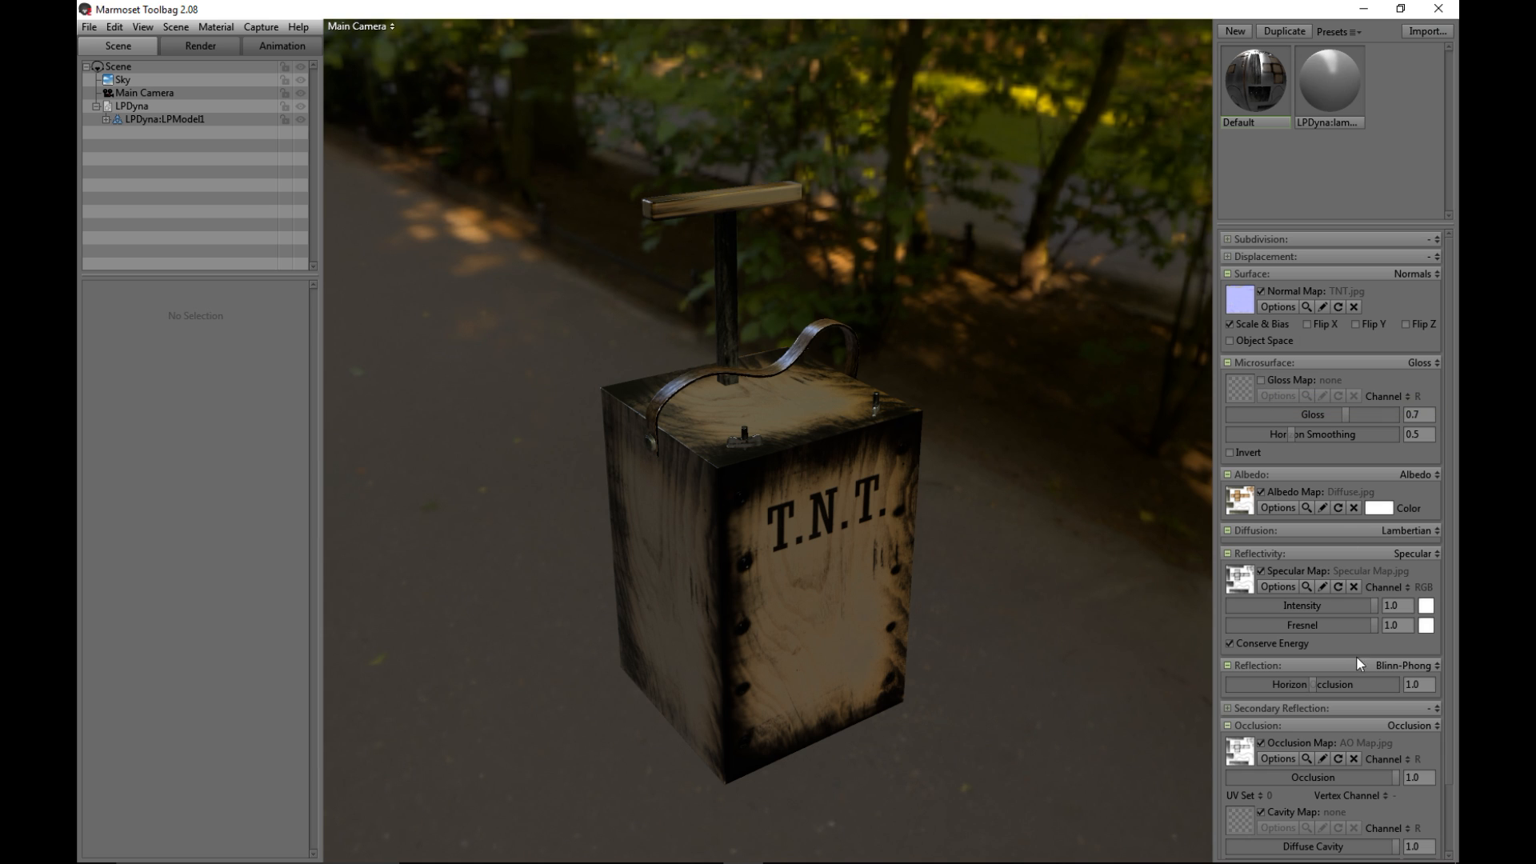
left_click_drag(1401, 606, 1351, 606)
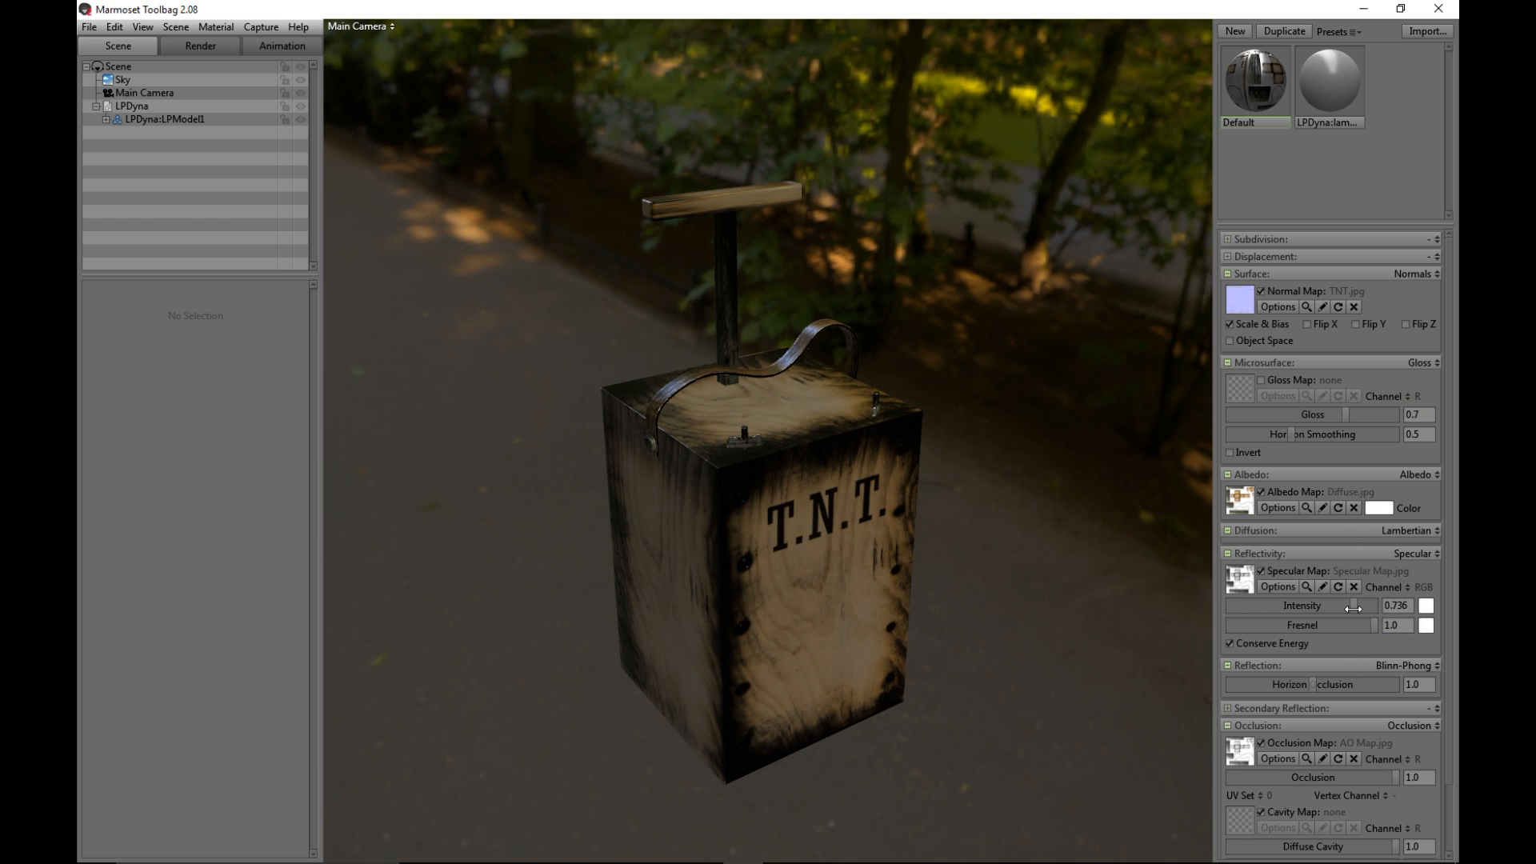
left_click_drag(1352, 605, 1291, 618)
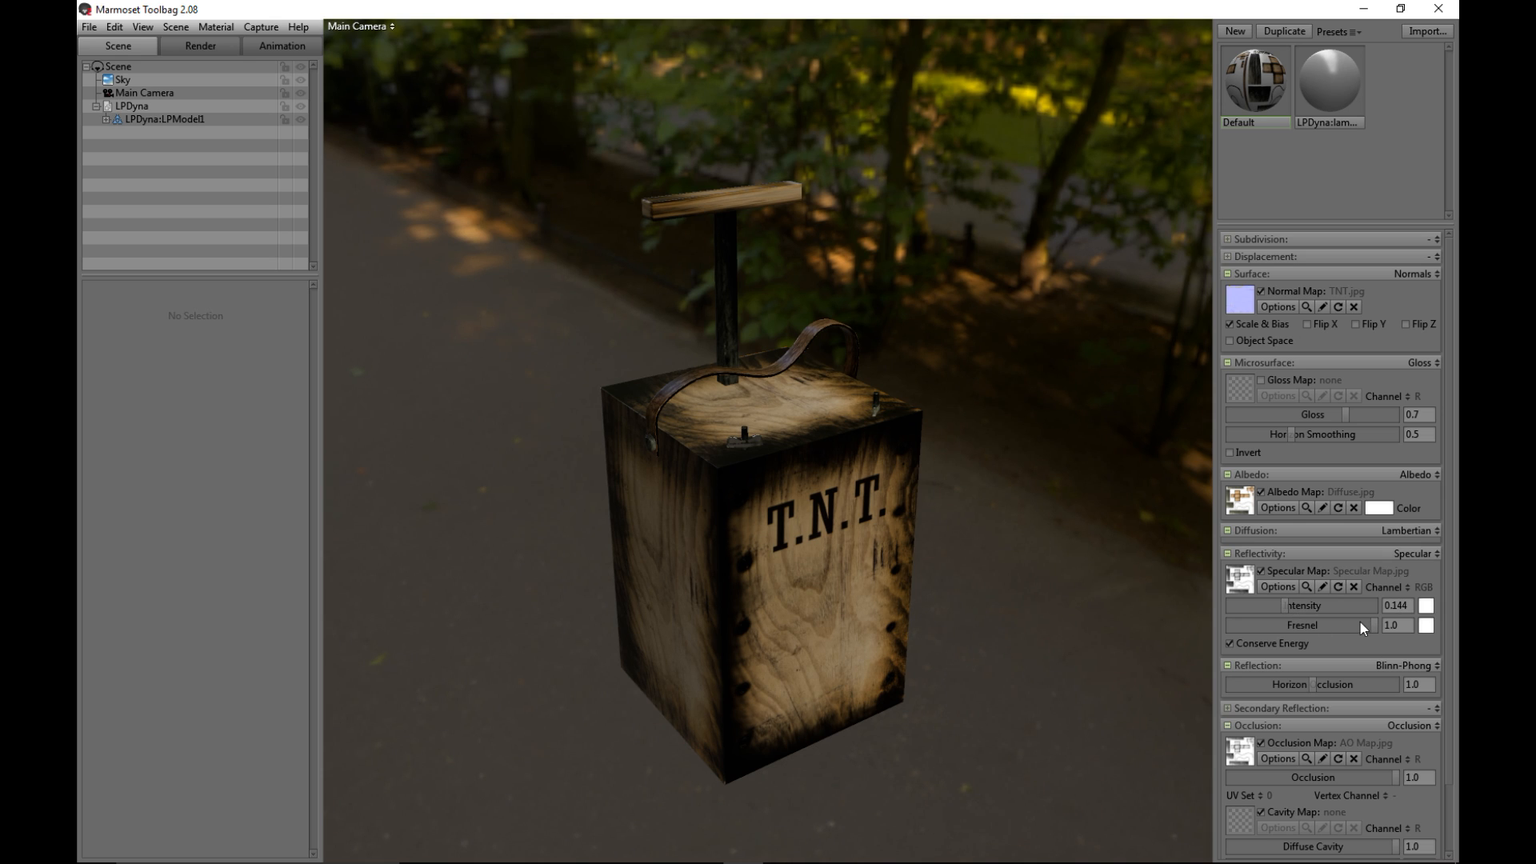
mouse_move(1399, 772)
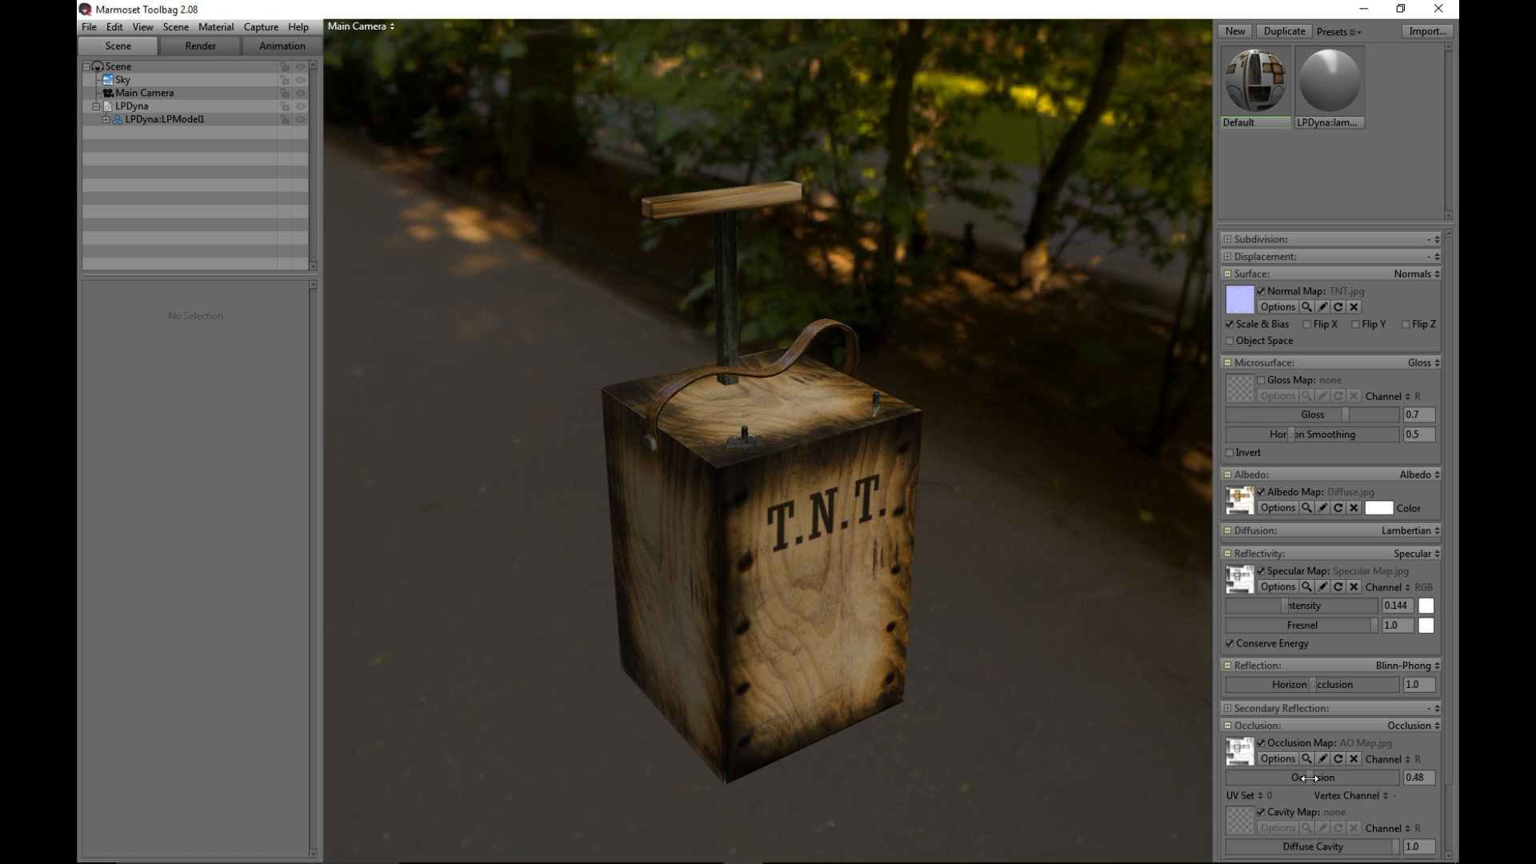
Reduce the ambient Occlusion strength to about 0.455 and check the shading.
left_click_drag(1332, 777, 1312, 777)
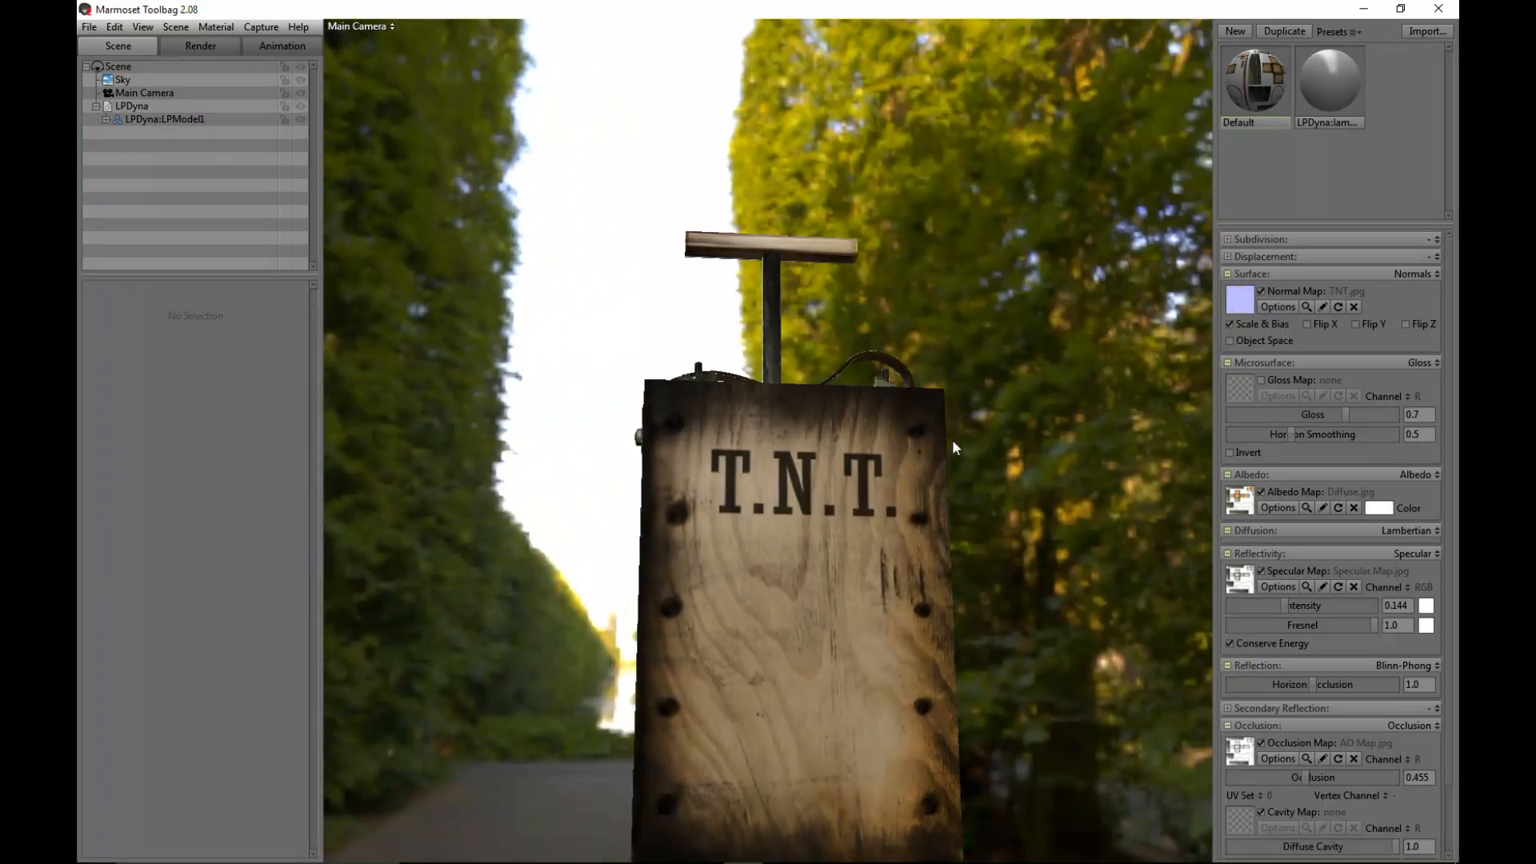
left_click_drag(955, 448, 1012, 519)
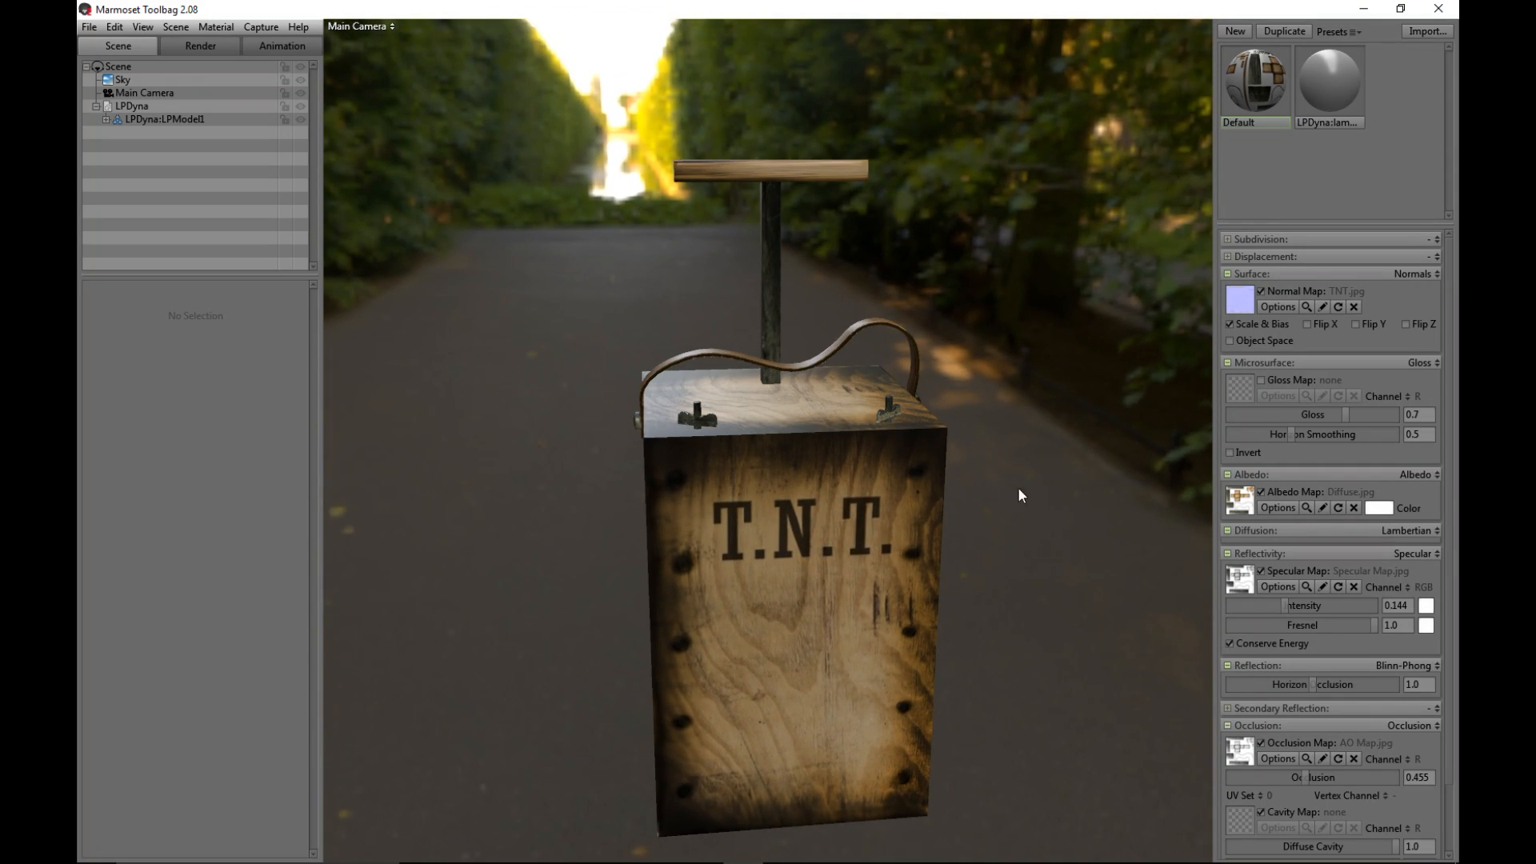
mouse_move(1333, 546)
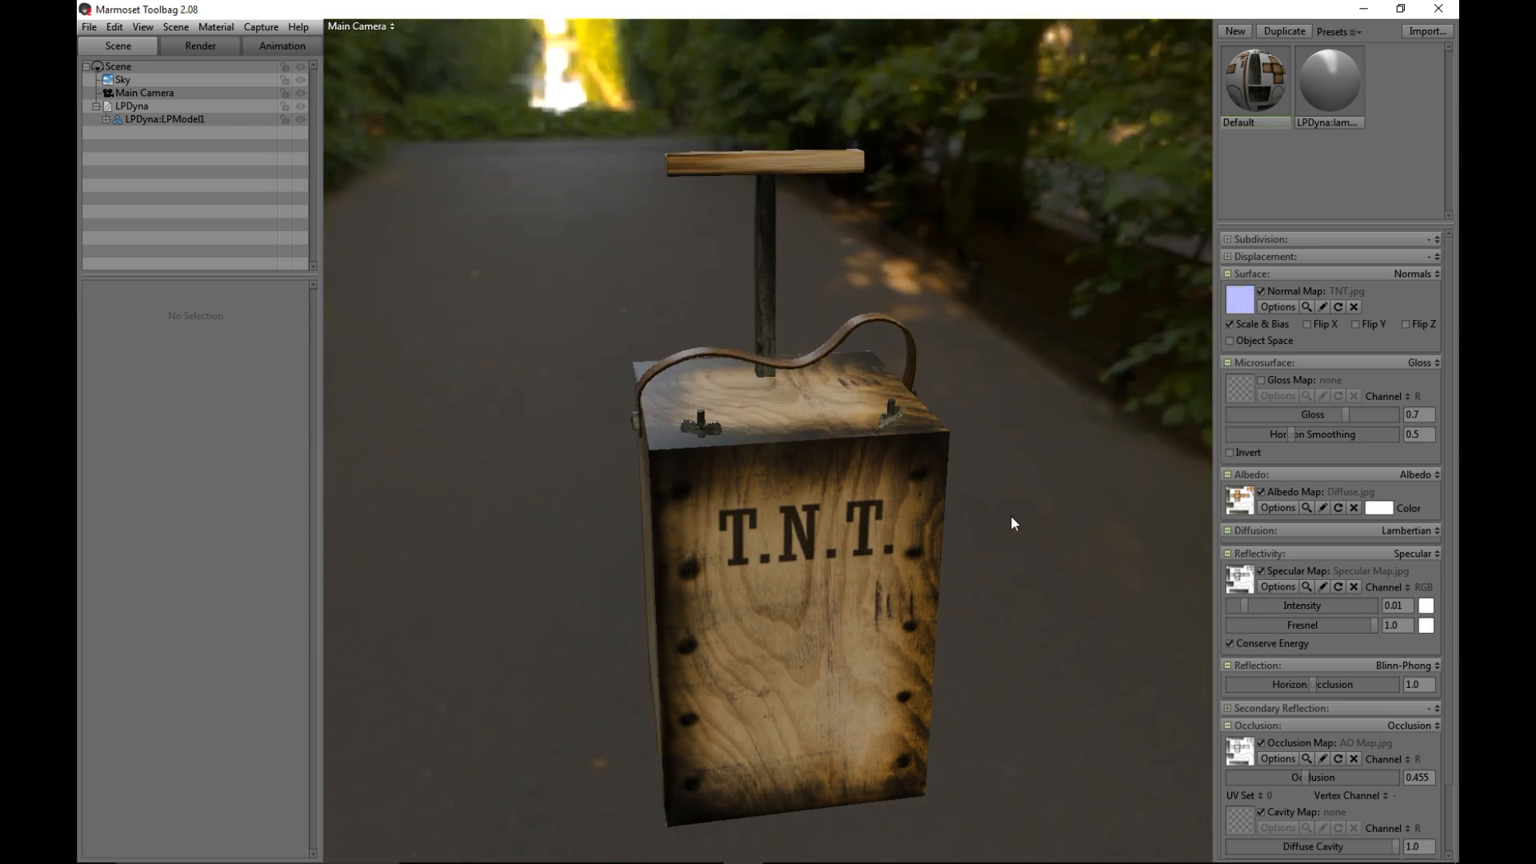
left_click_drag(1014, 523, 1043, 558)
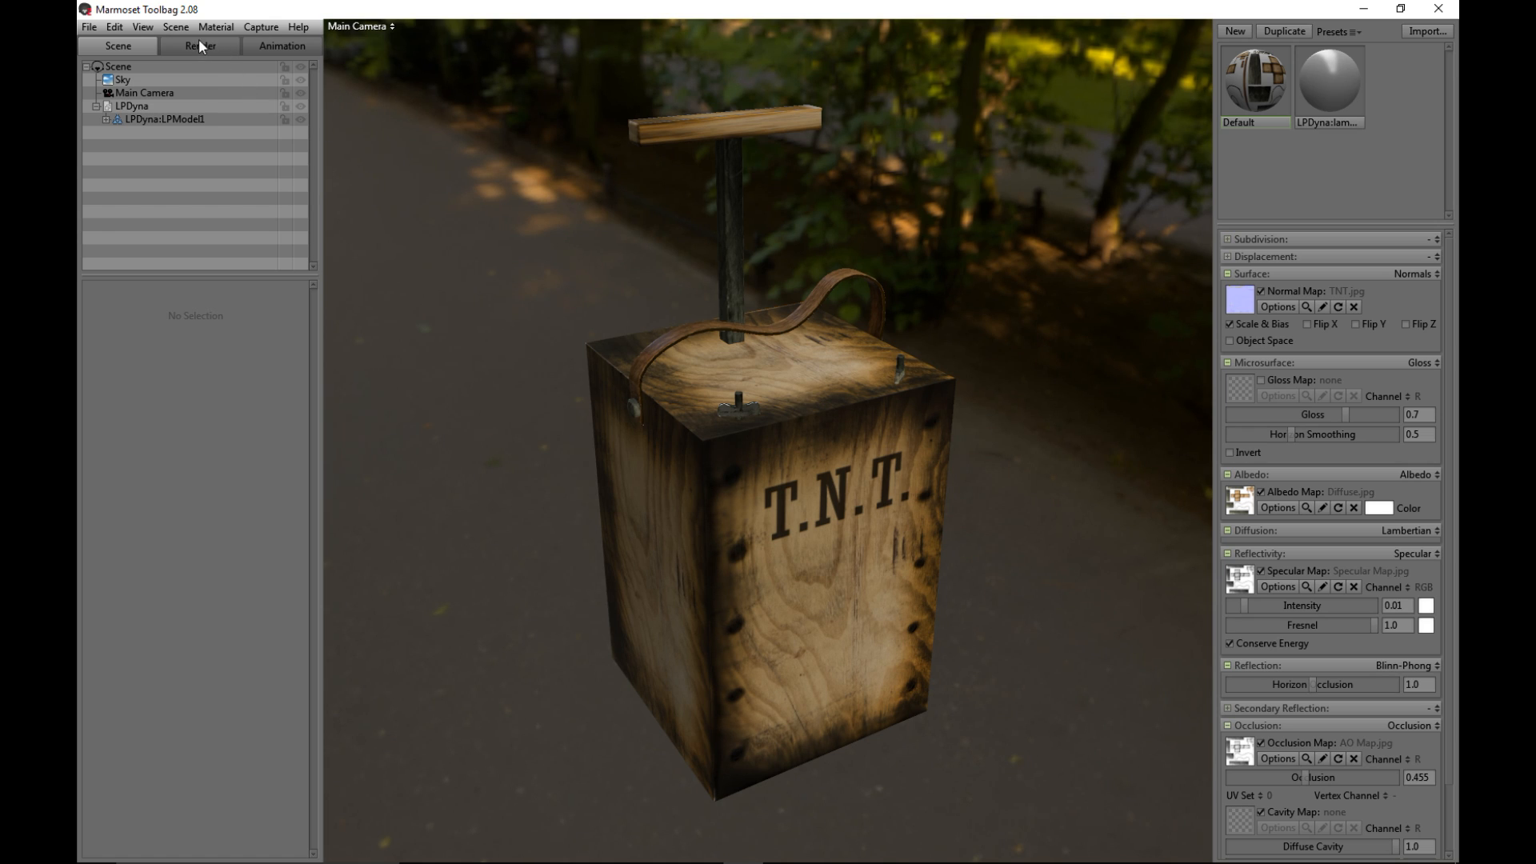
Select the Main Camera and raise its post-effect Exposure to about 1.914.
left_click(200, 46)
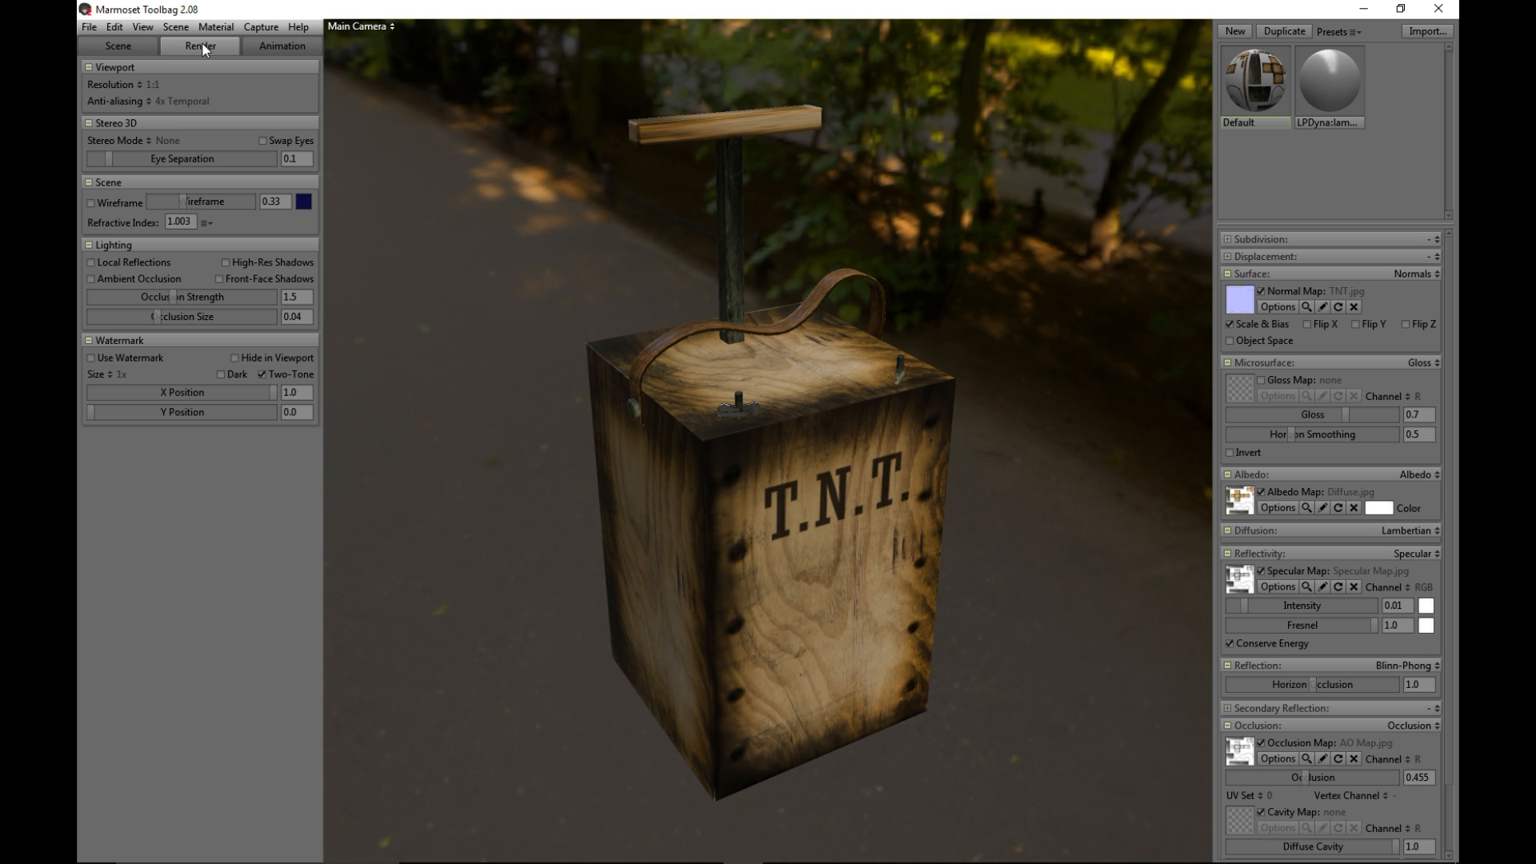
left_click(115, 44)
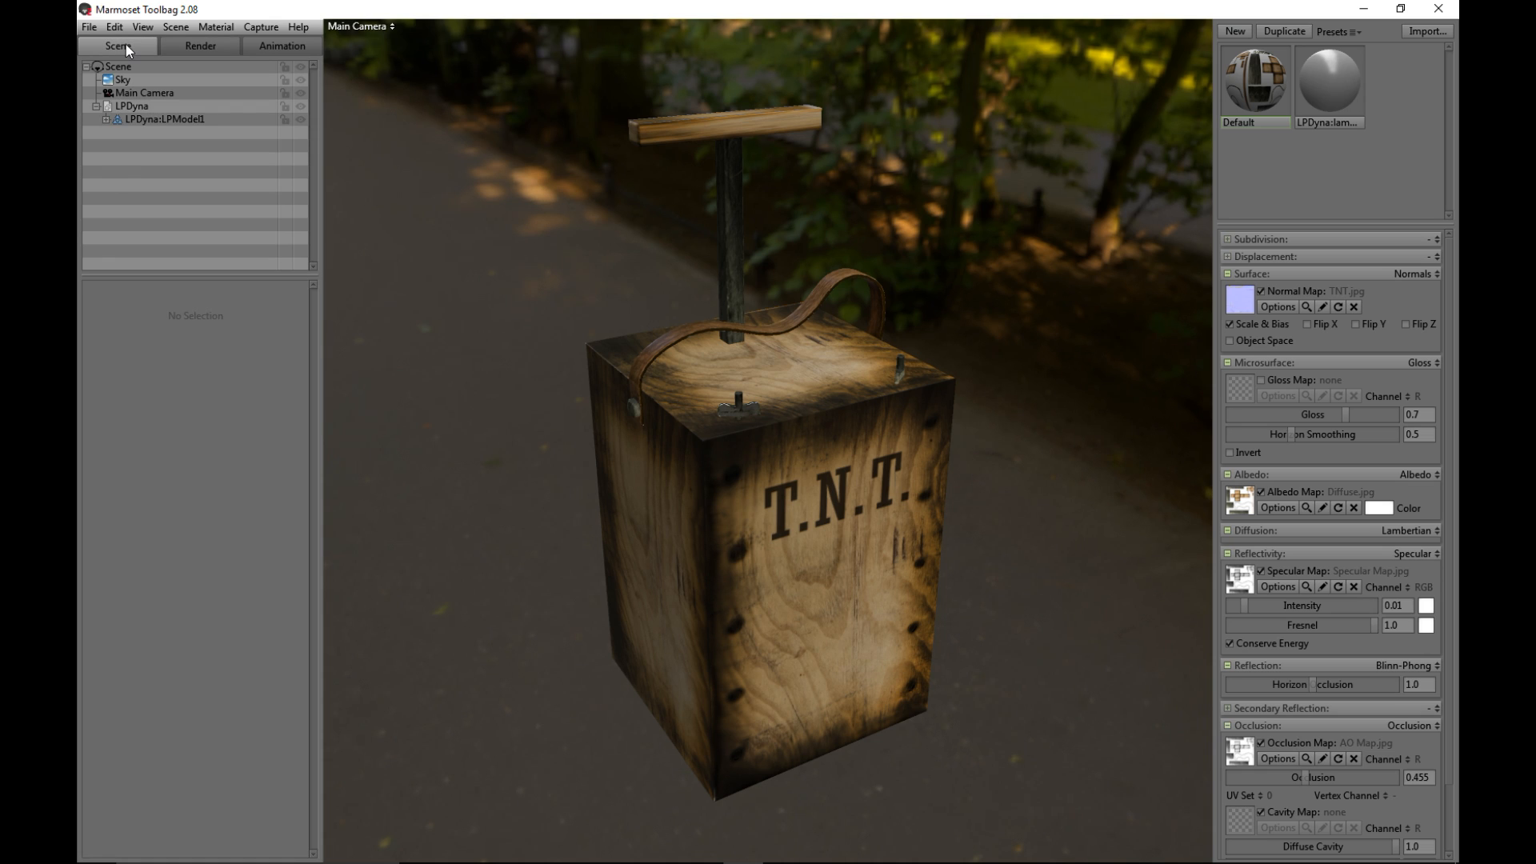
mouse_move(181, 136)
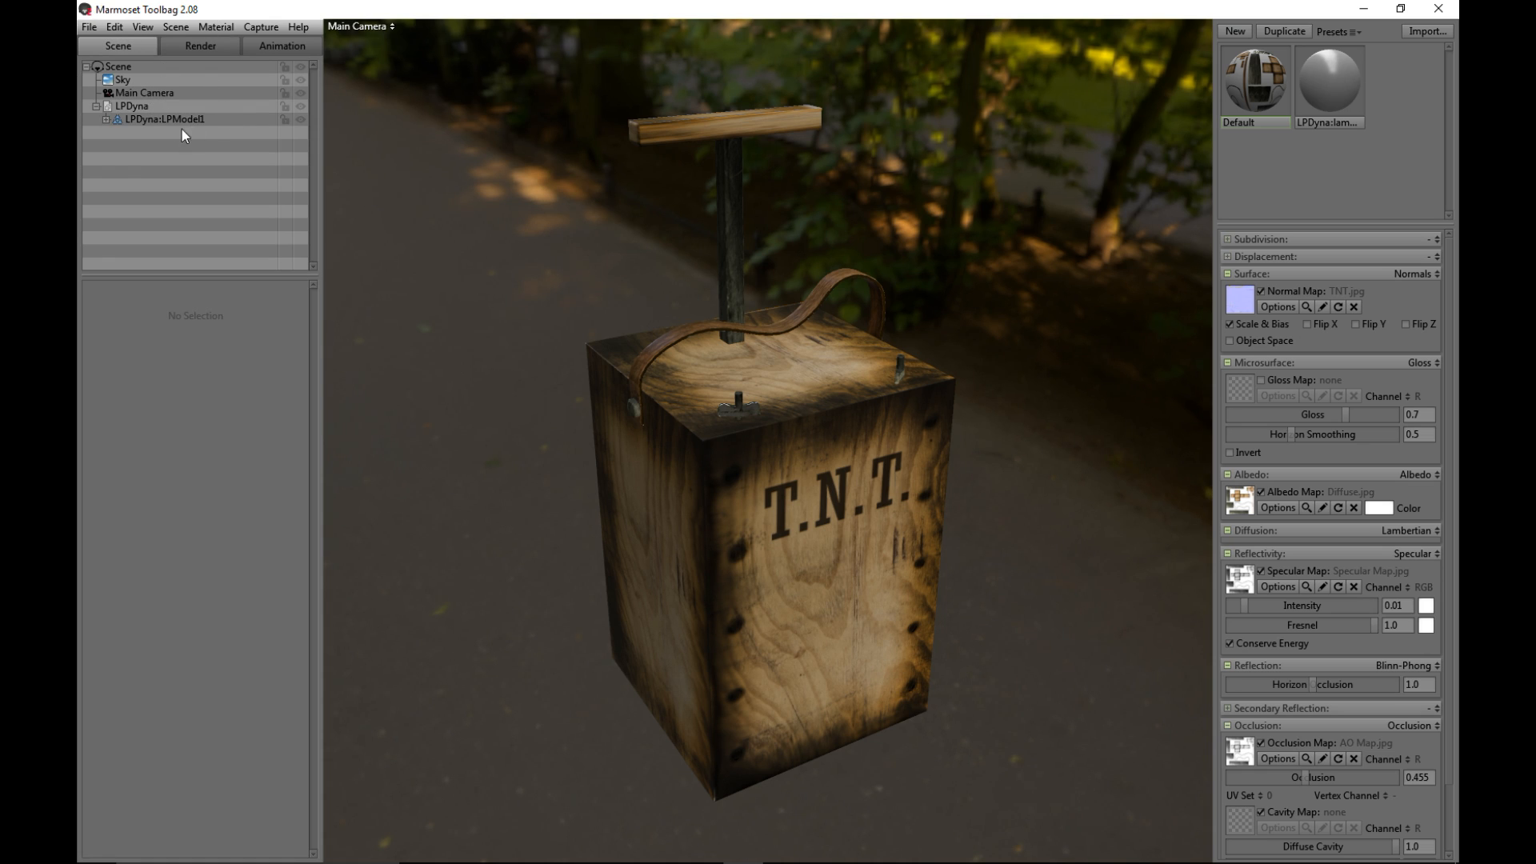
left_click(143, 92)
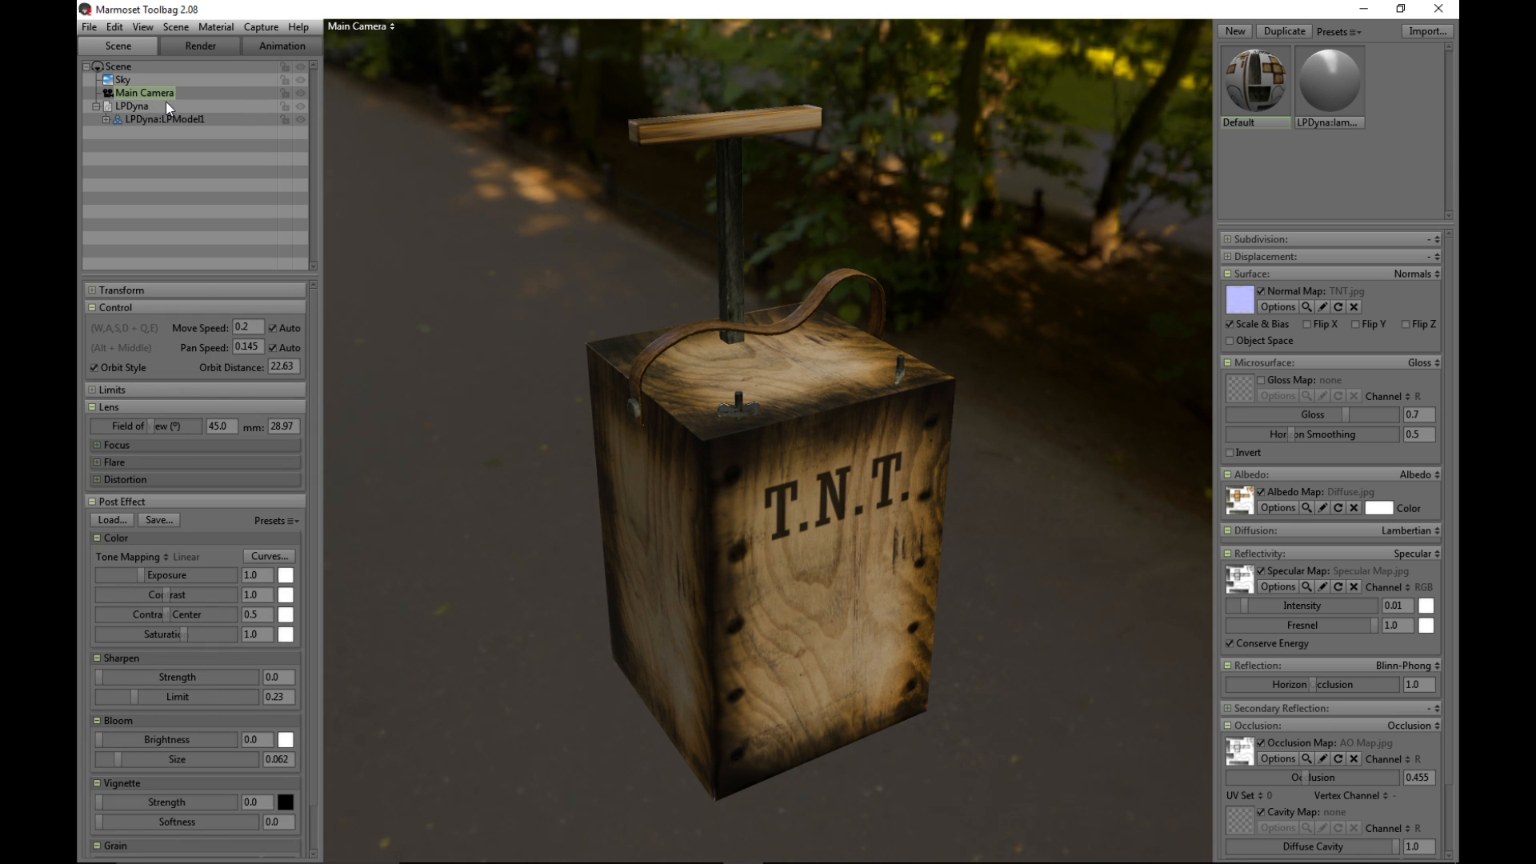
scroll("down", 3)
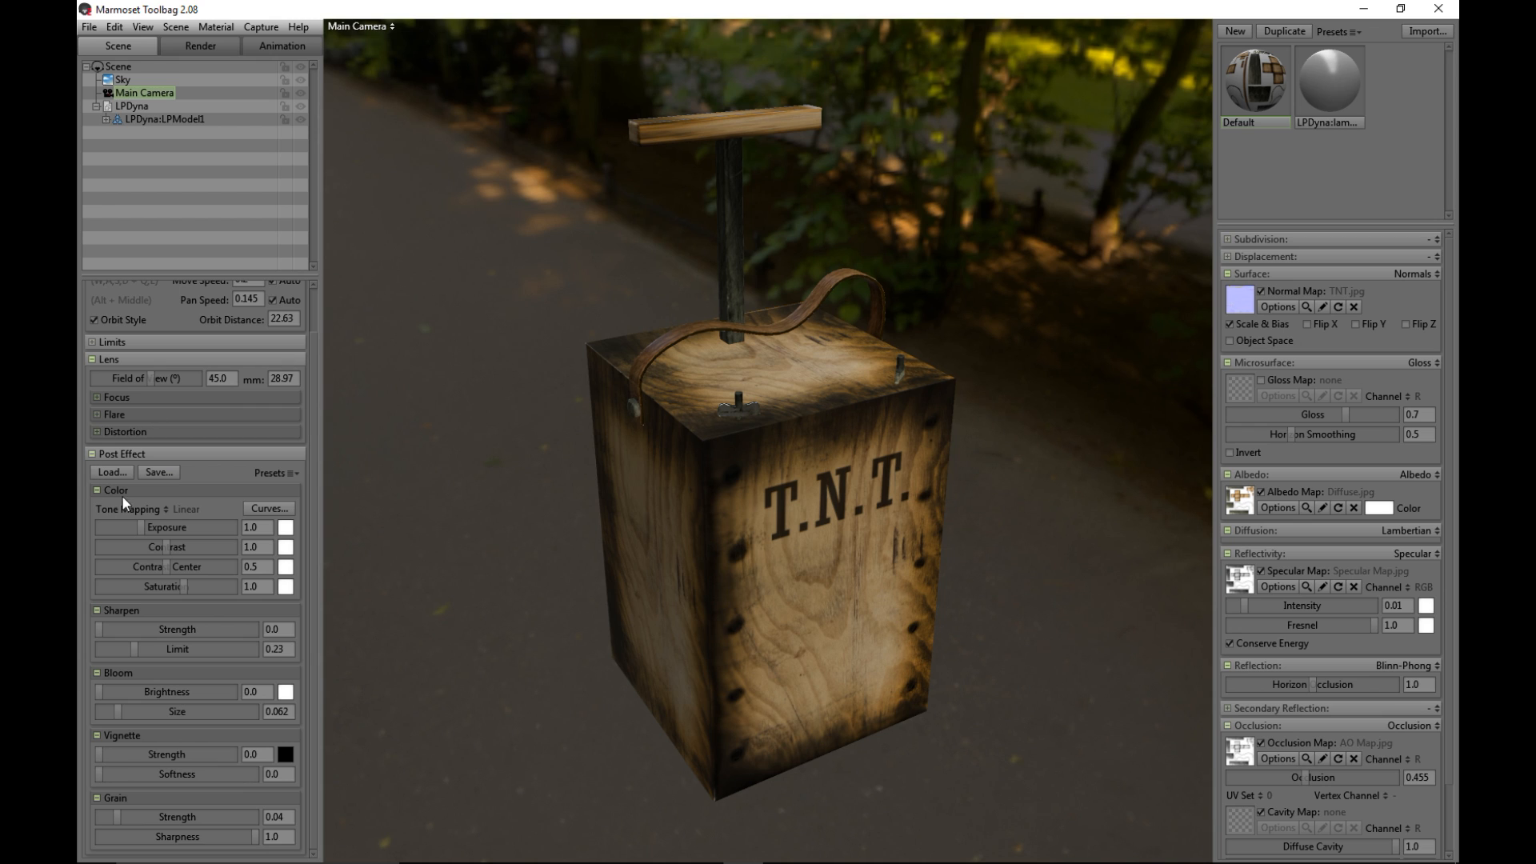
mouse_move(106, 558)
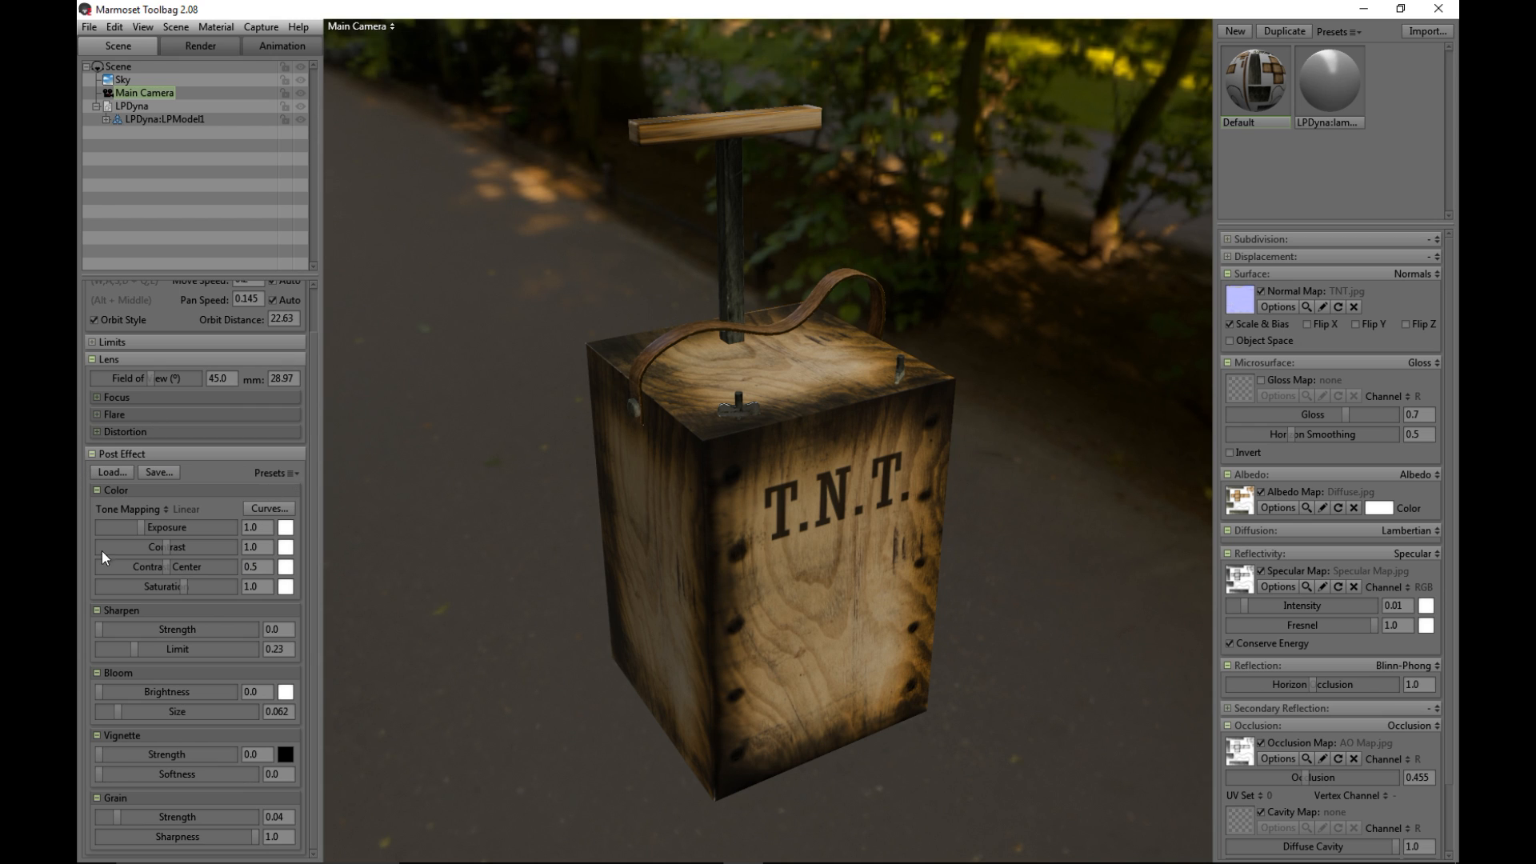
left_click_drag(157, 527, 140, 530)
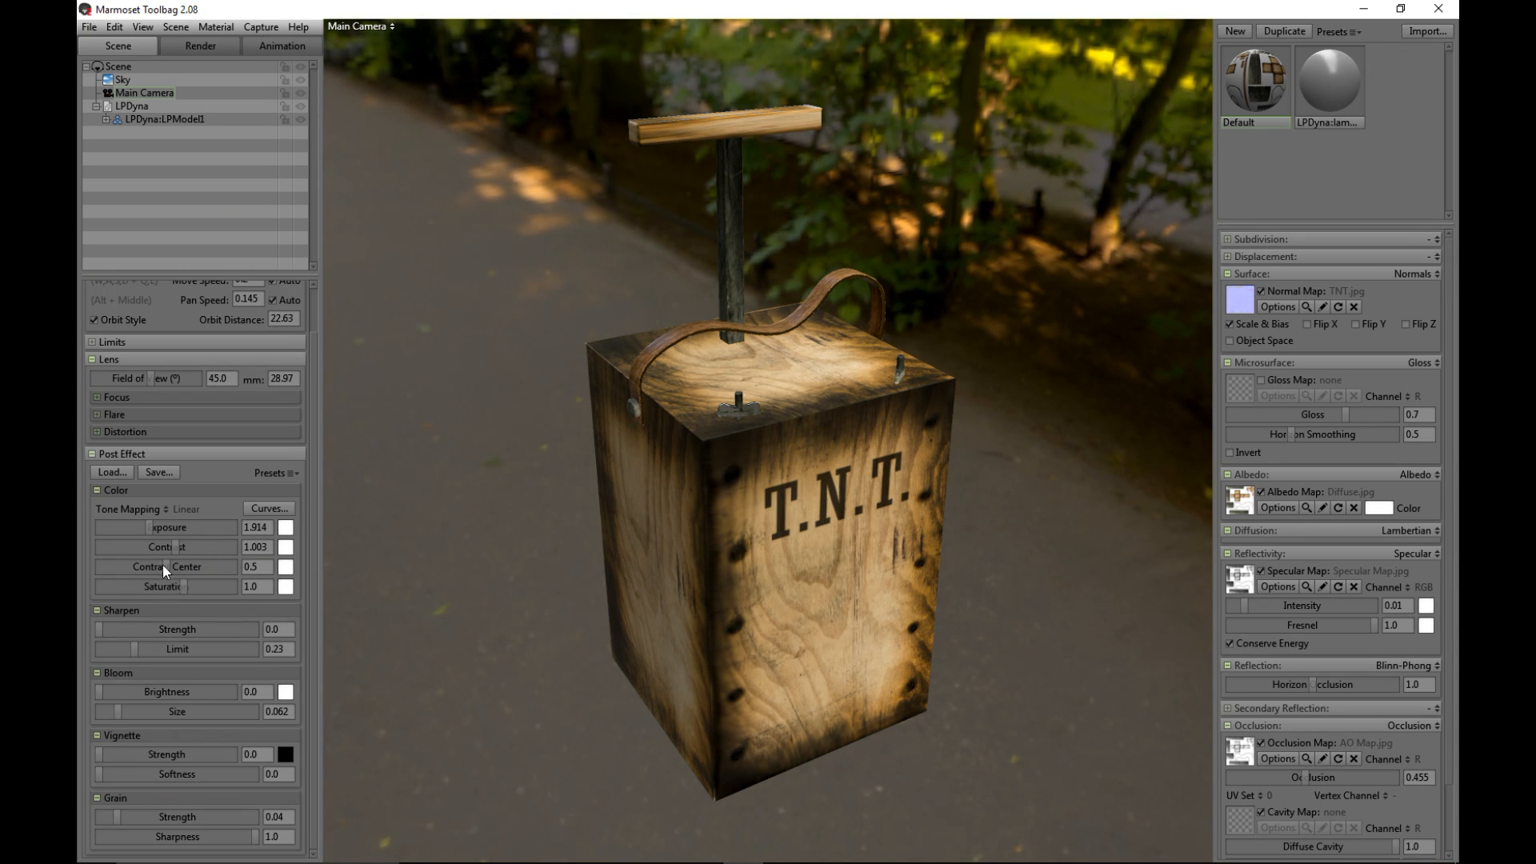
Set the camera's Contrast Center to 0.262 and Saturation to 1.11.
left_click_drag(196, 567, 176, 566)
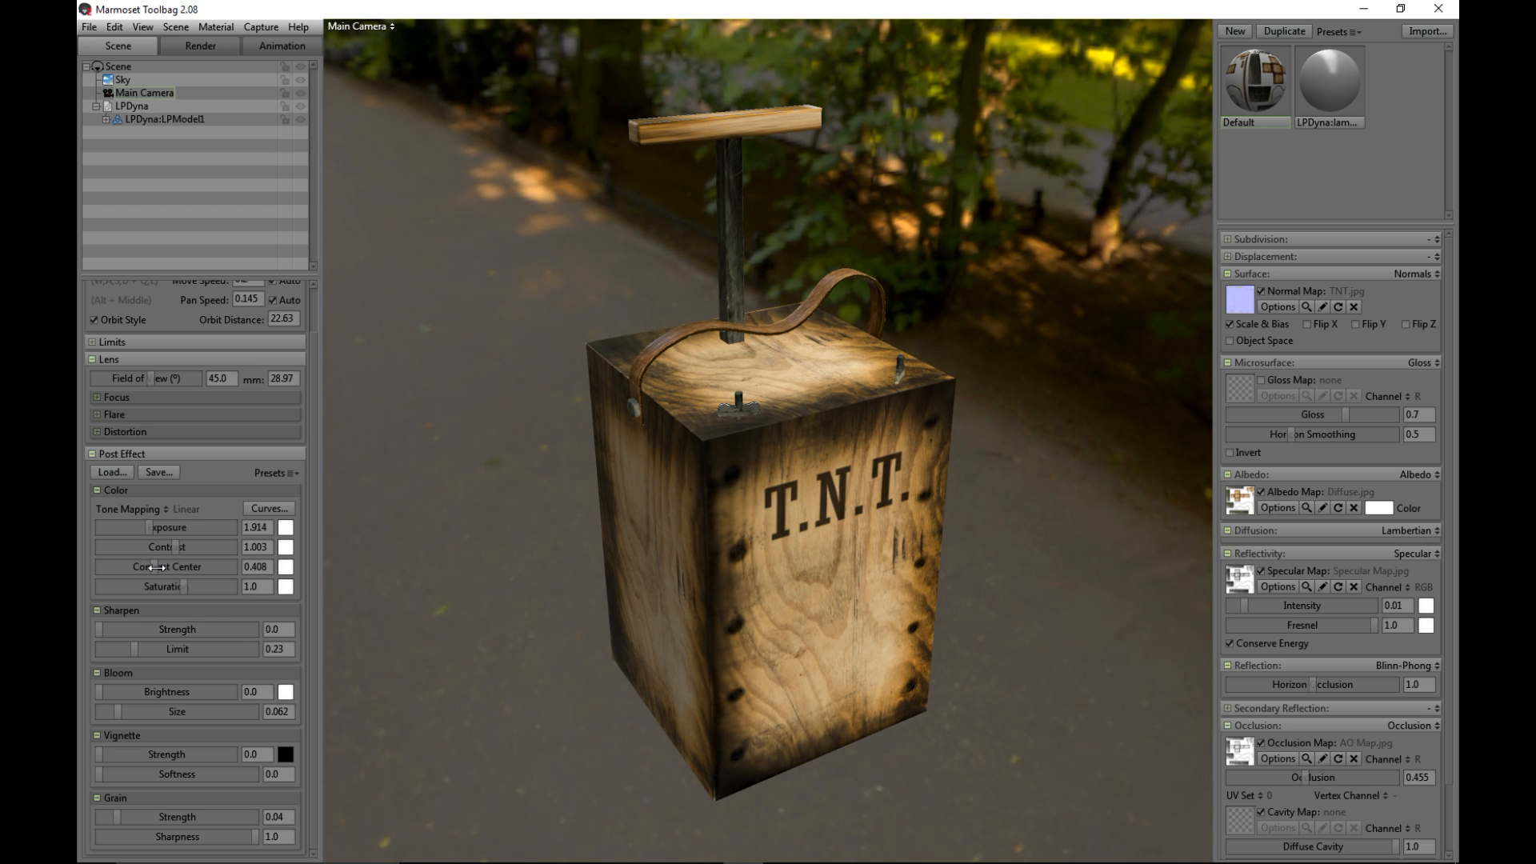
left_click_drag(151, 567, 132, 566)
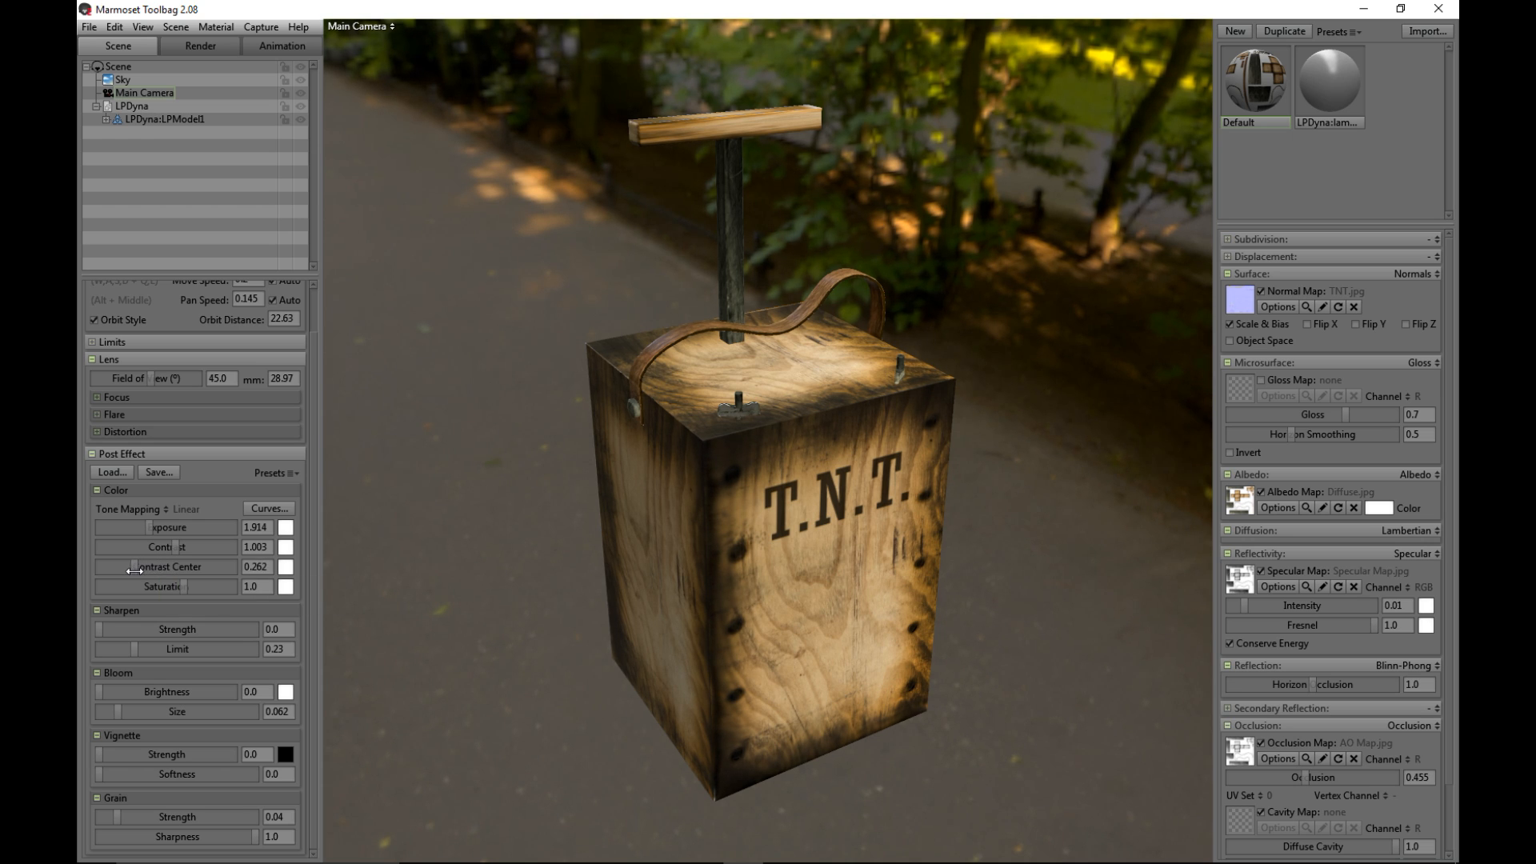
mouse_move(184, 588)
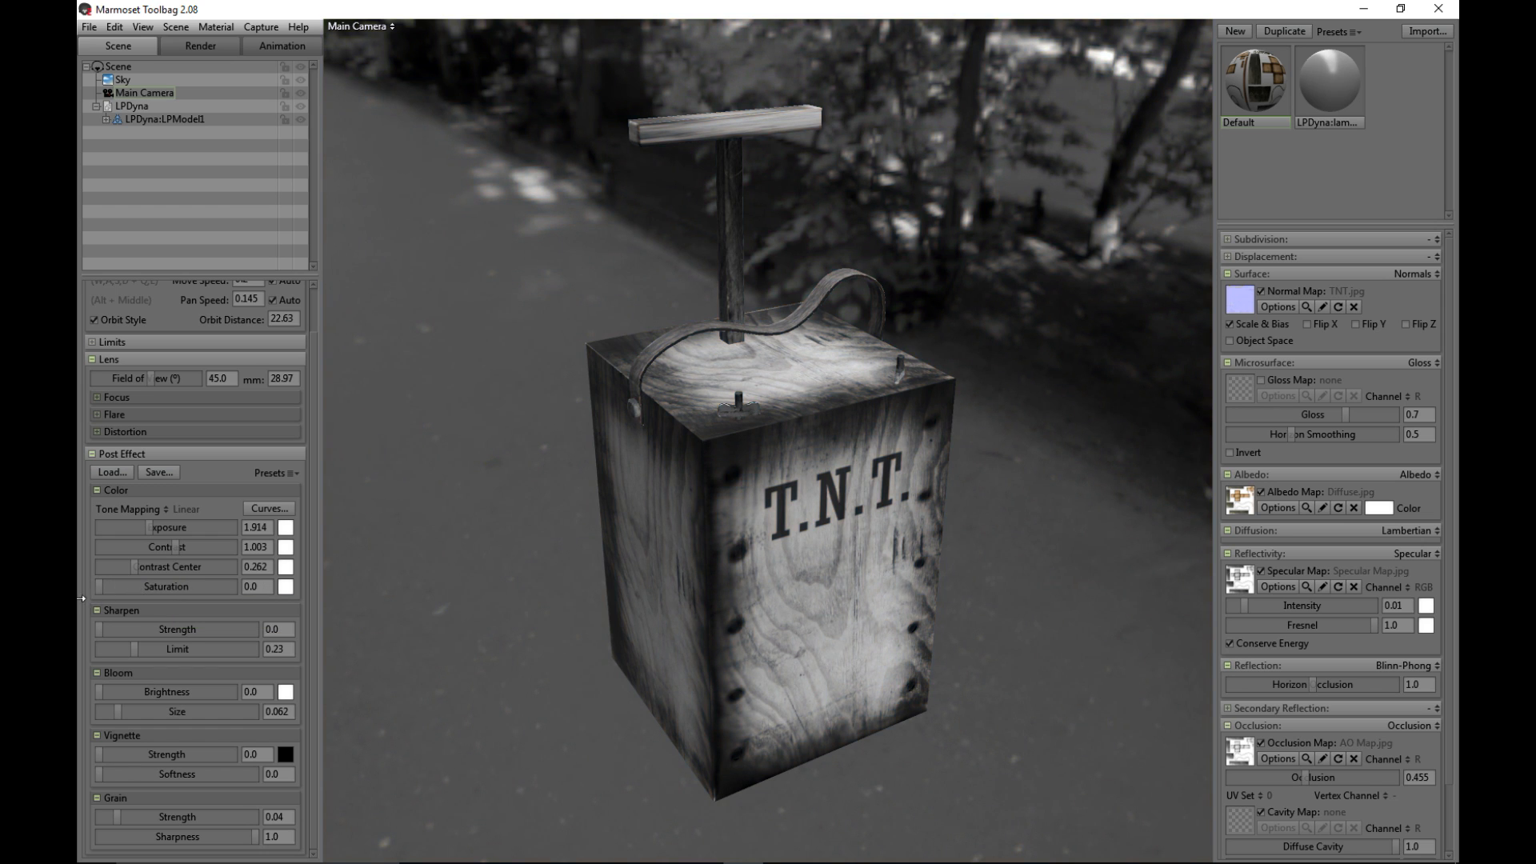
left_click_drag(125, 585, 152, 585)
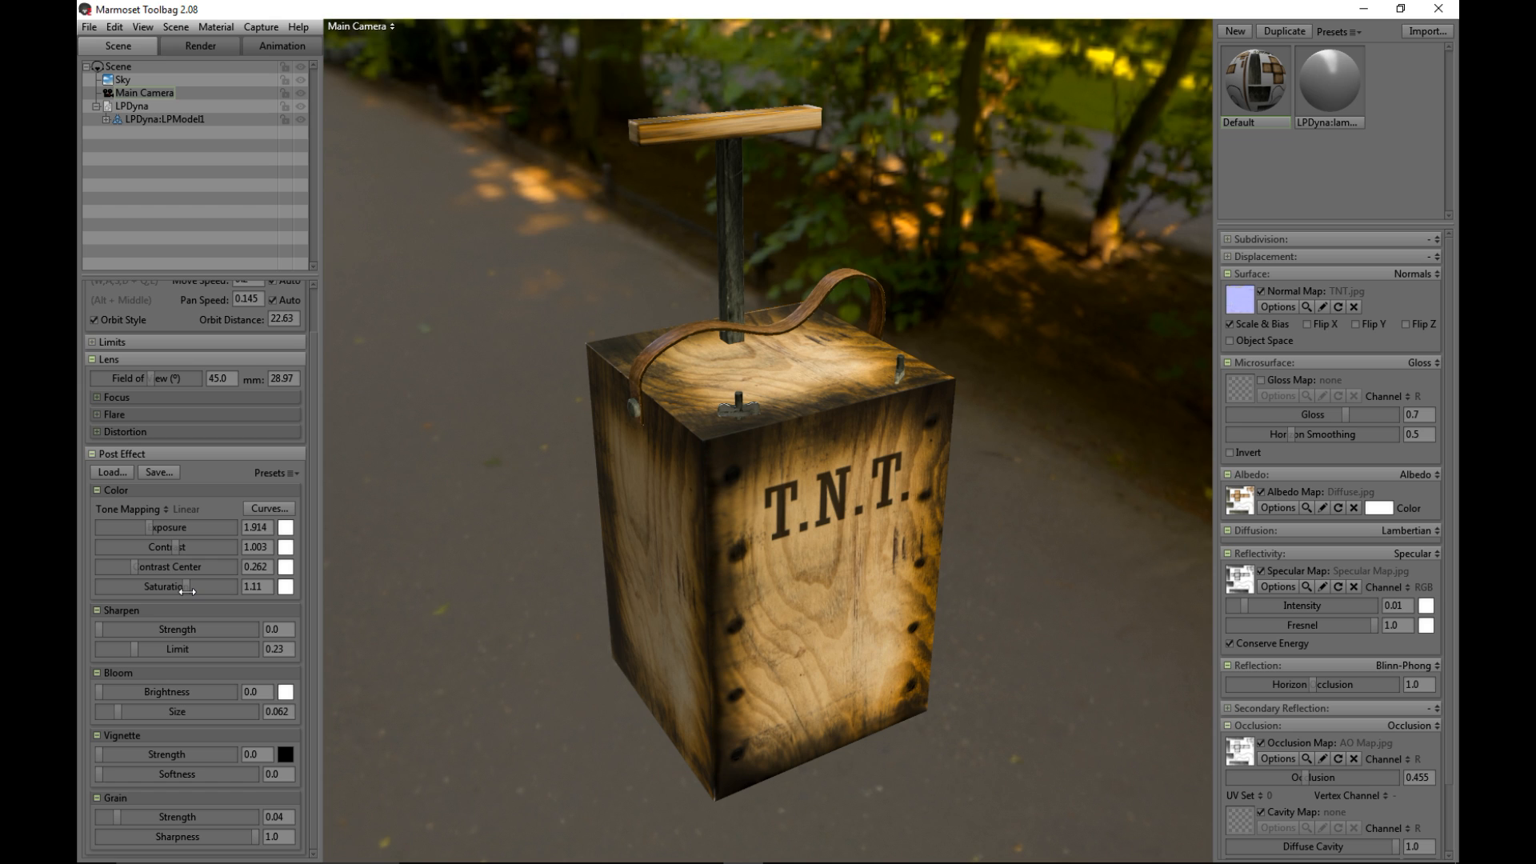
mouse_move(176, 629)
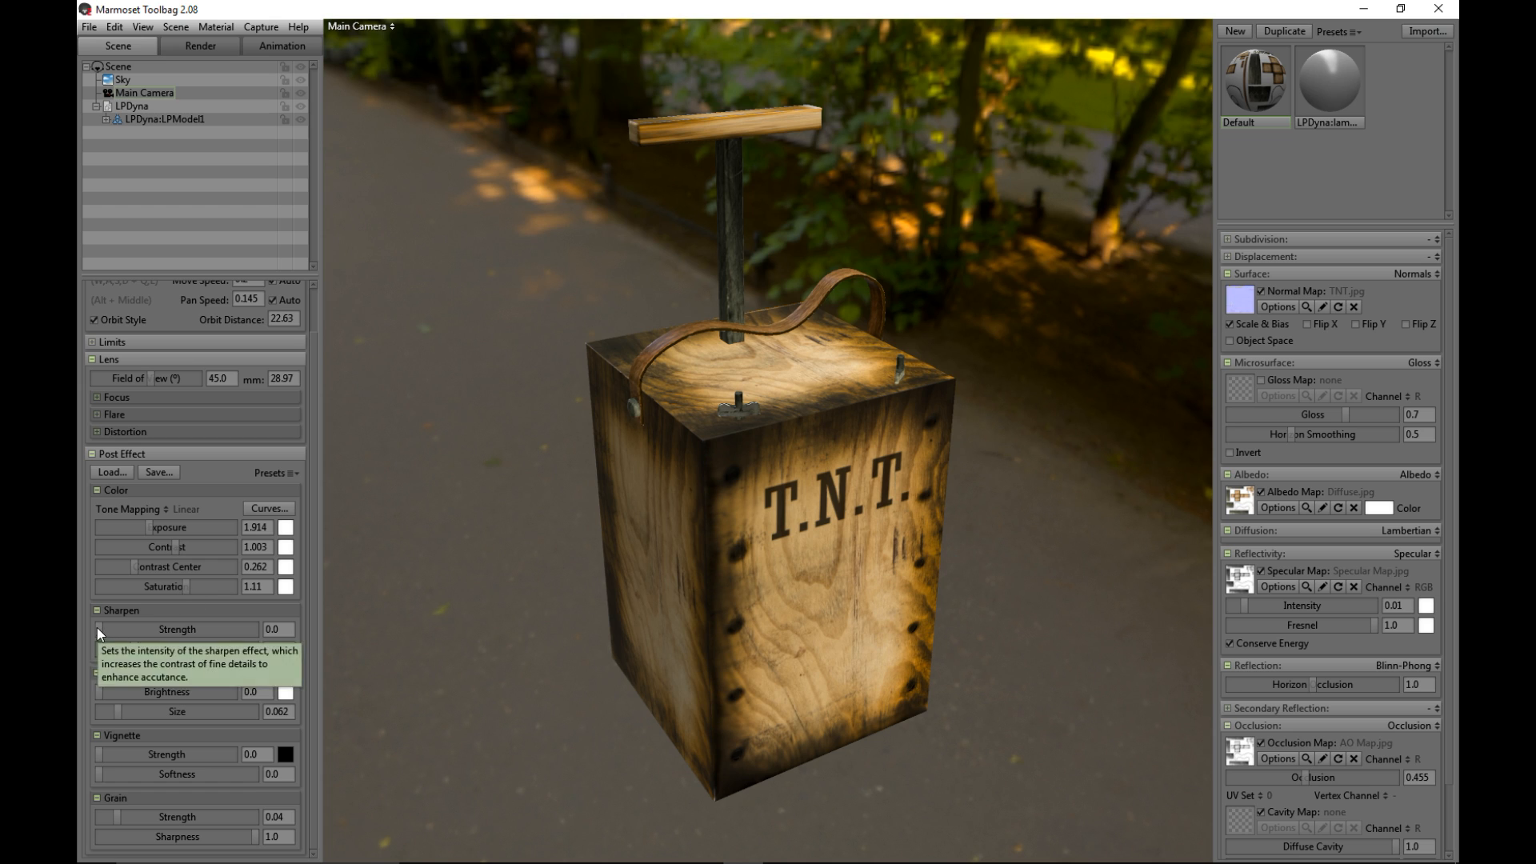
left_click_drag(108, 628, 245, 629)
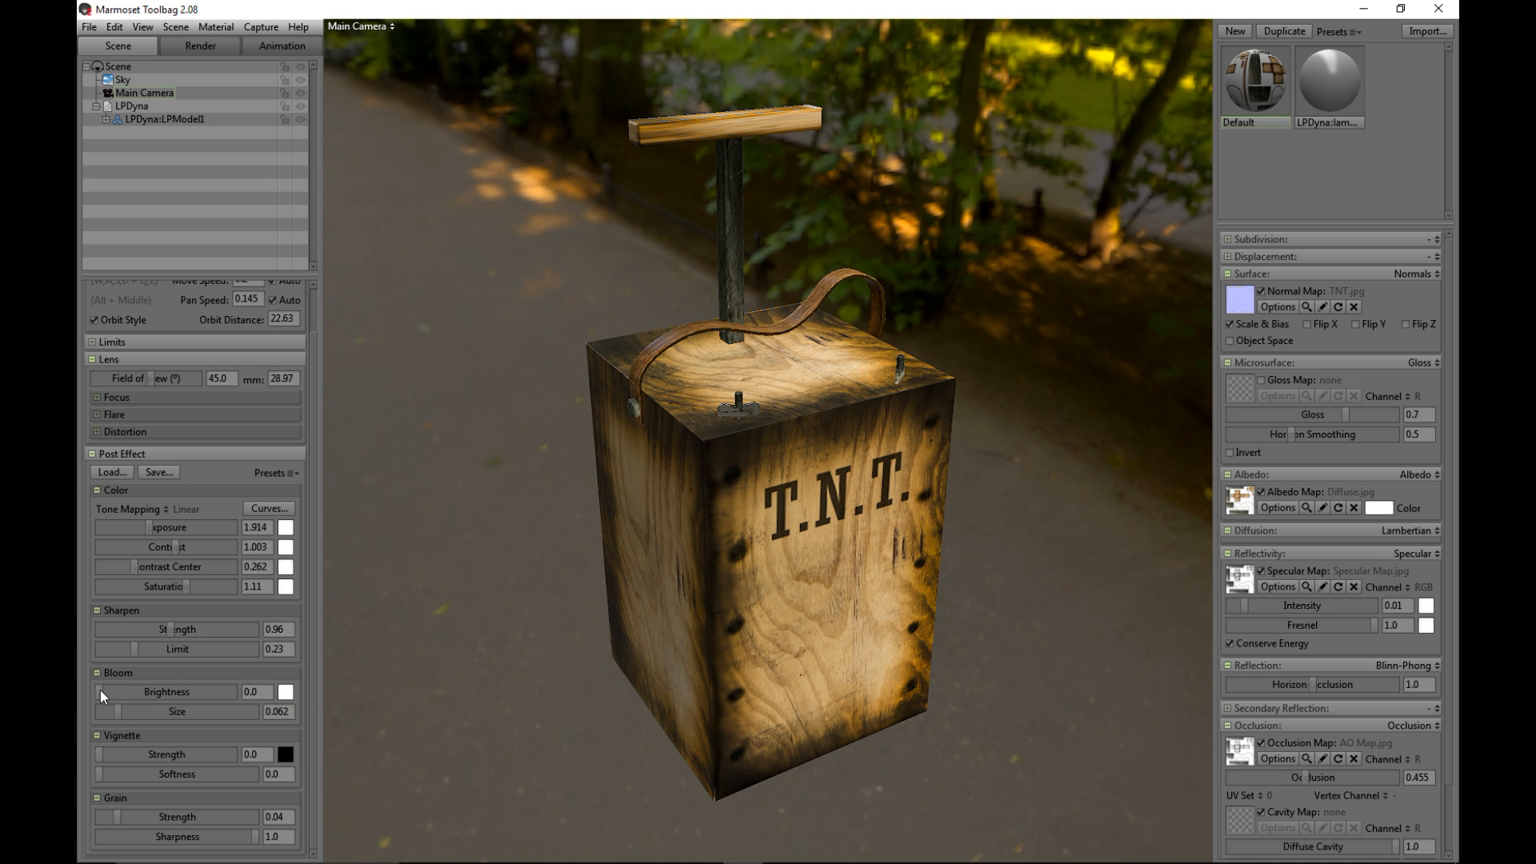
left_click_drag(101, 691, 143, 691)
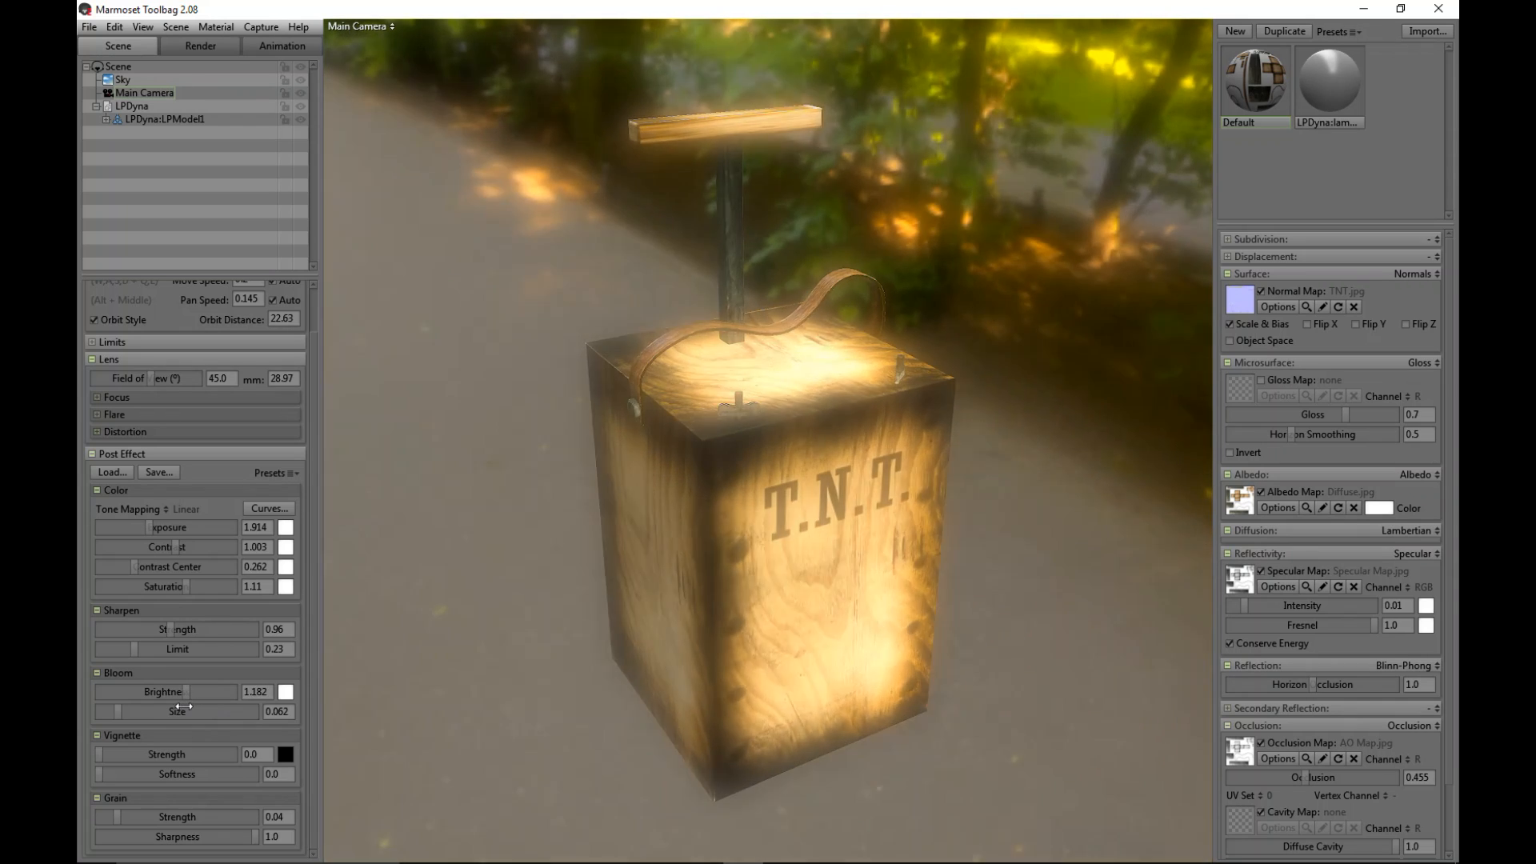
left_click_drag(226, 691, 98, 691)
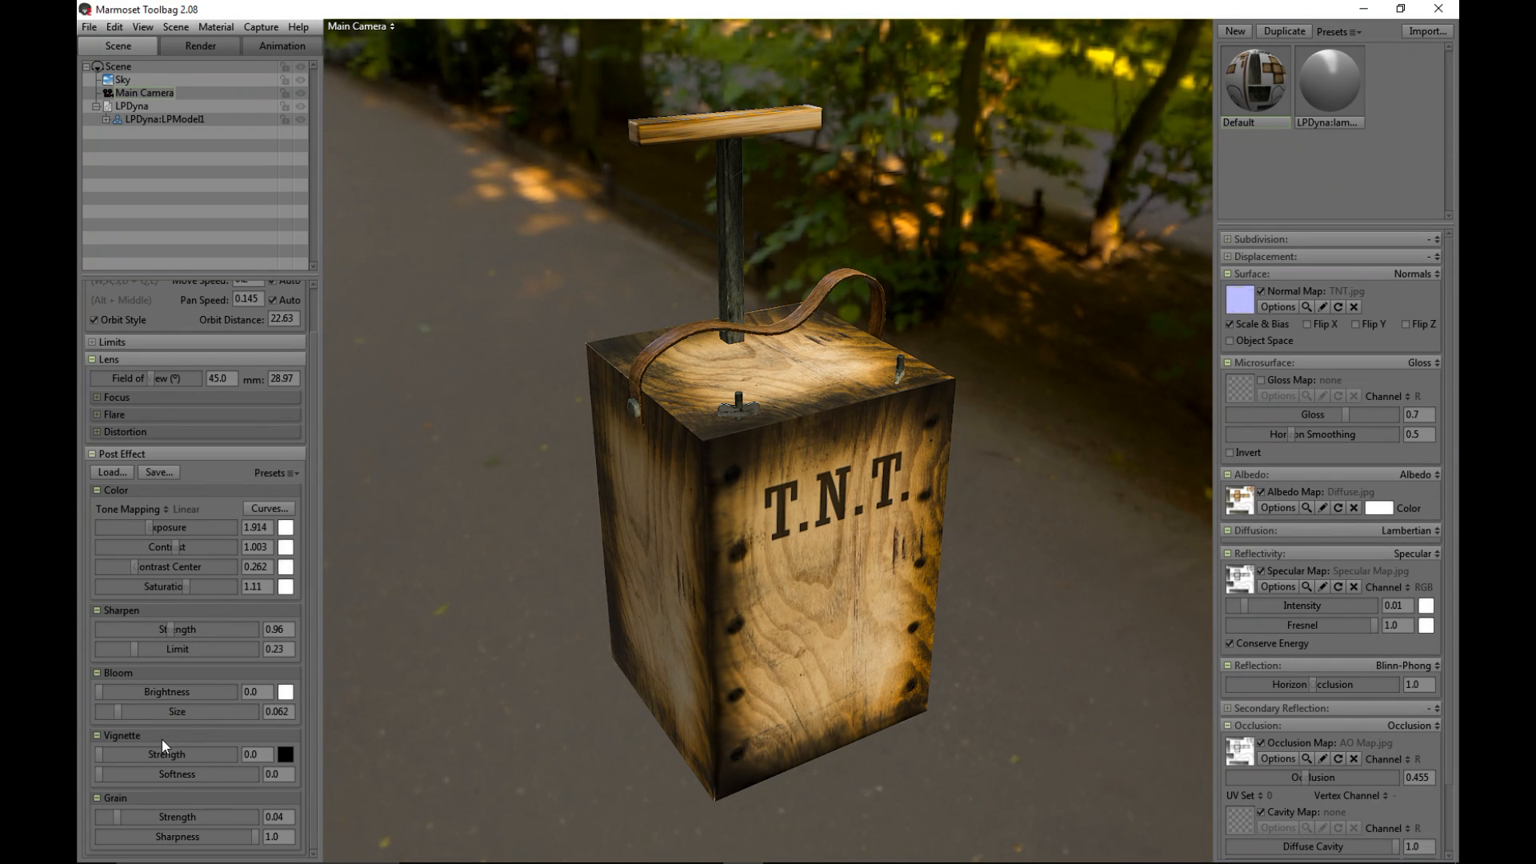
mouse_move(104, 771)
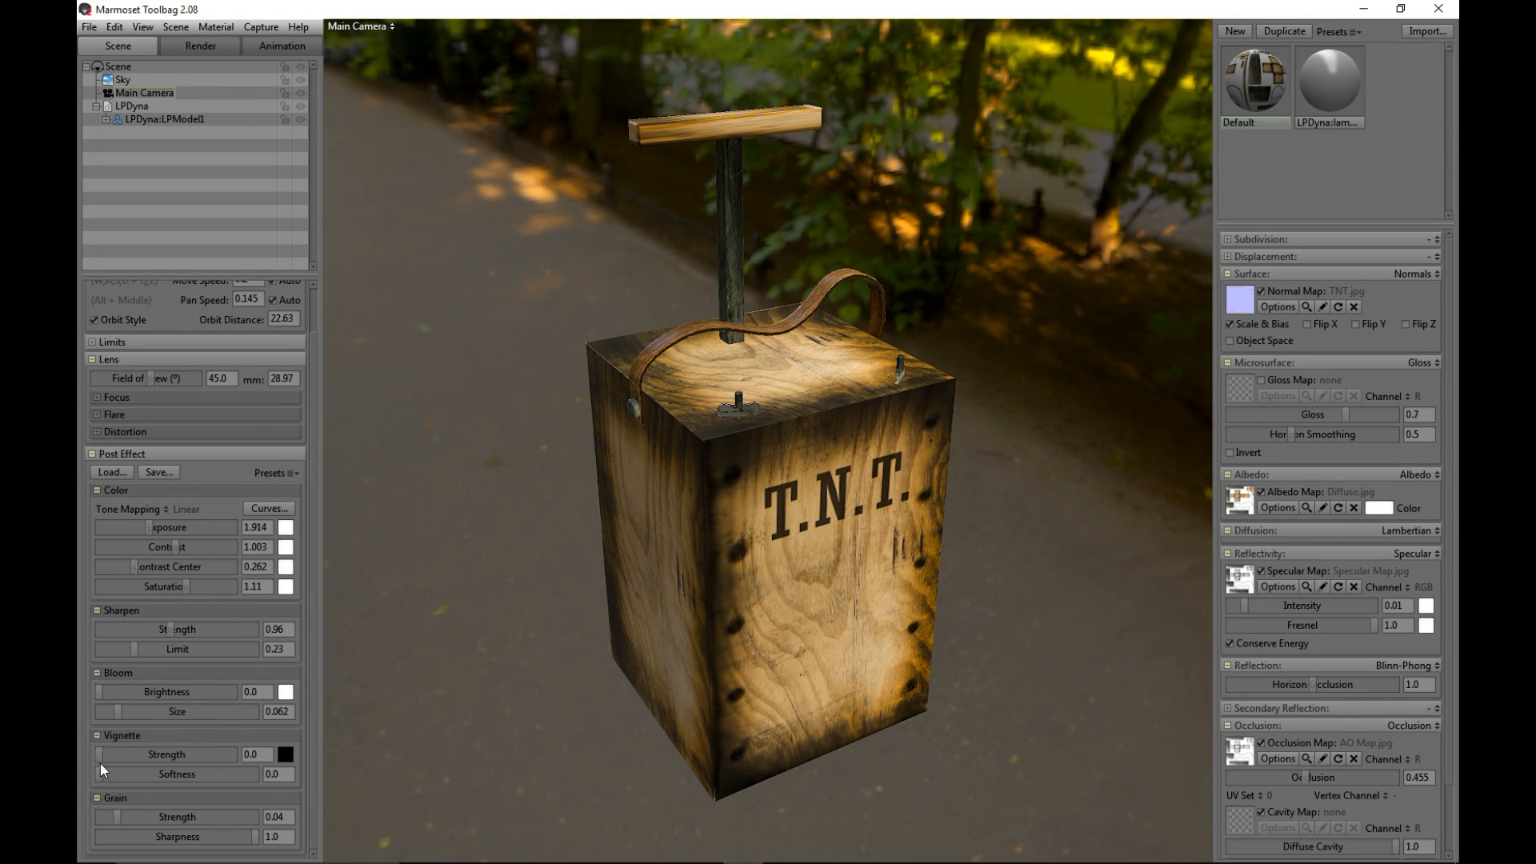
left_click_drag(103, 755, 126, 754)
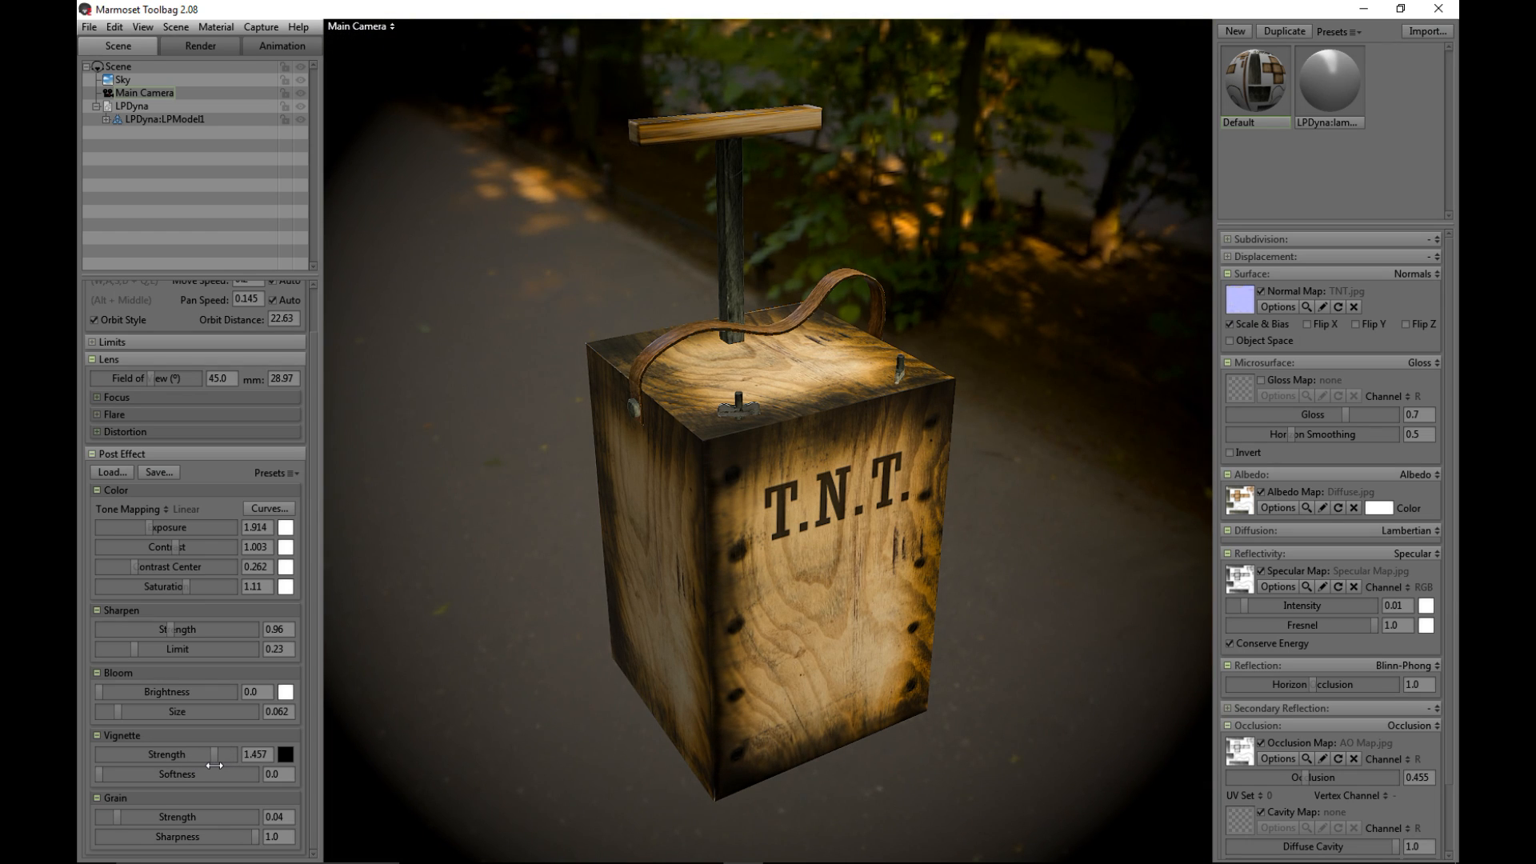
left_click_drag(225, 753, 108, 754)
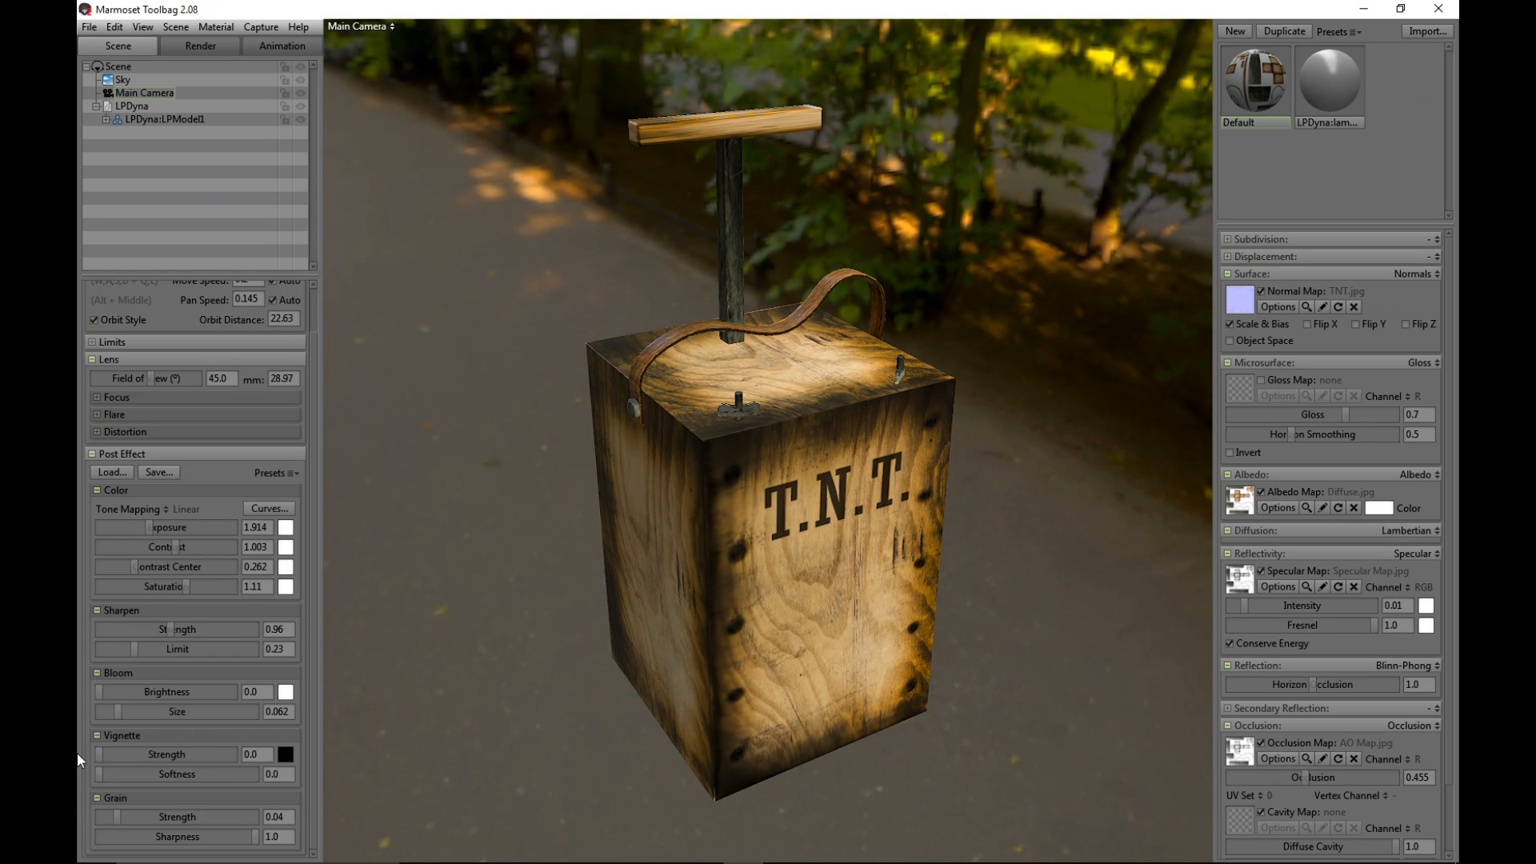
key("f9")
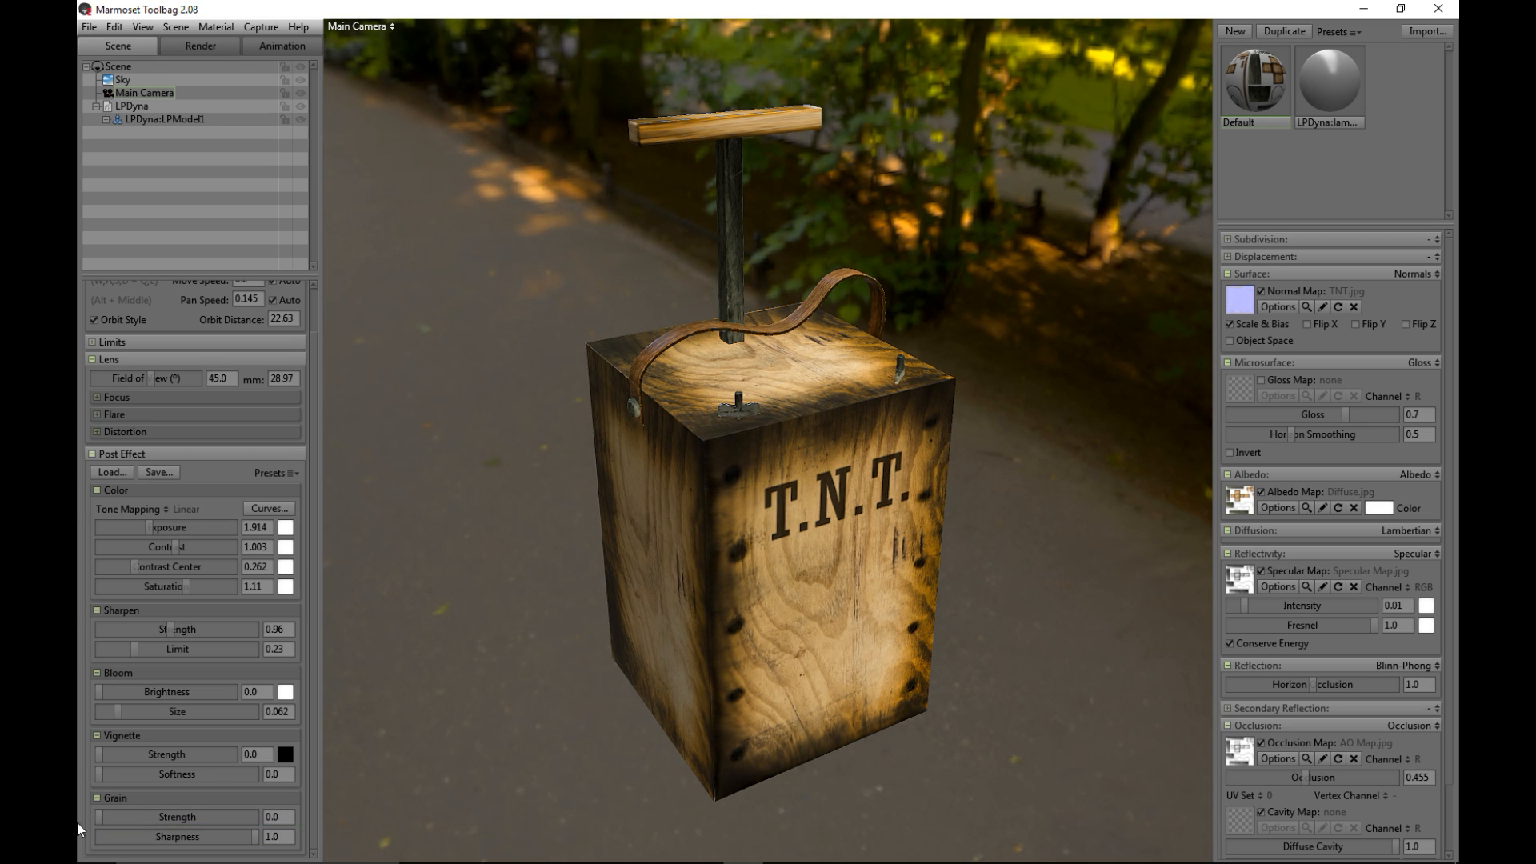
mouse_move(537, 704)
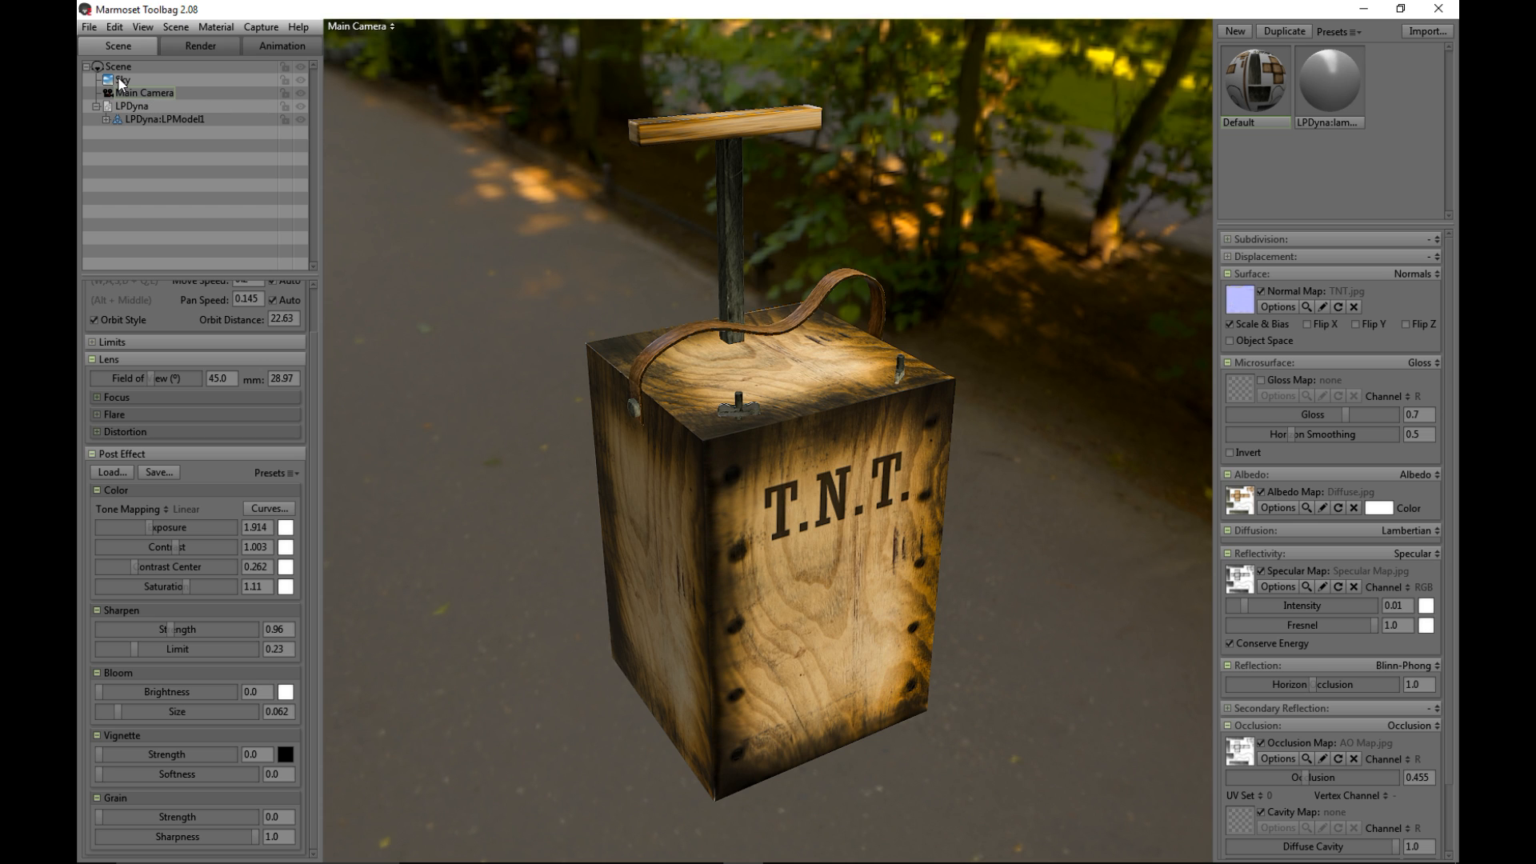
Set the park sky's Backdrop Brightness to 0.0 so the plunger sits on plain black.
left_click(121, 79)
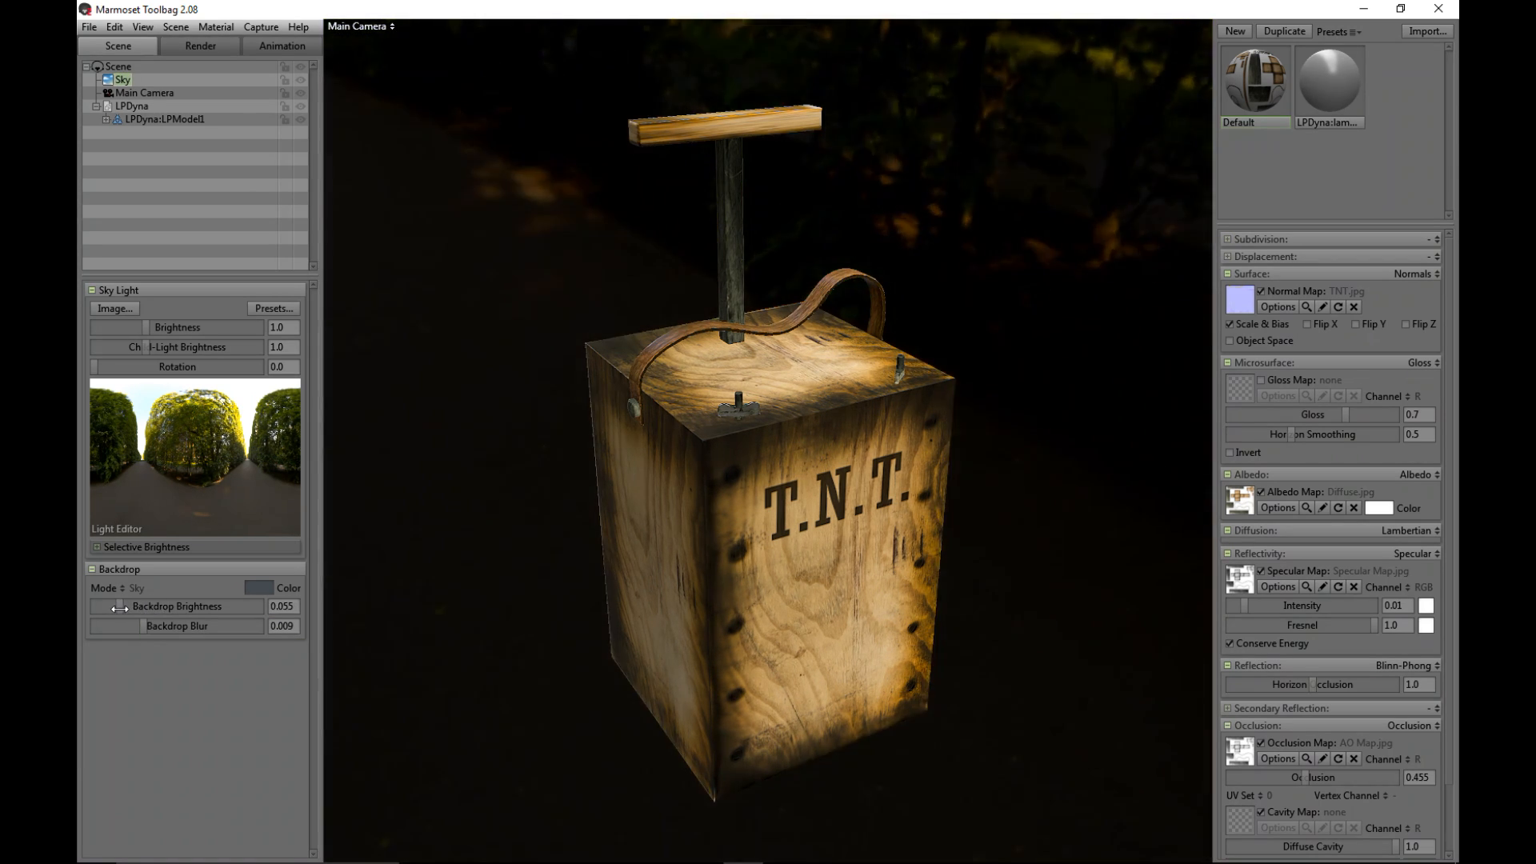
left_click_drag(115, 605, 83, 605)
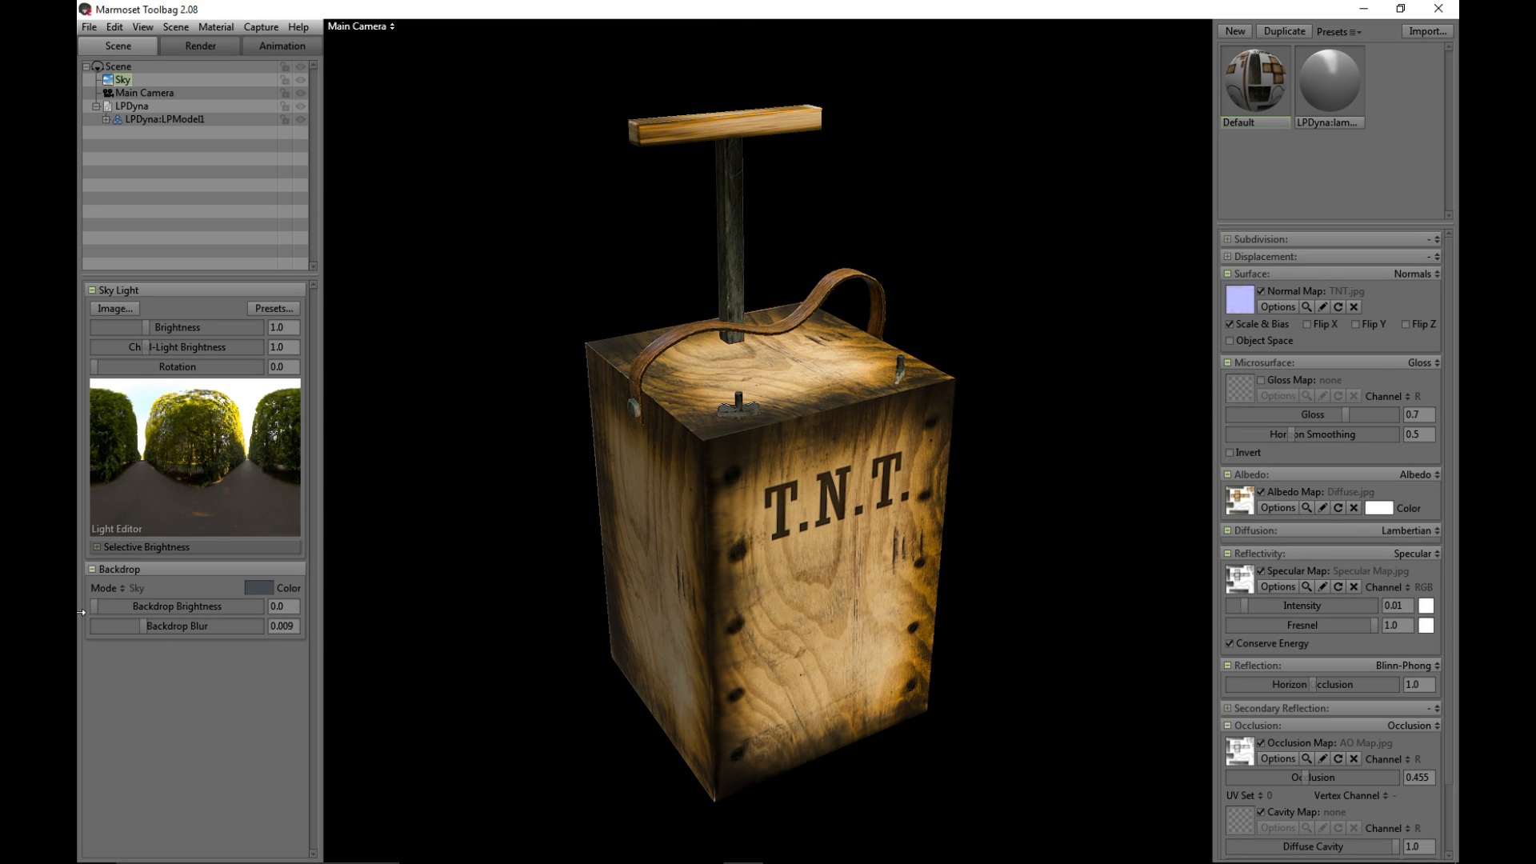
mouse_move(298, 637)
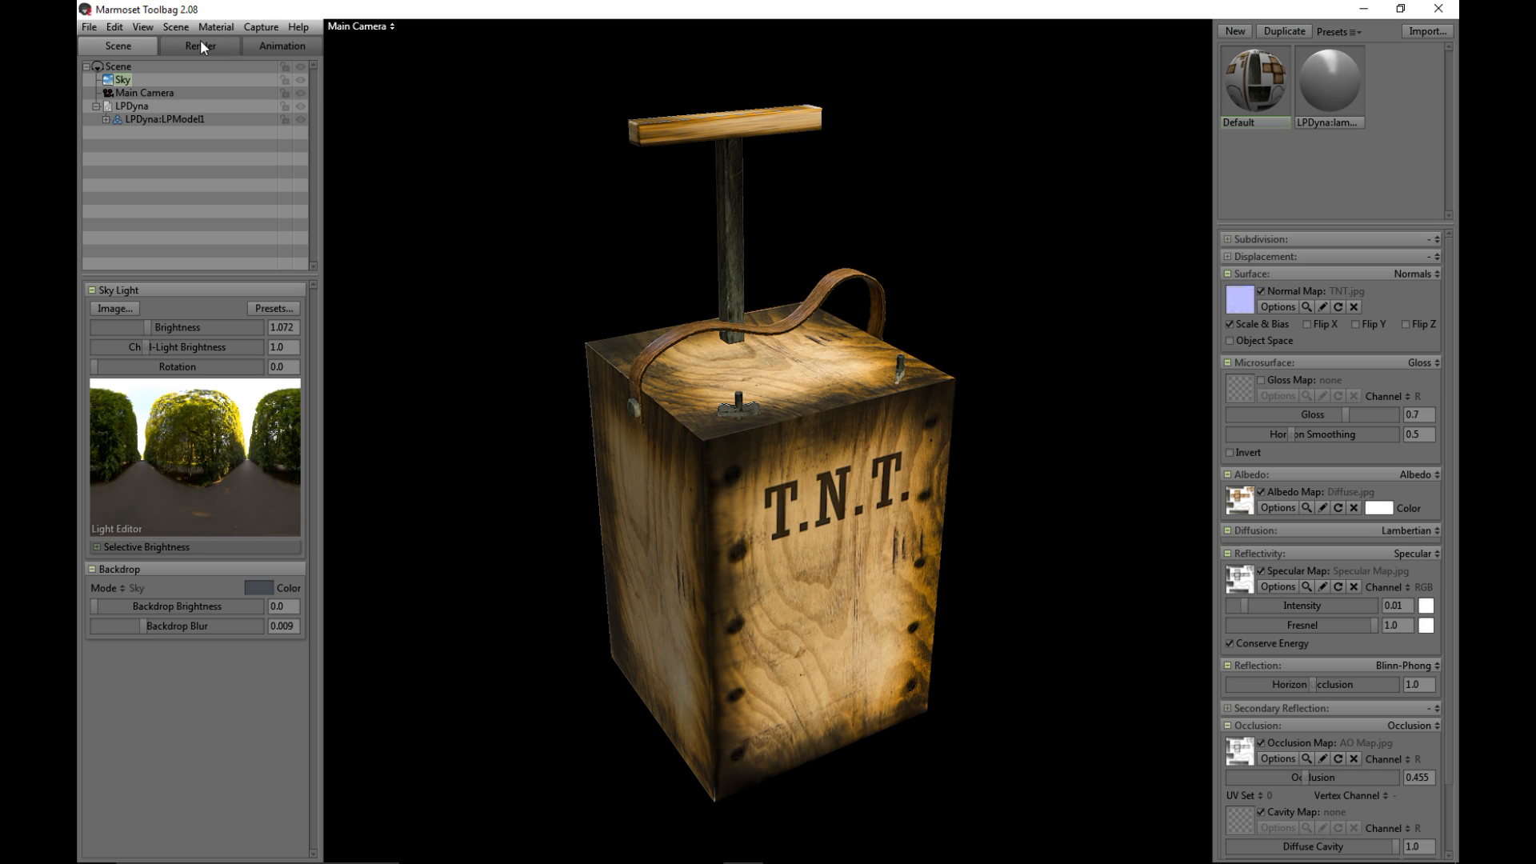
Keep Viewport Resolution at 1:1 in Render settings and capture a still image of the plunger.
left_click(200, 45)
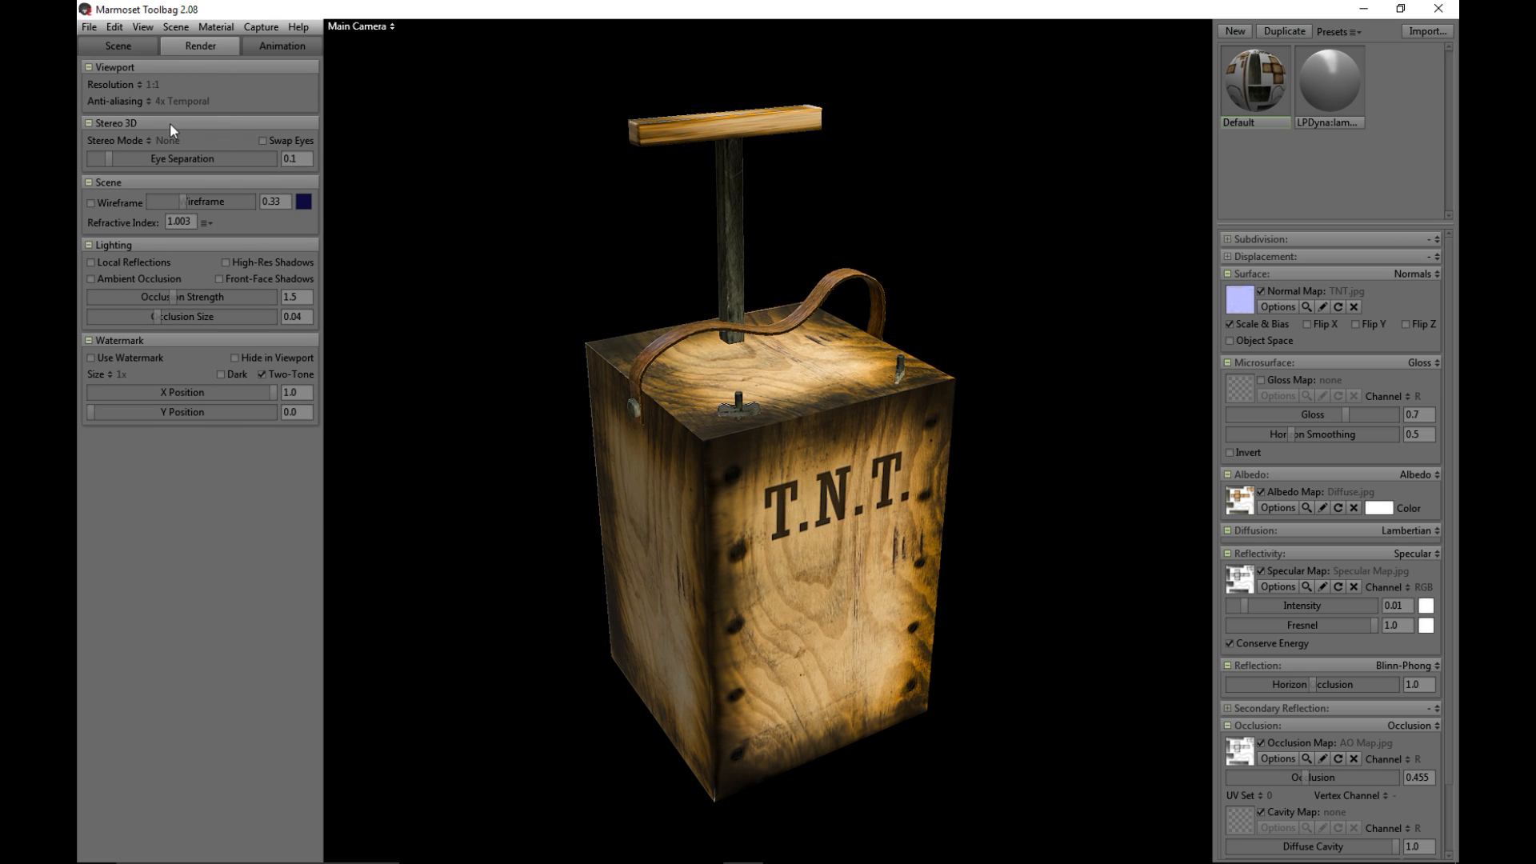
left_click(147, 84)
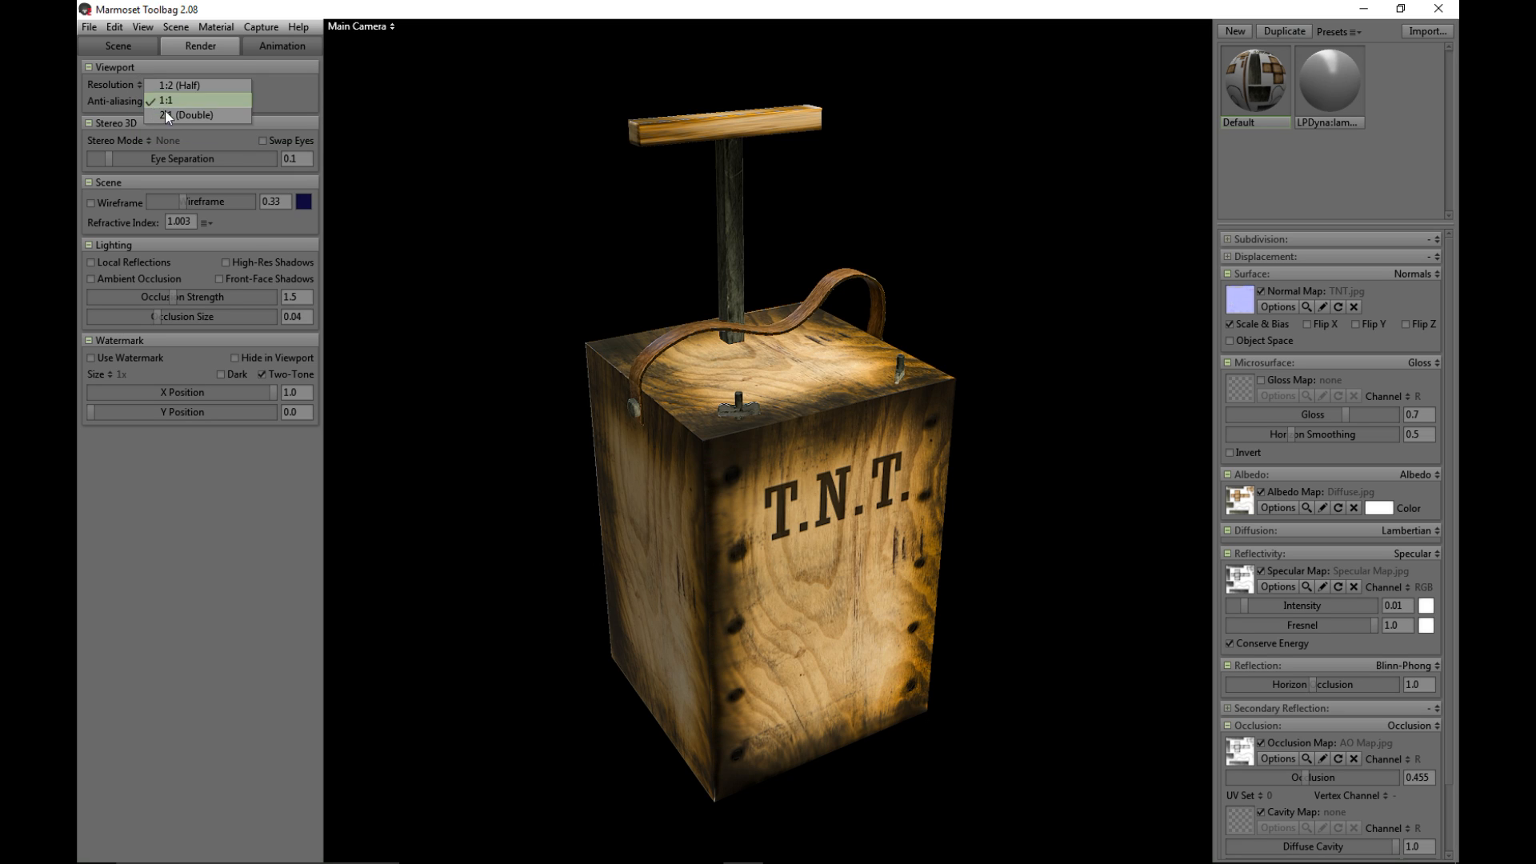
mouse_move(193, 101)
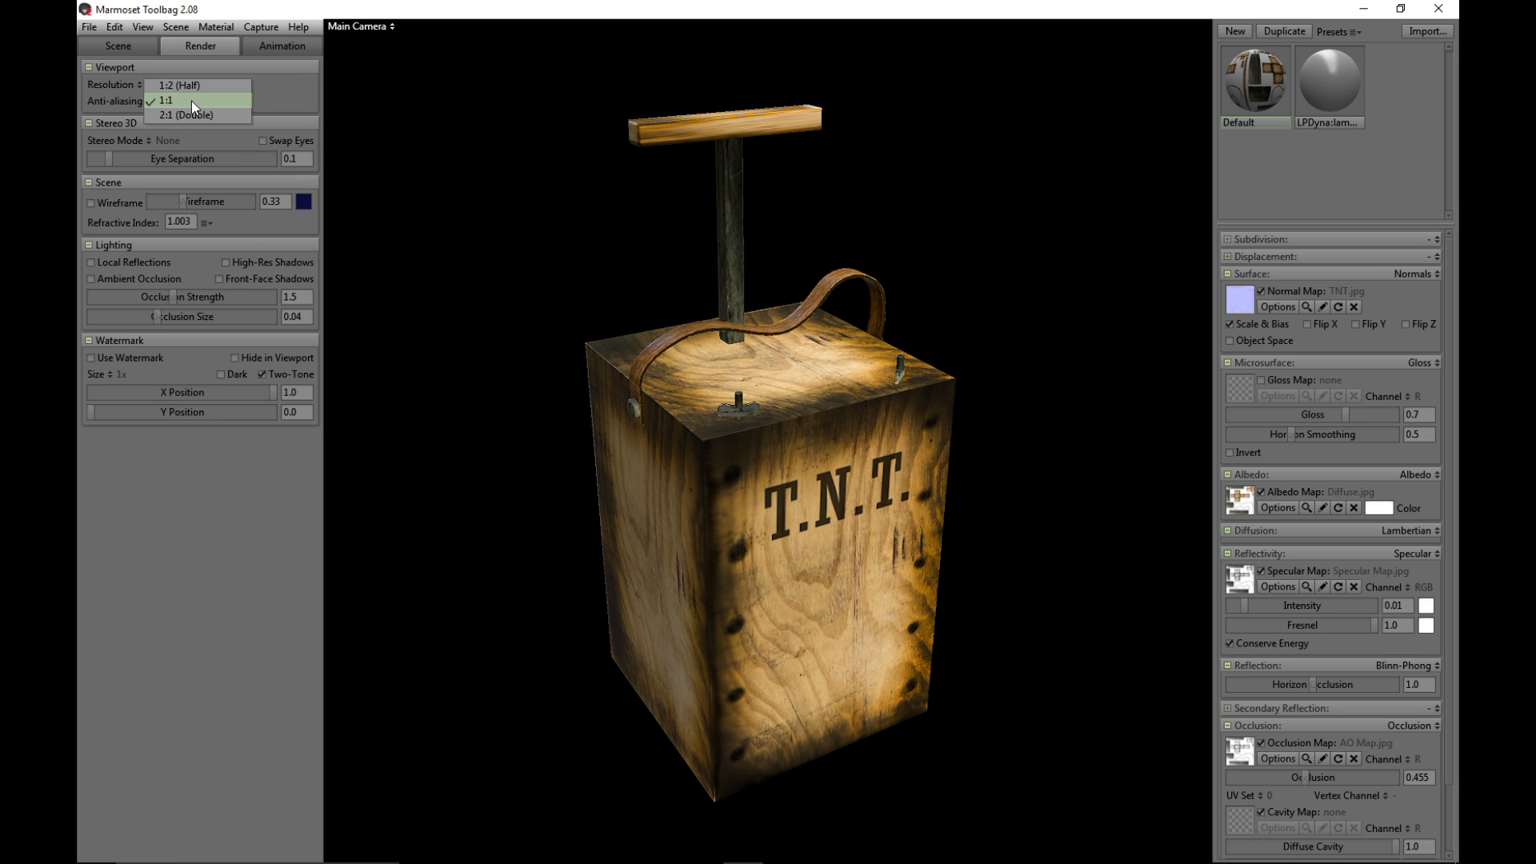
left_click(167, 100)
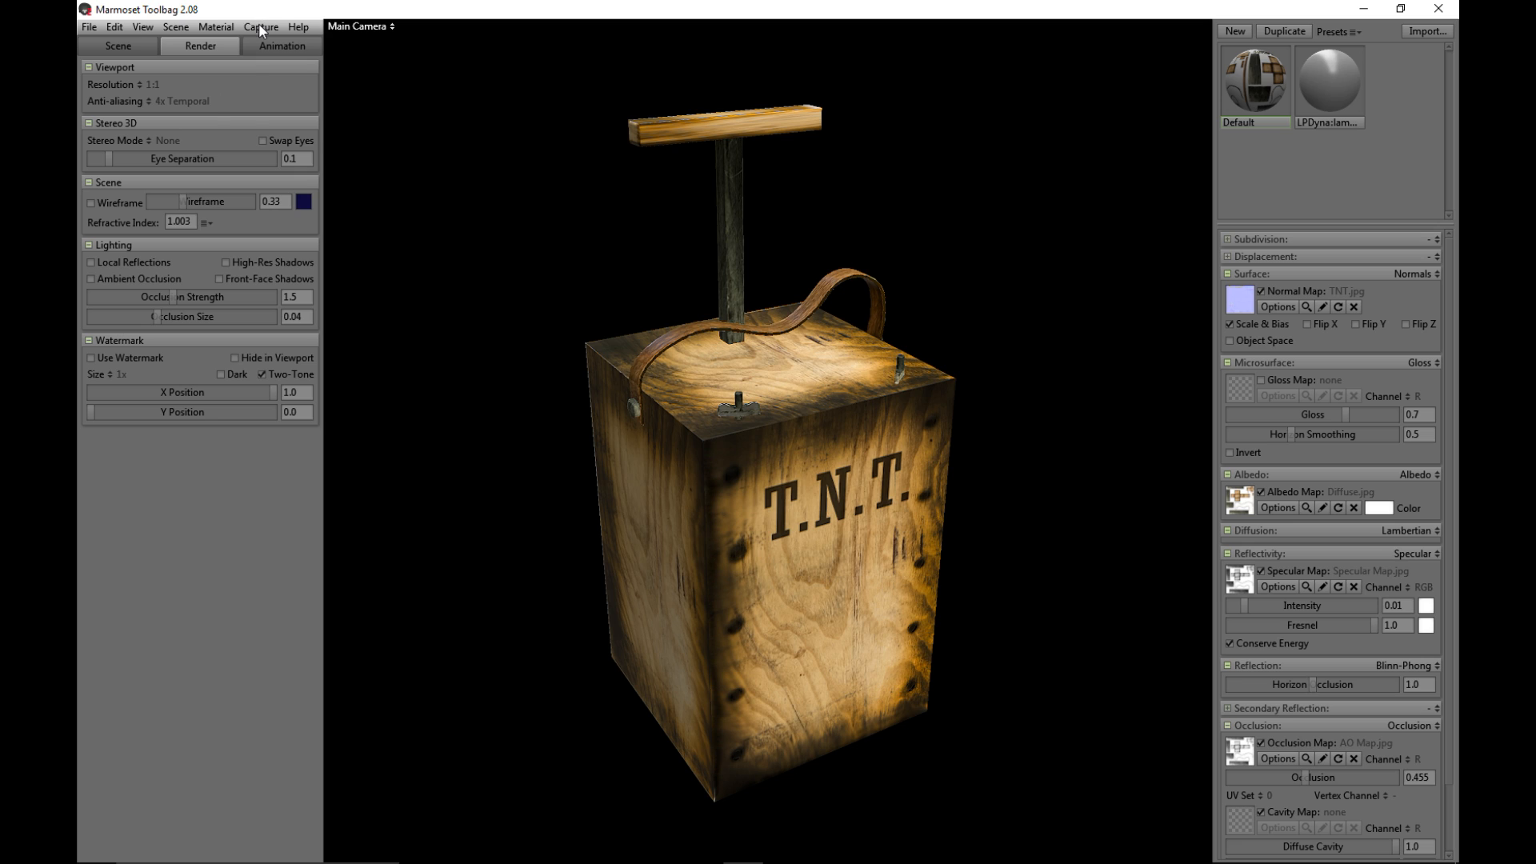
left_click(261, 26)
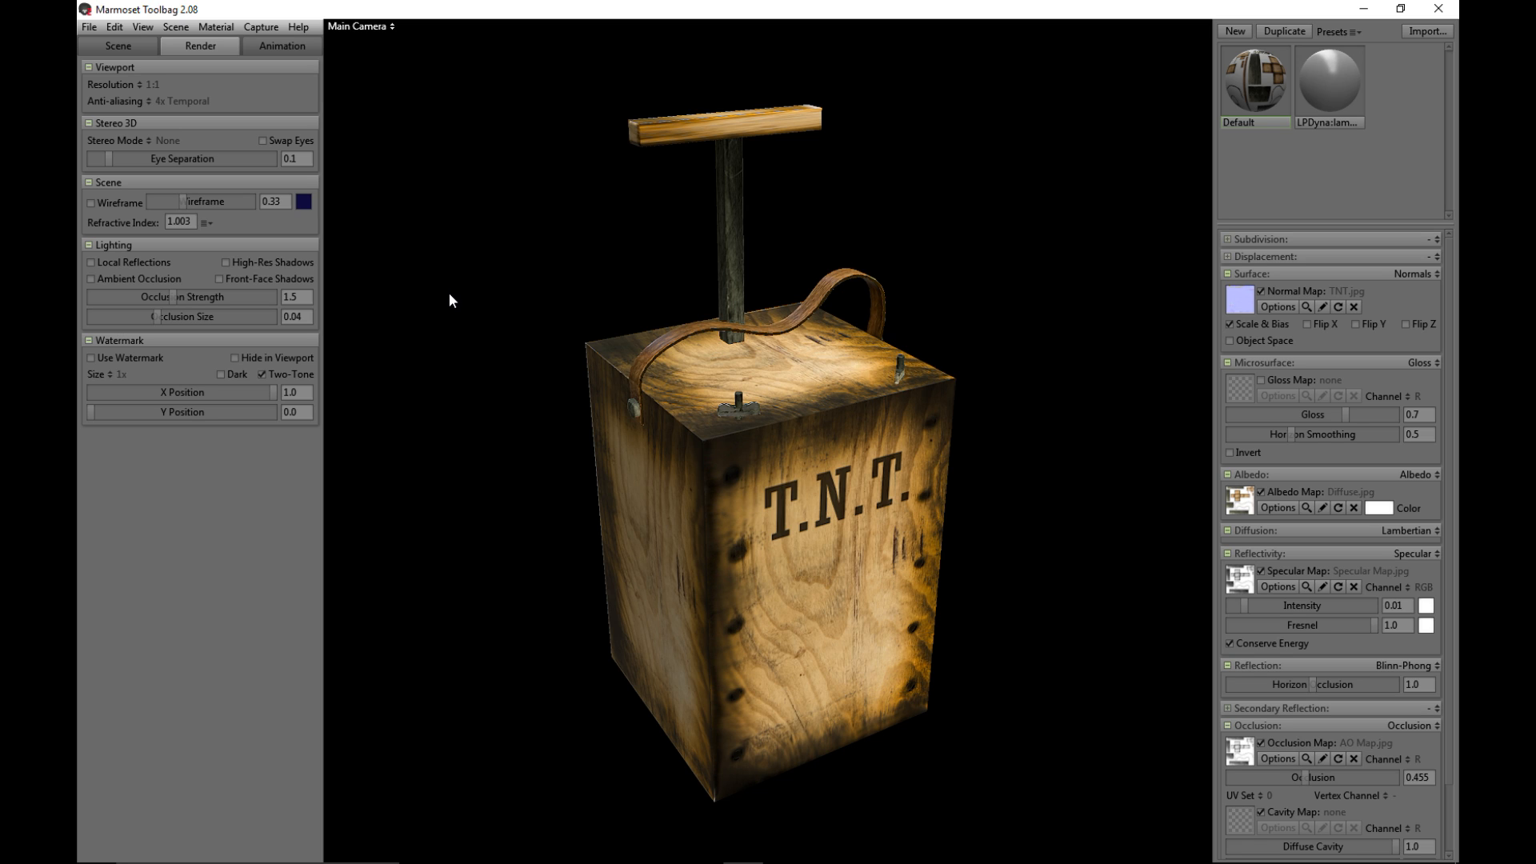
left_click(261, 26)
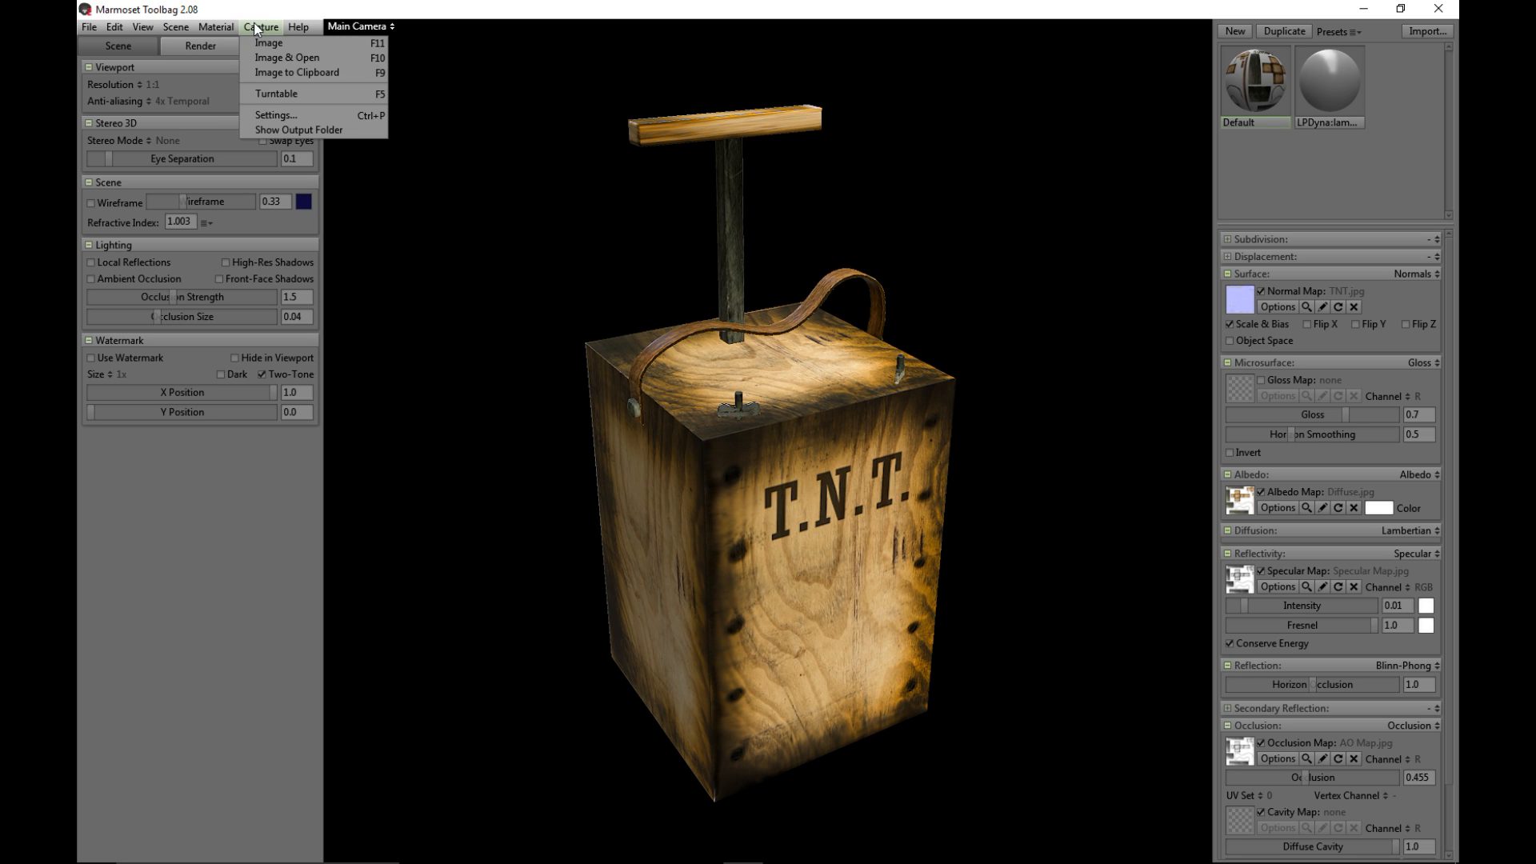
mouse_move(299, 129)
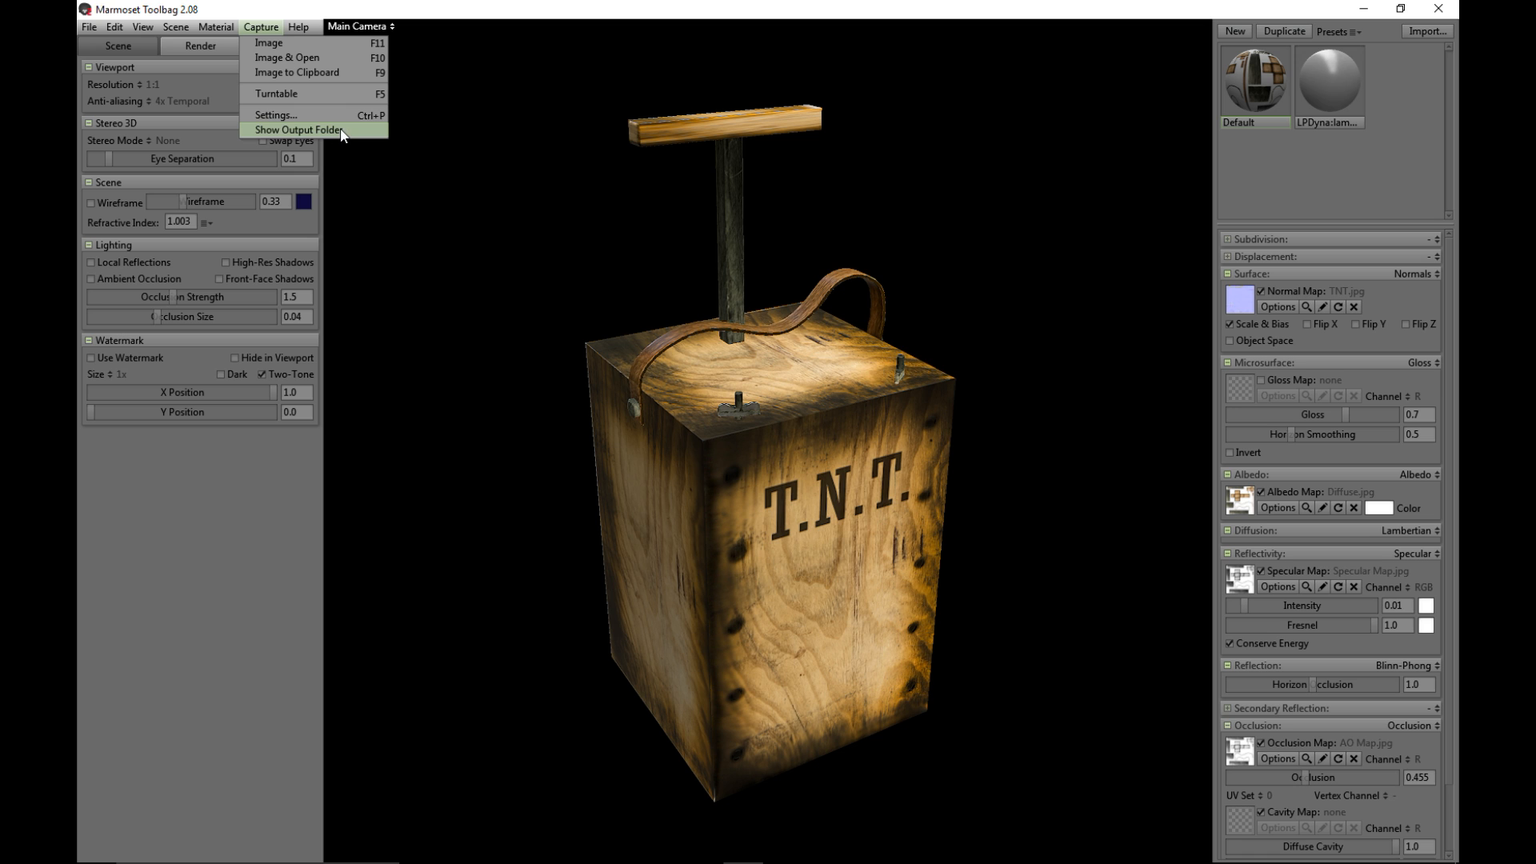
left_click(297, 130)
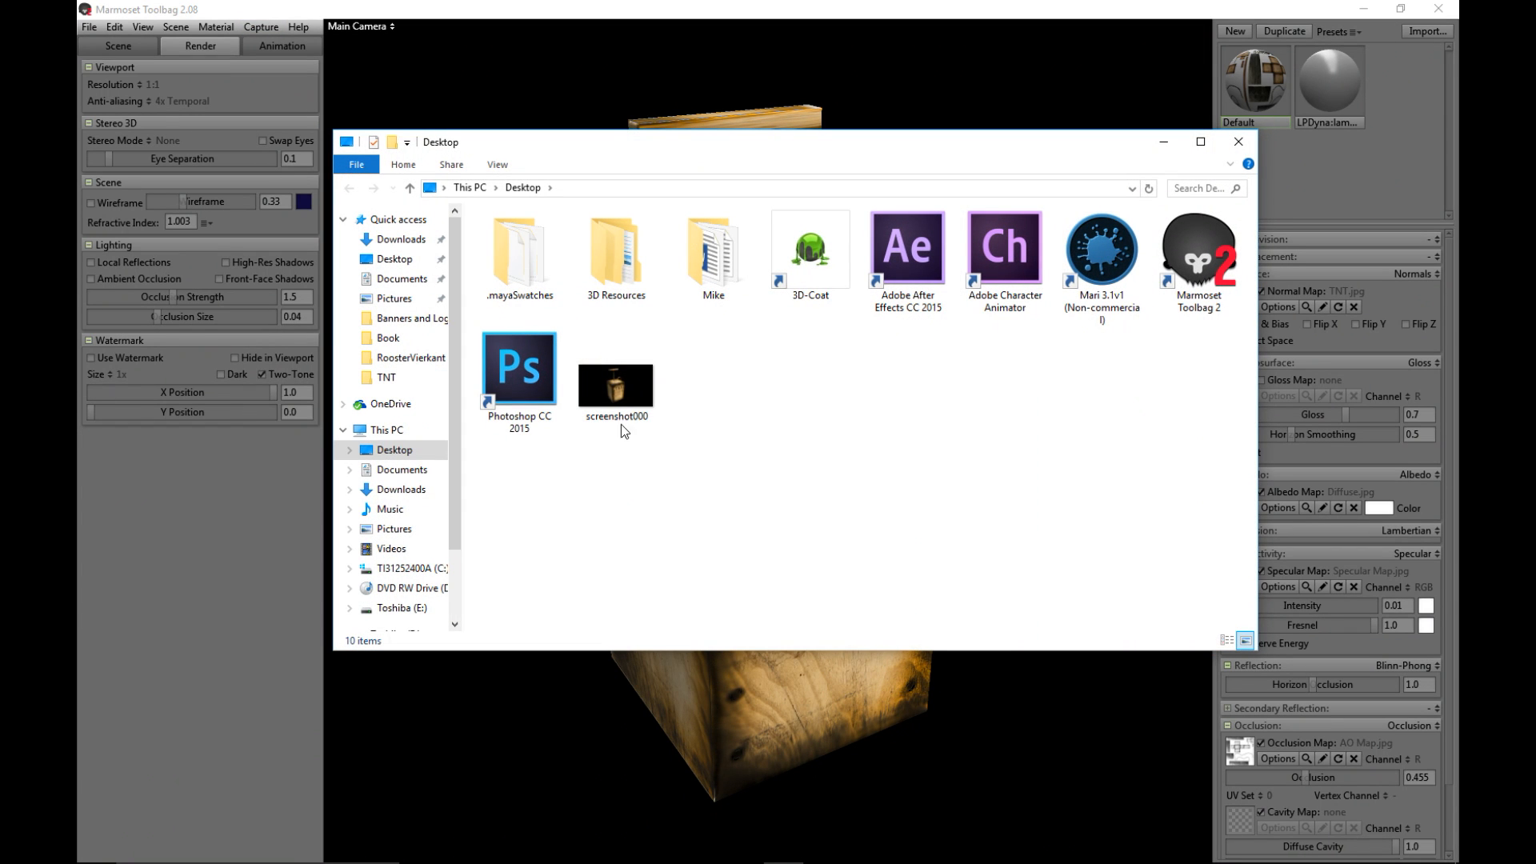
double_click(615, 383)
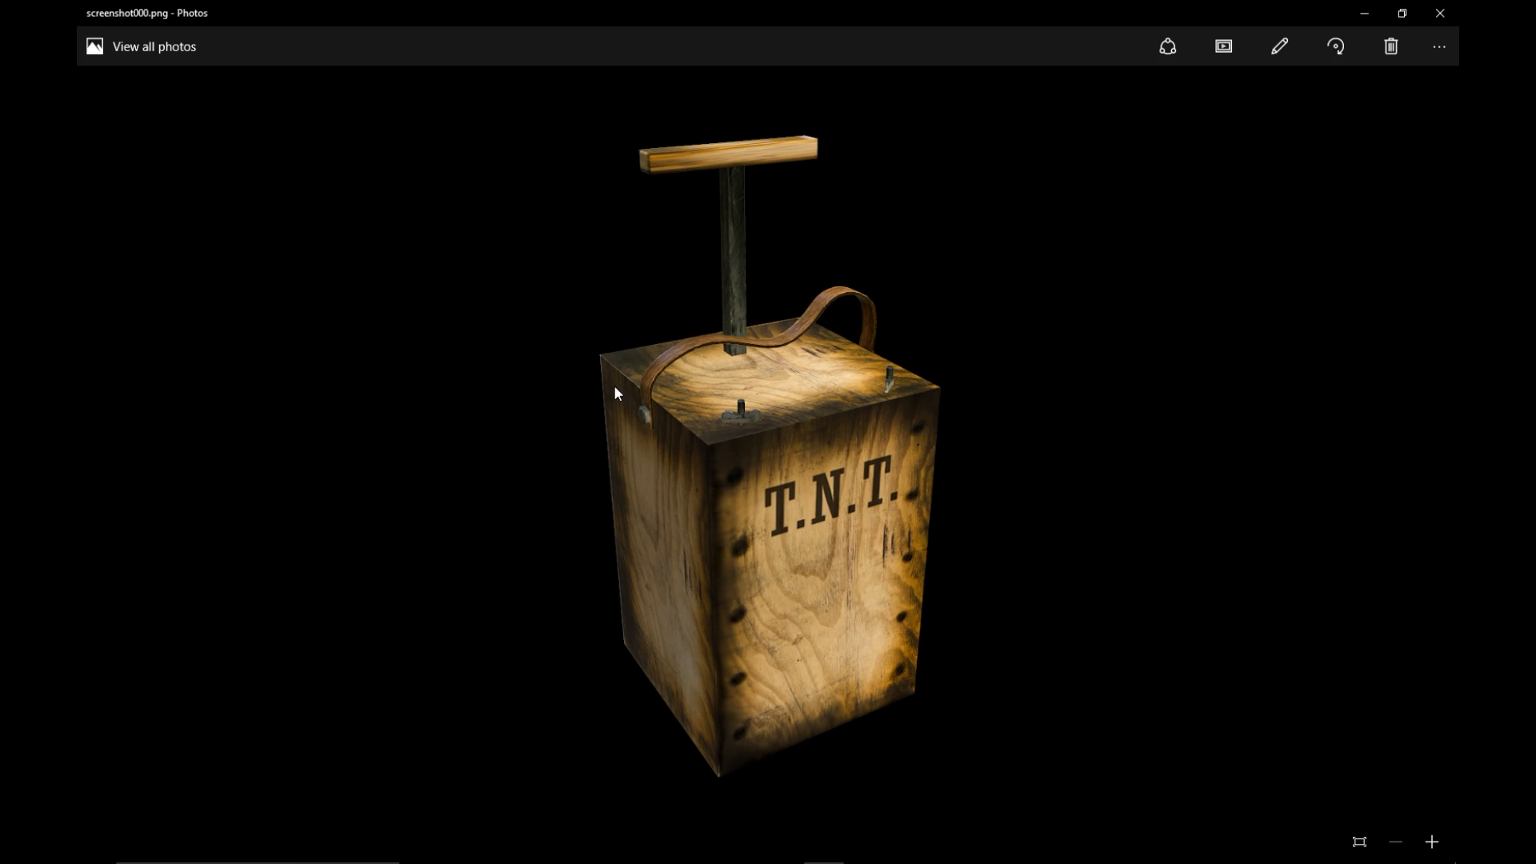
mouse_move(1409, 275)
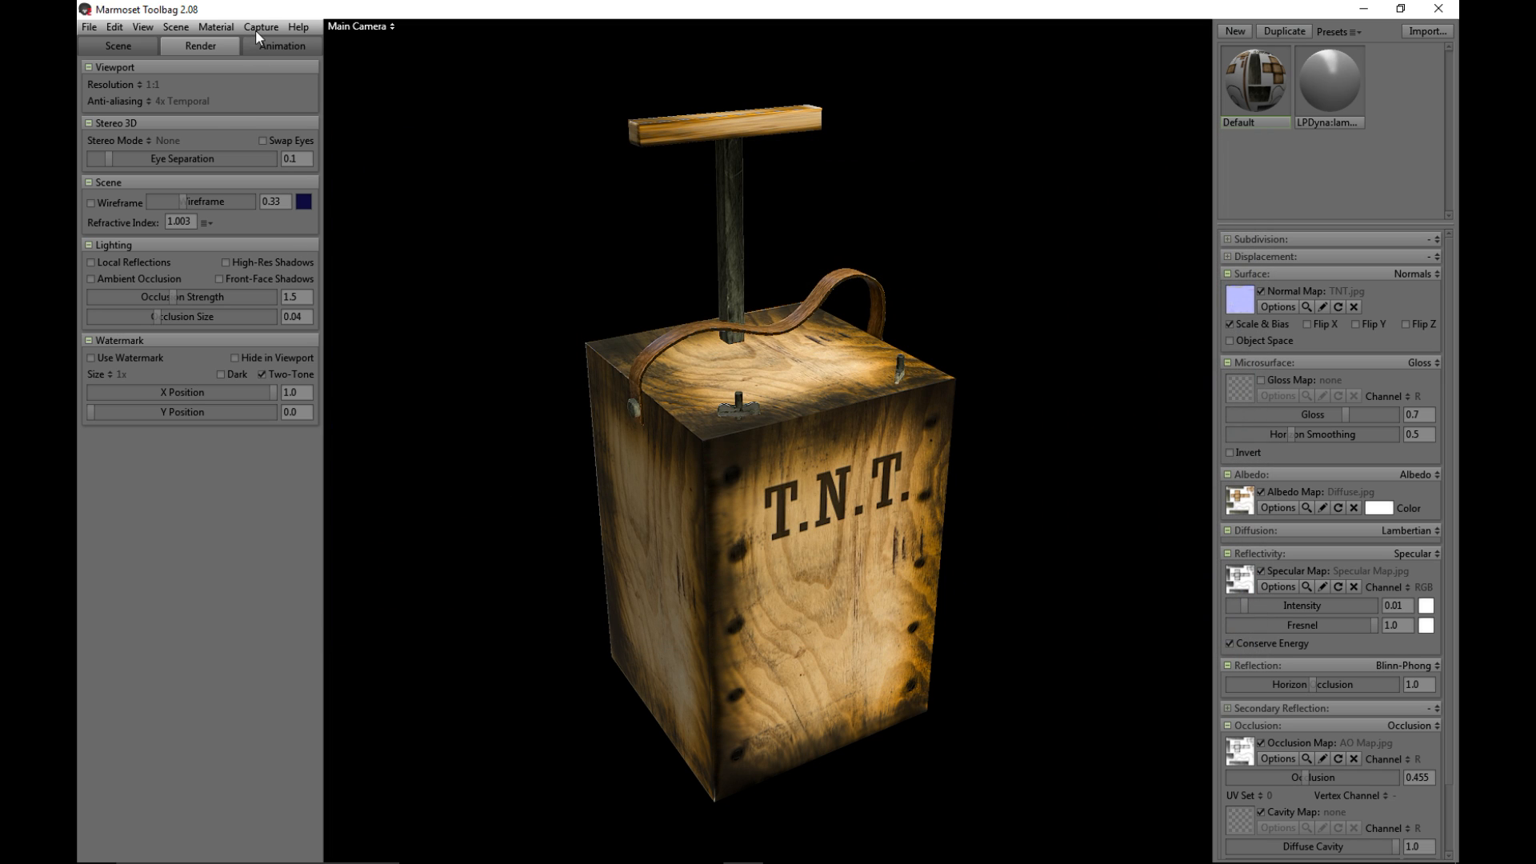
Launch a Turntable (F5) capture of the plunger from the Capture menu.
left_click(261, 26)
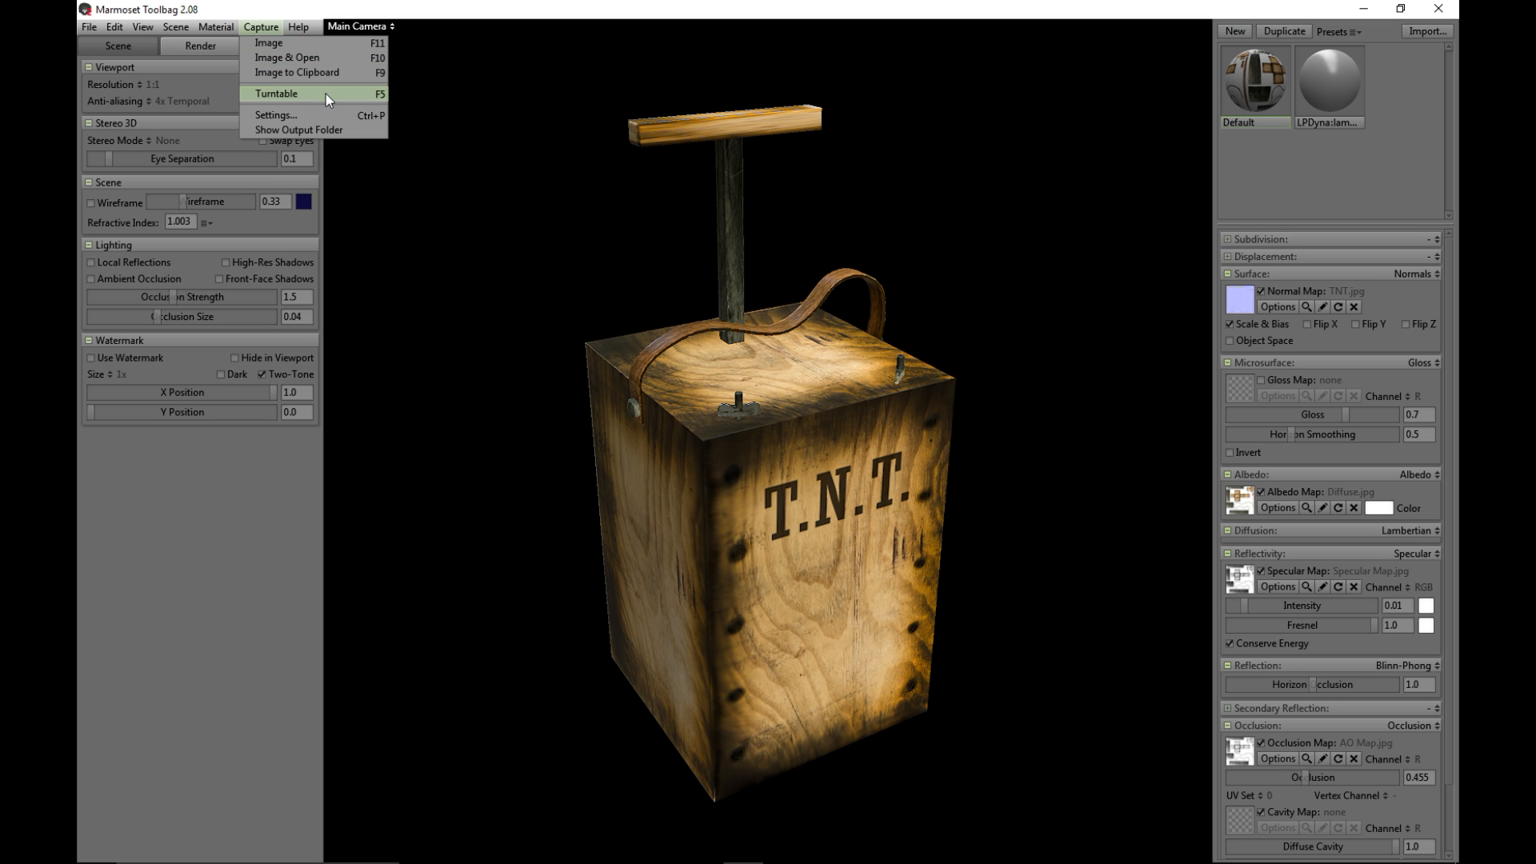
left_click(276, 94)
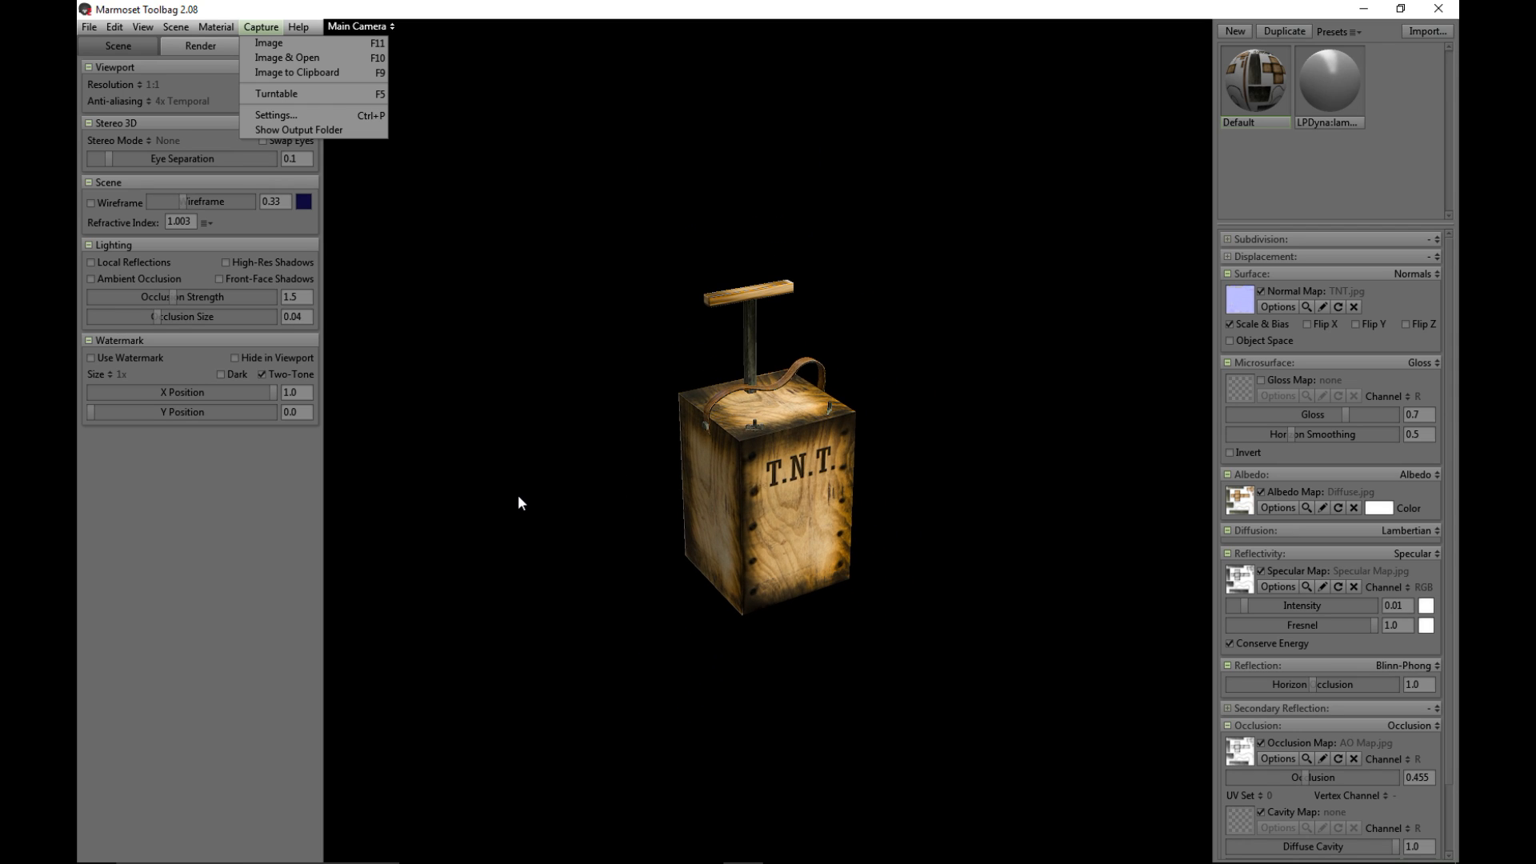
mouse_move(658, 398)
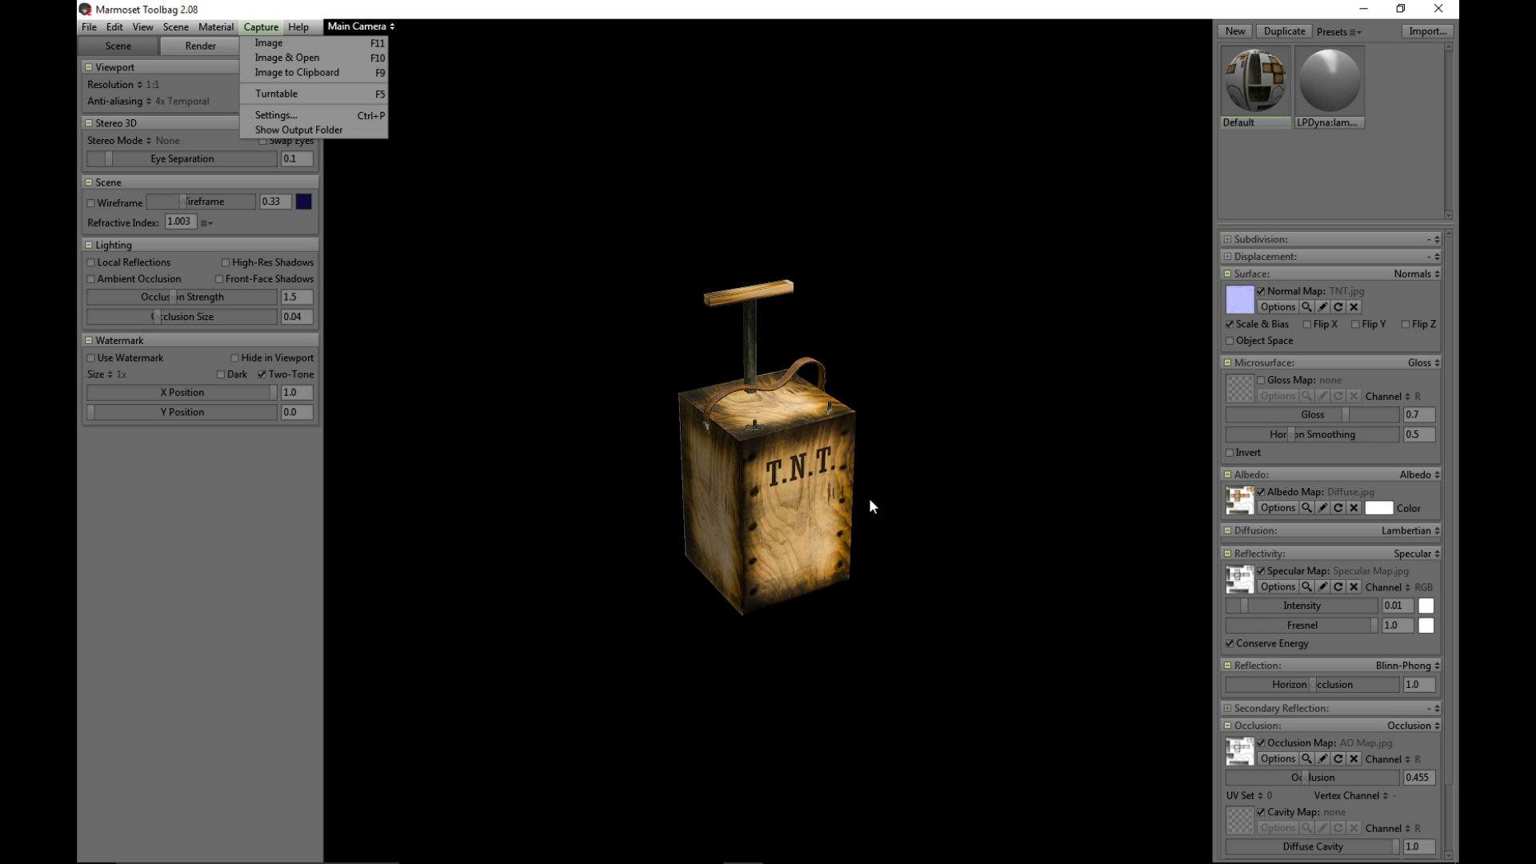
mouse_move(887, 711)
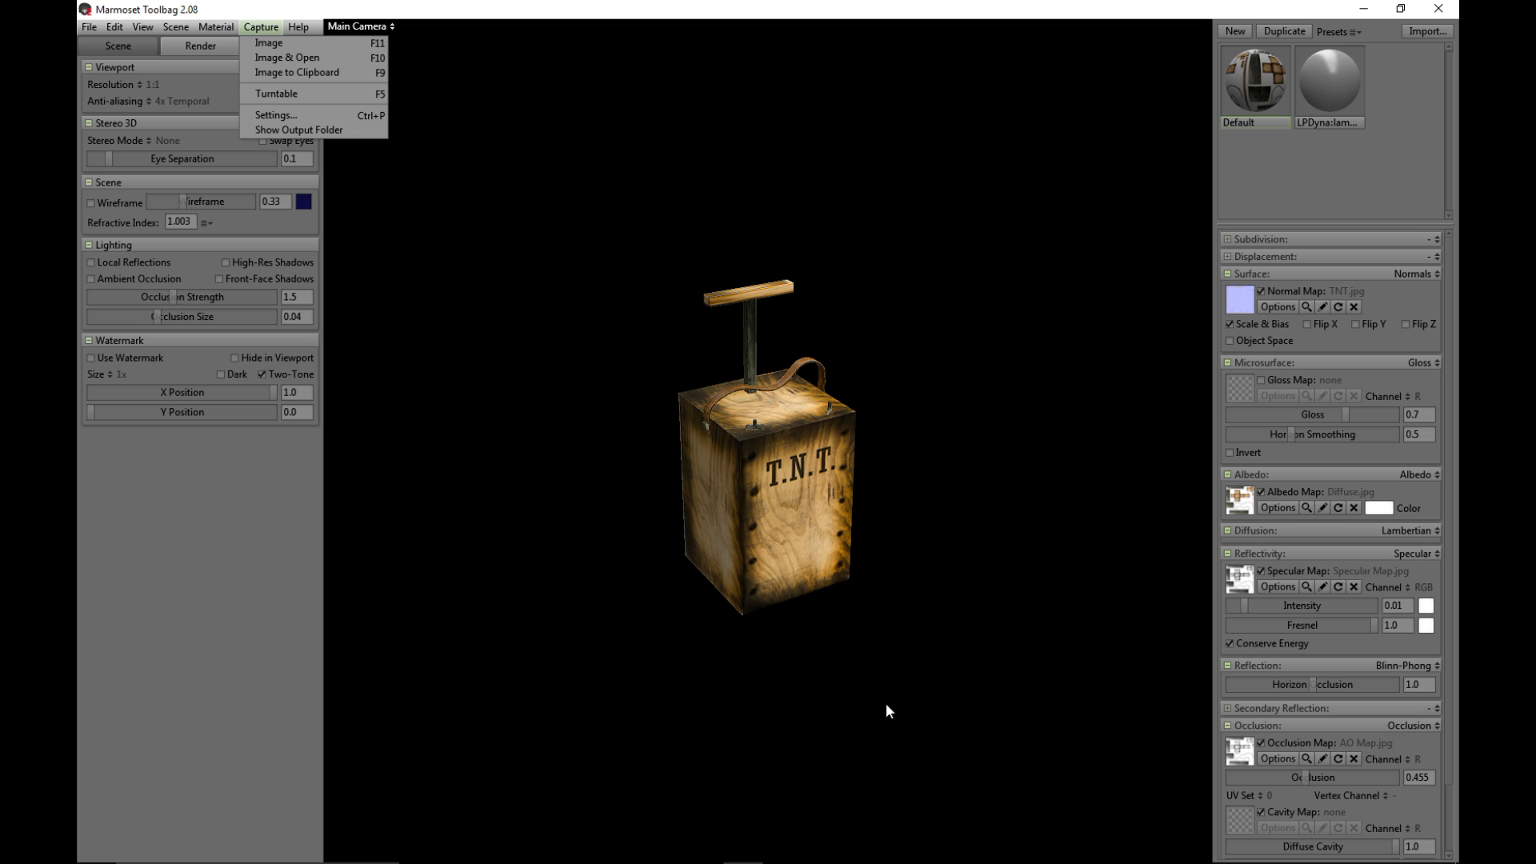
mouse_move(999, 524)
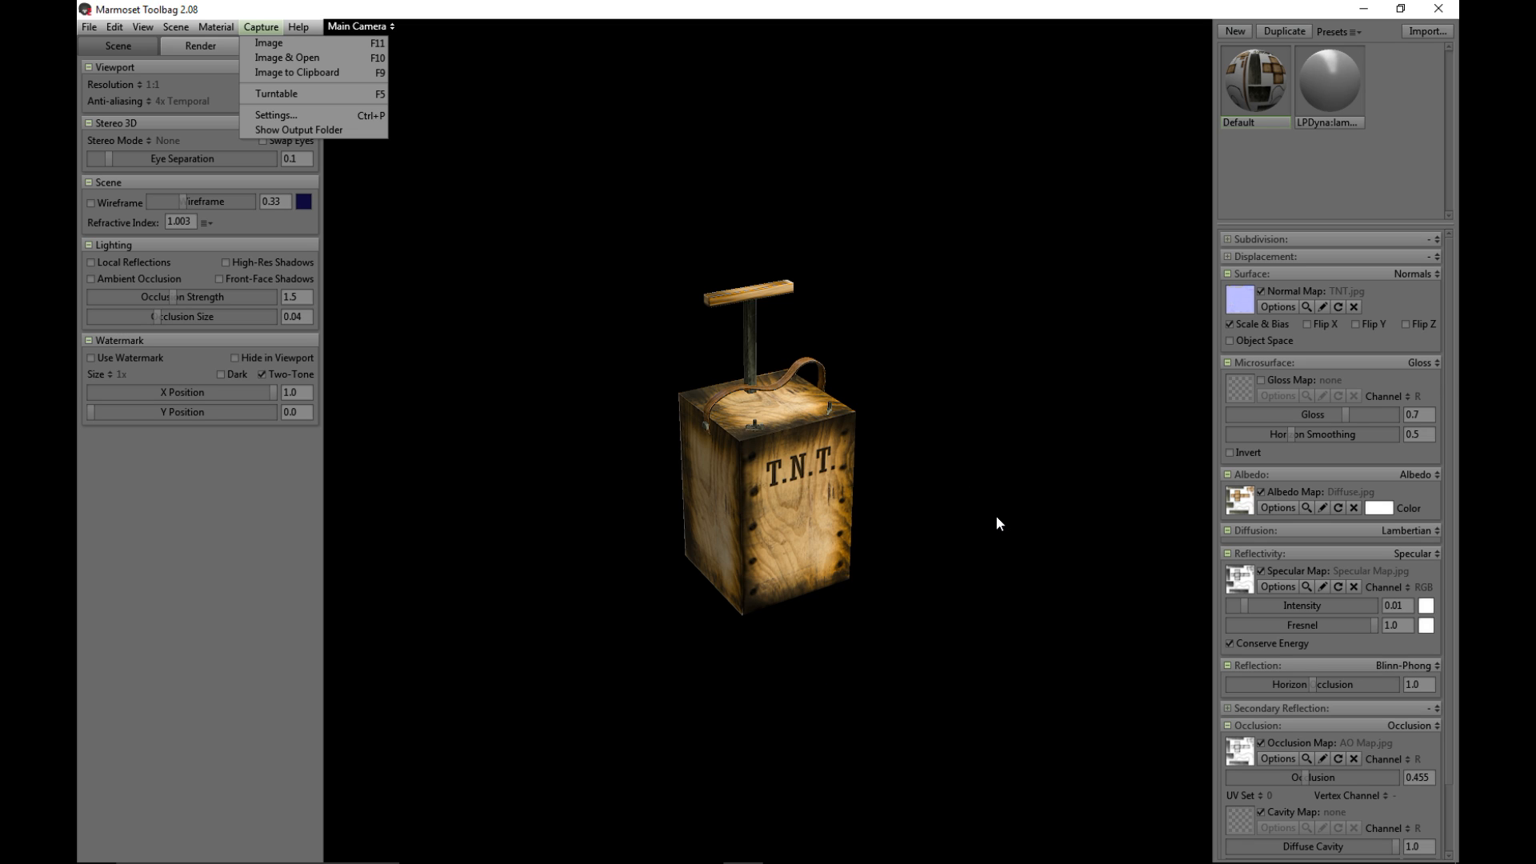
mouse_move(882, 279)
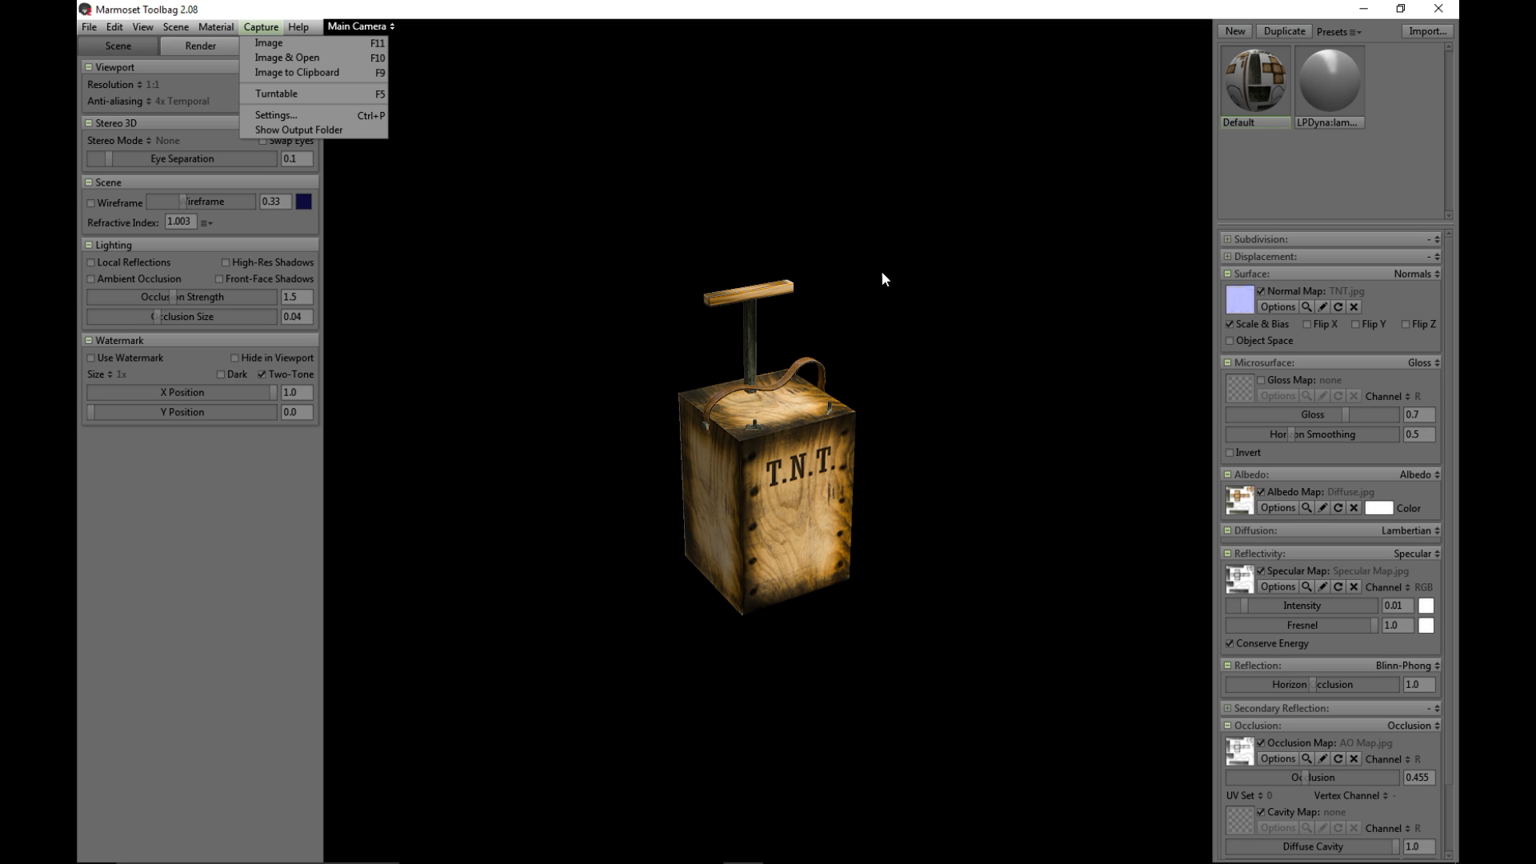
mouse_move(309, 93)
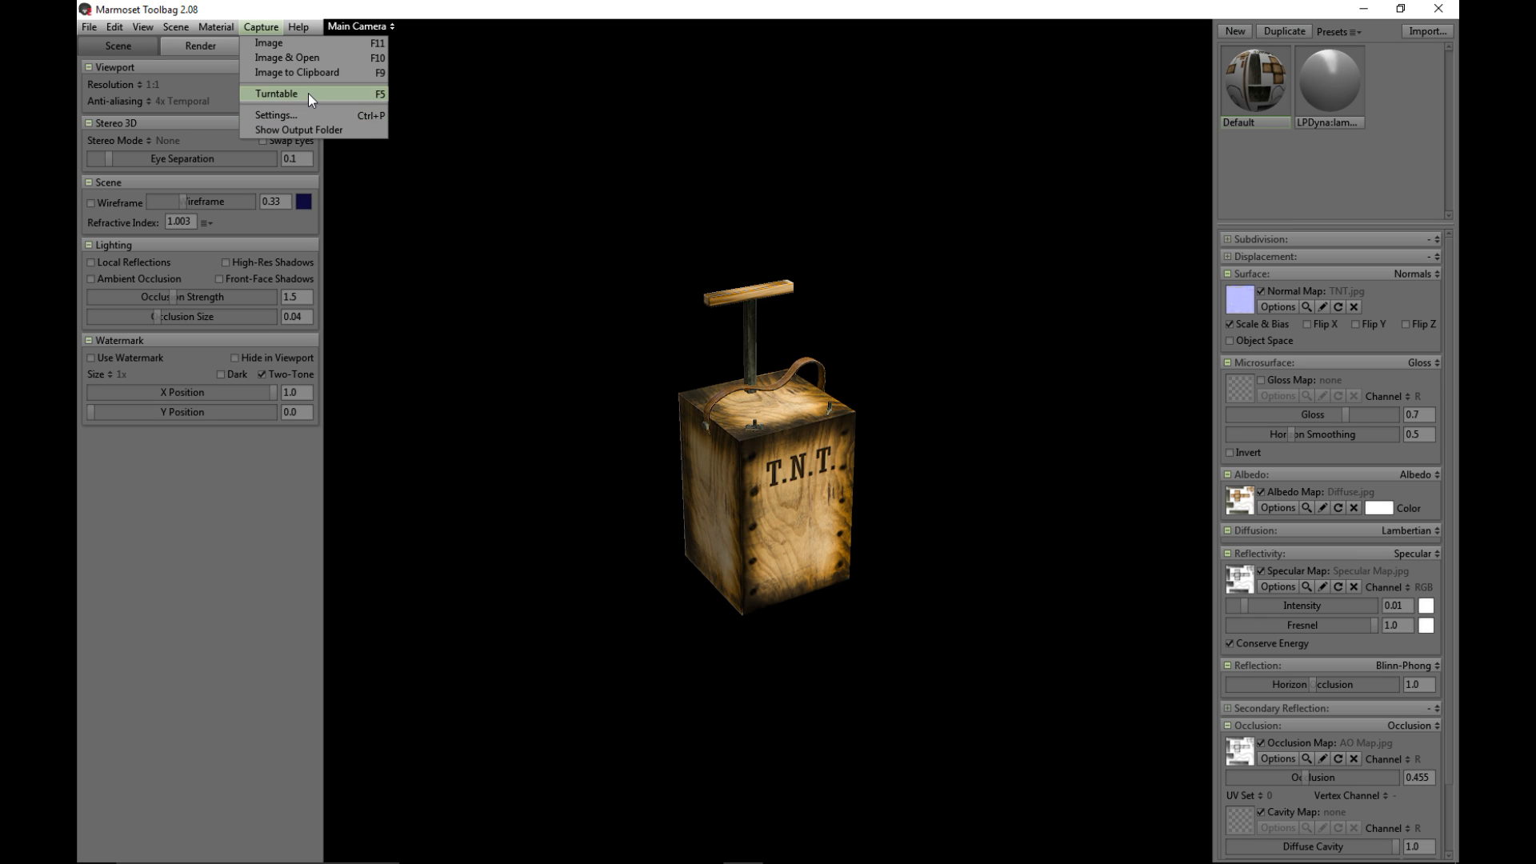
left_click(278, 93)
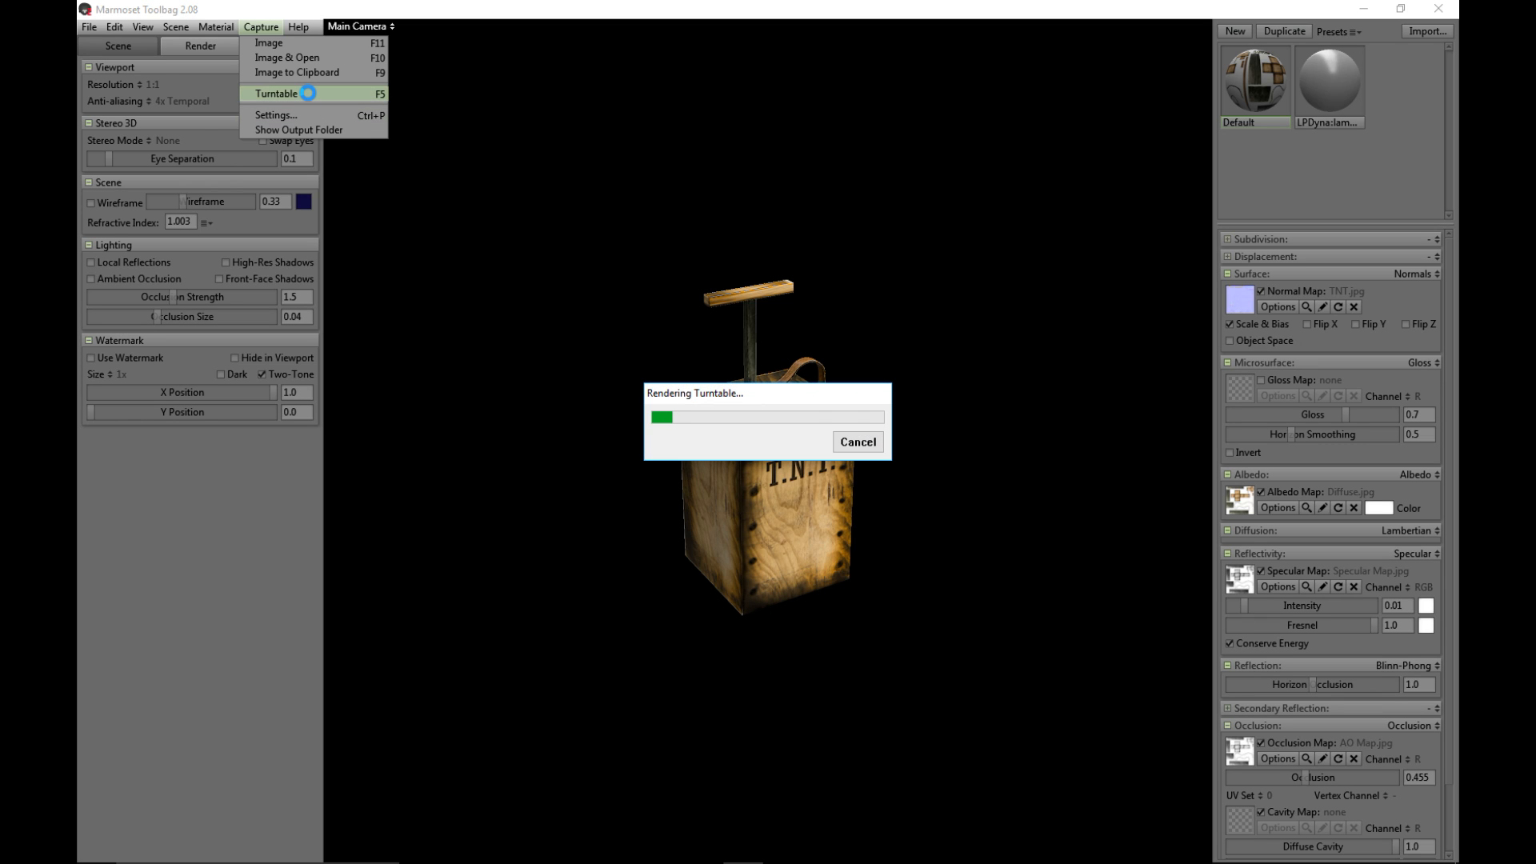